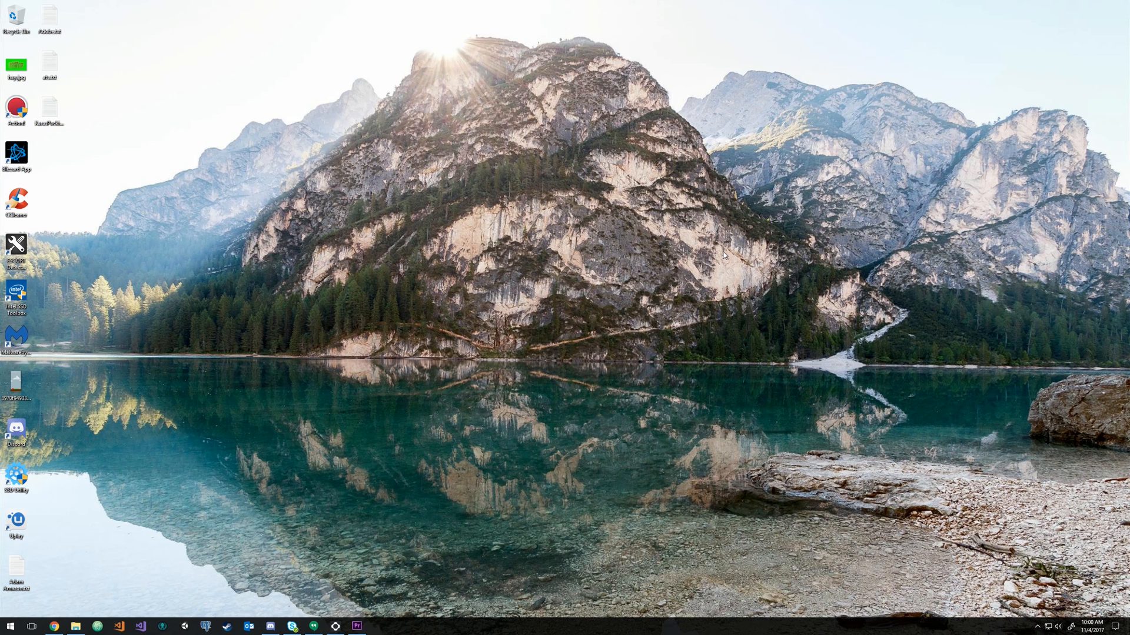
Confirm Developer mode is selected under 'Use developer features', then close Settings.
left_click(9, 625)
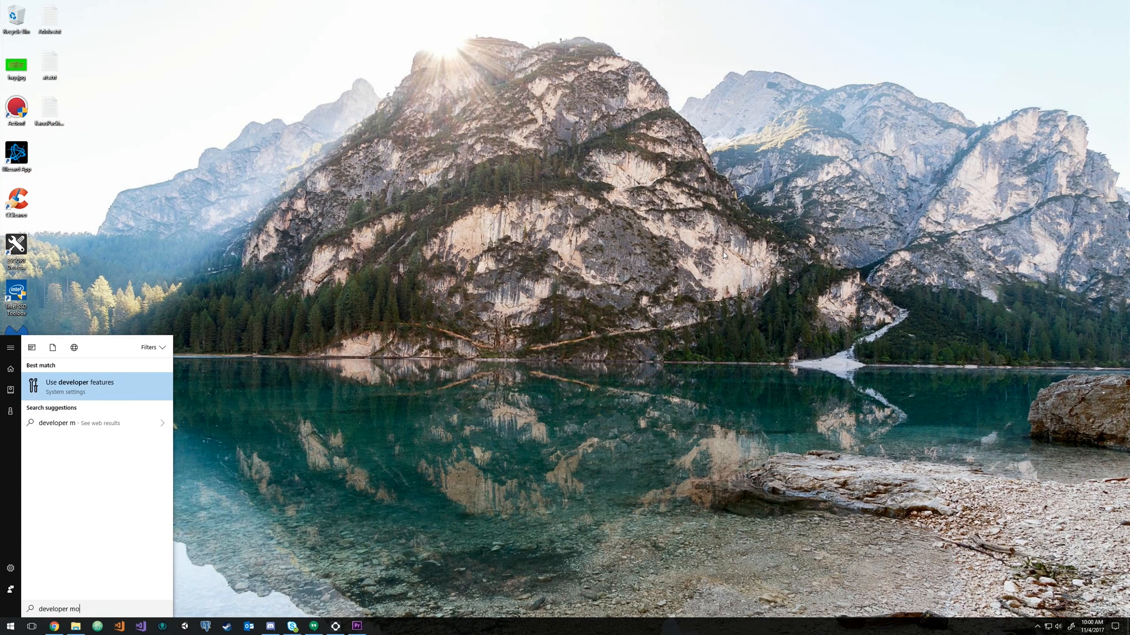
left_click(78, 387)
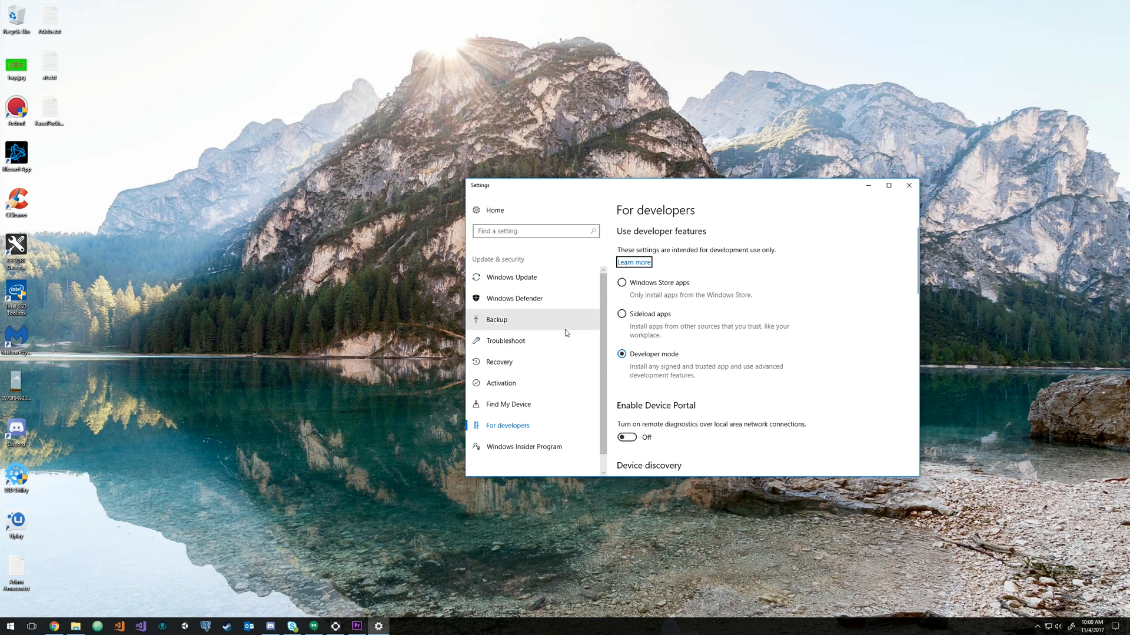
left_click(907, 185)
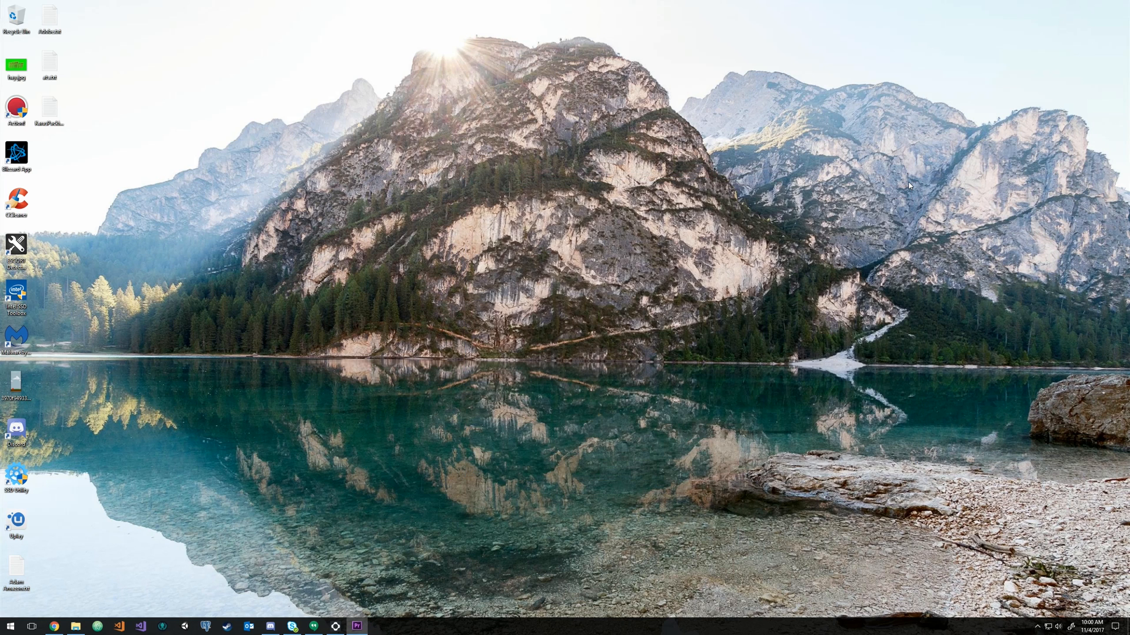
Enable Windows Subsystem for Linux (Beta) in 'Turn Windows features on or off' and apply with OK.
left_click(10, 625)
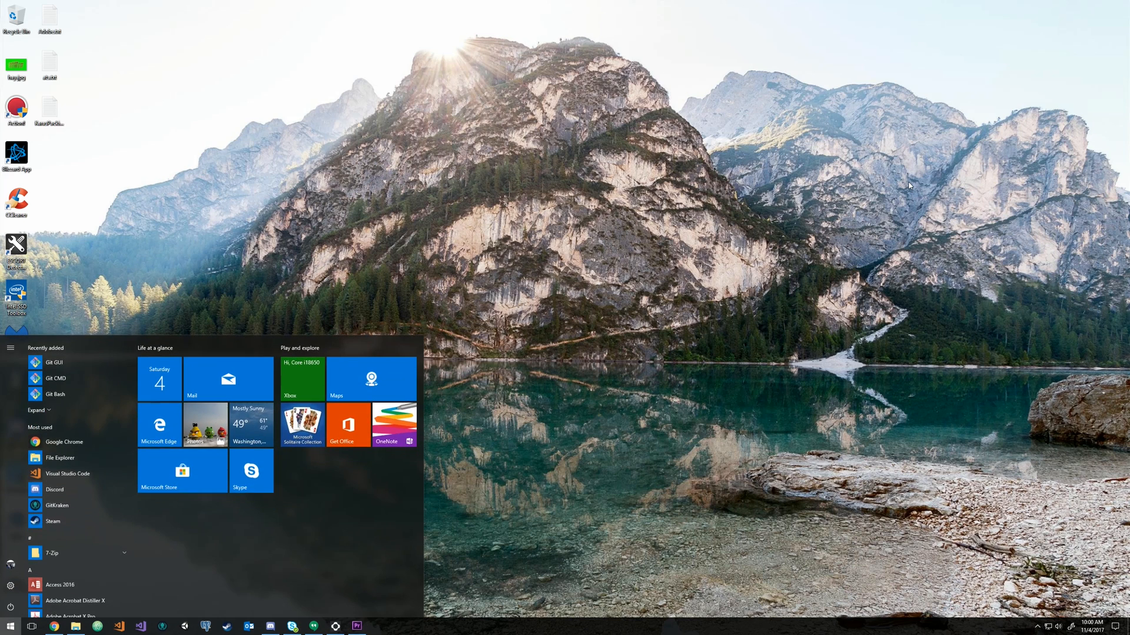
type("fea")
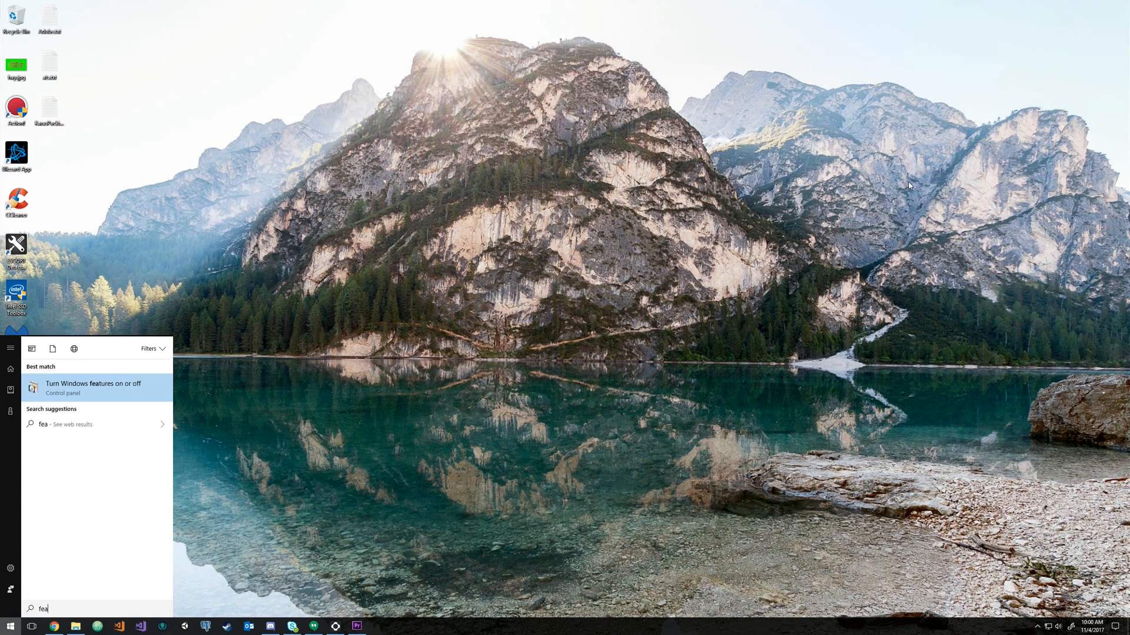
left_click(94, 387)
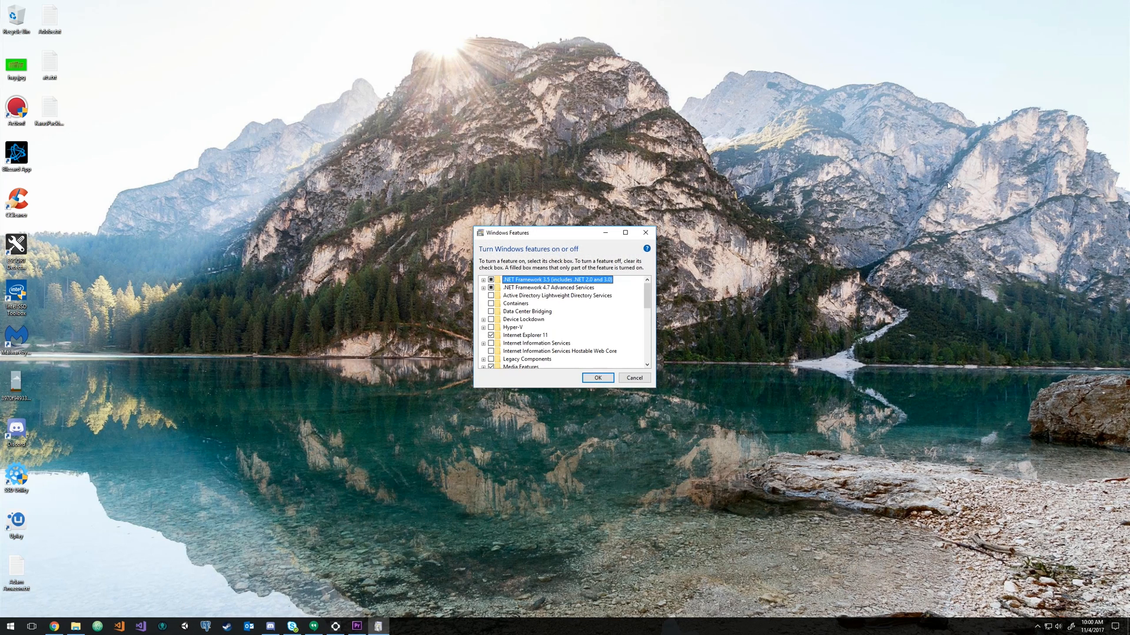
left_click_drag(564, 232, 376, 99)
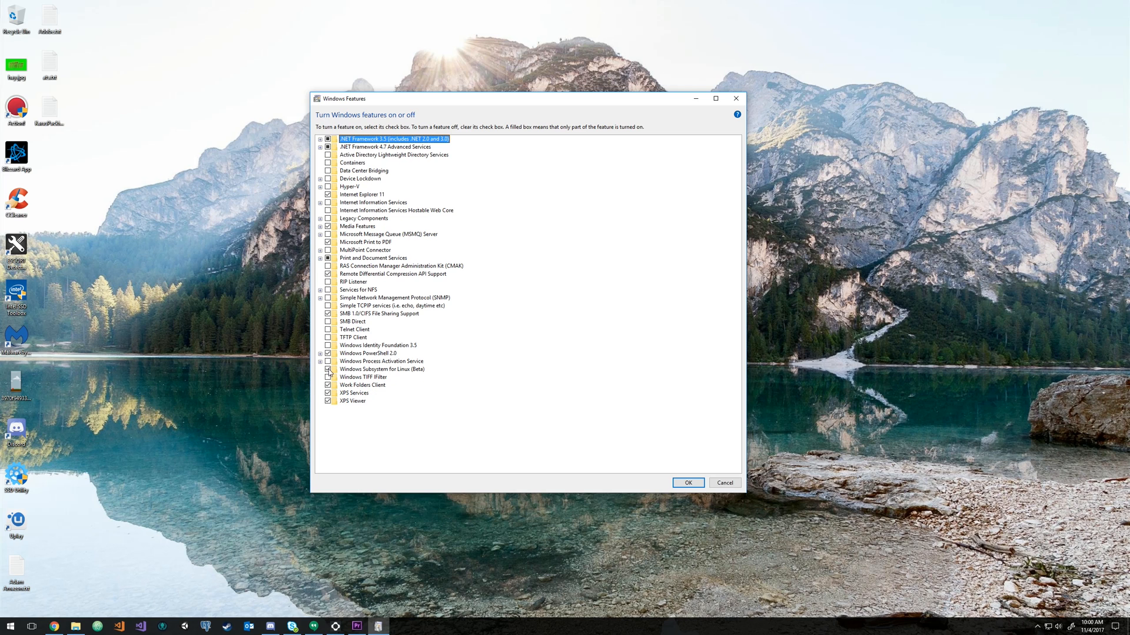
left_click(328, 368)
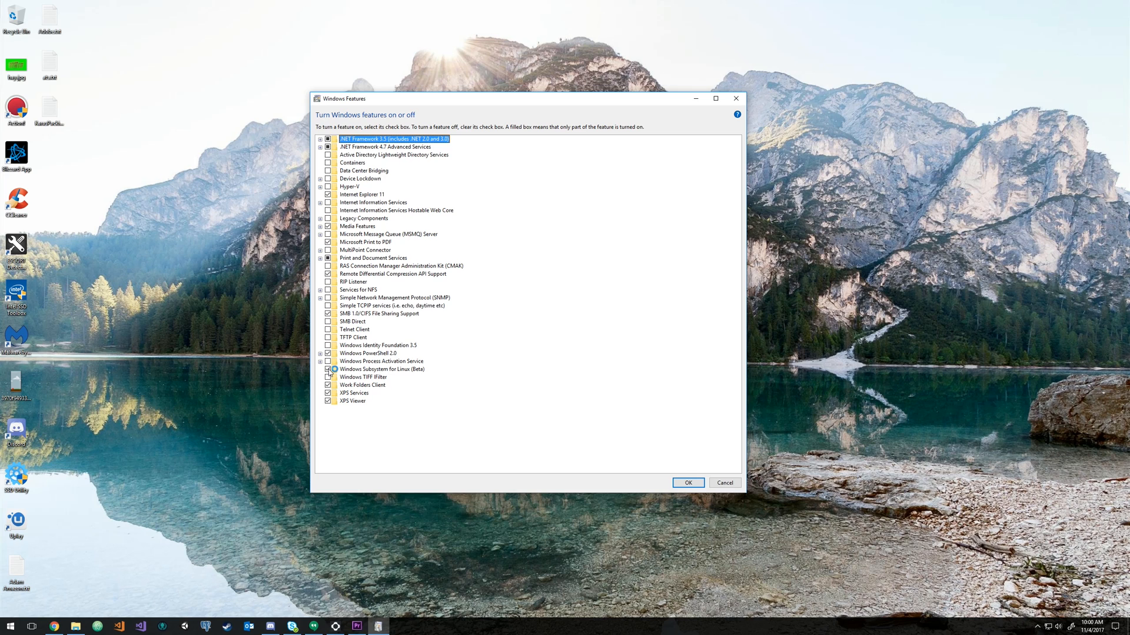
left_click(328, 368)
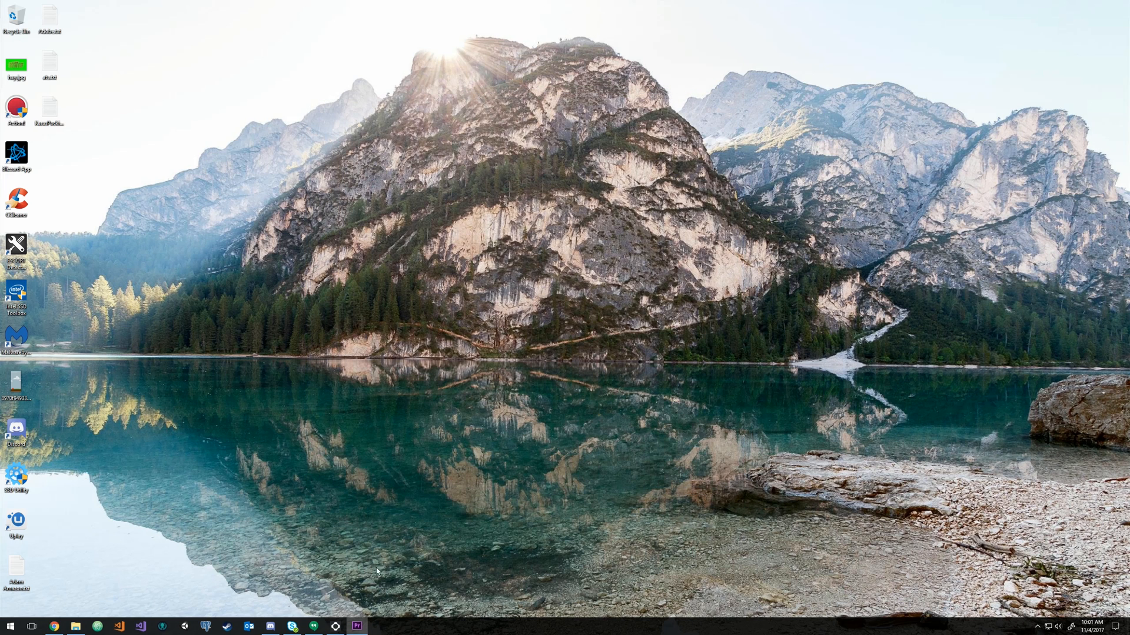
mouse_move(333, 511)
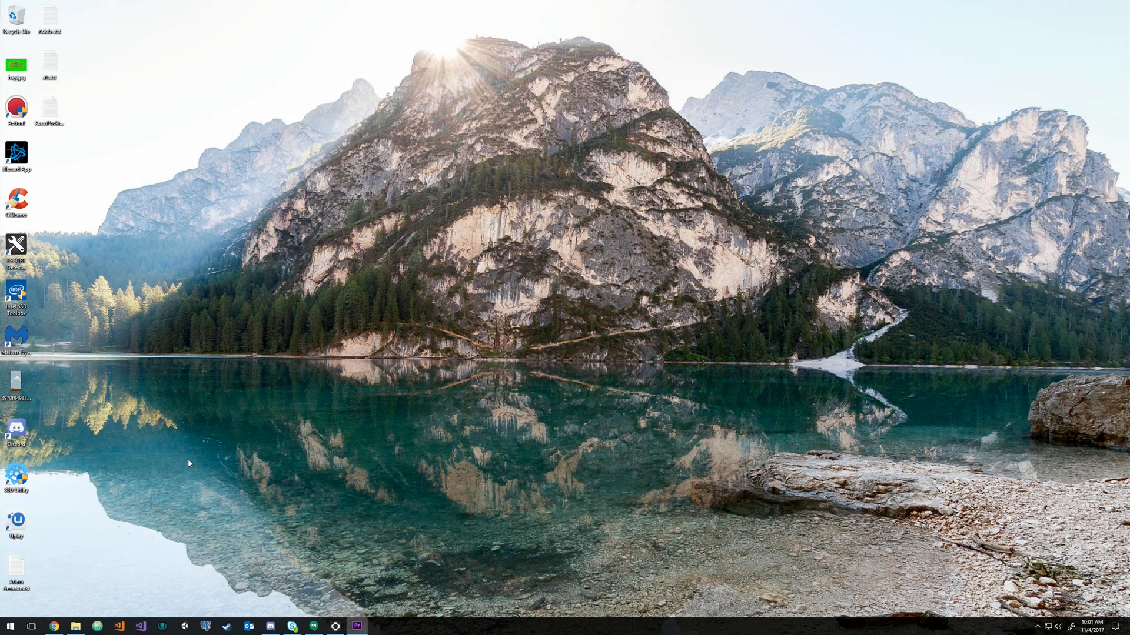
Launch bash, answer y to install Ubuntu, and create UNIX user 'mac' with a password.
type("bash")
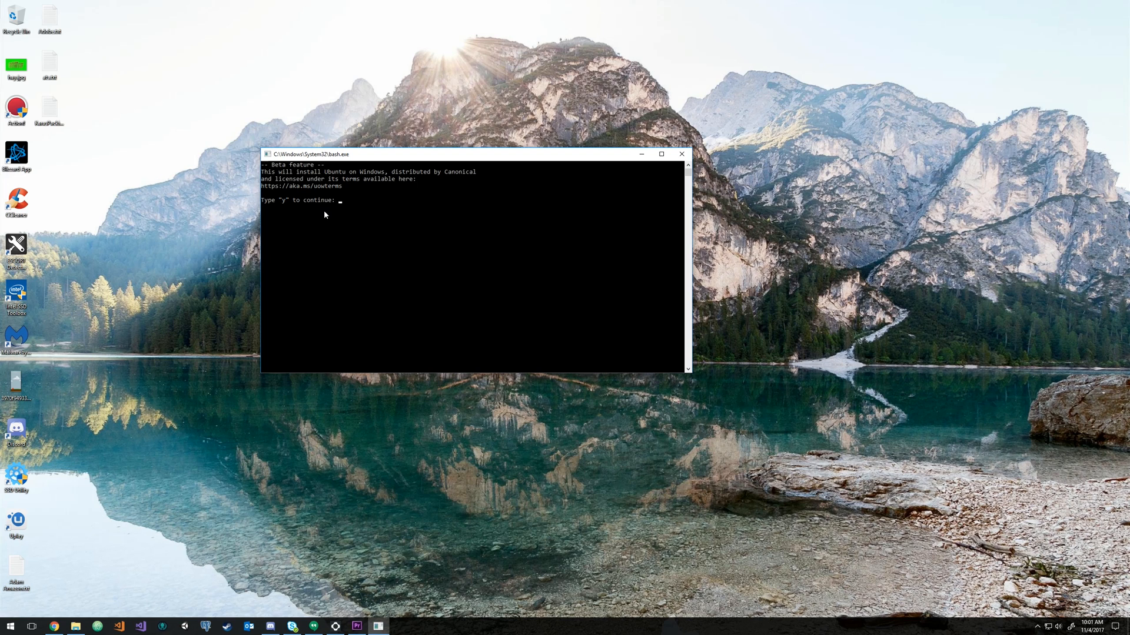
type("y")
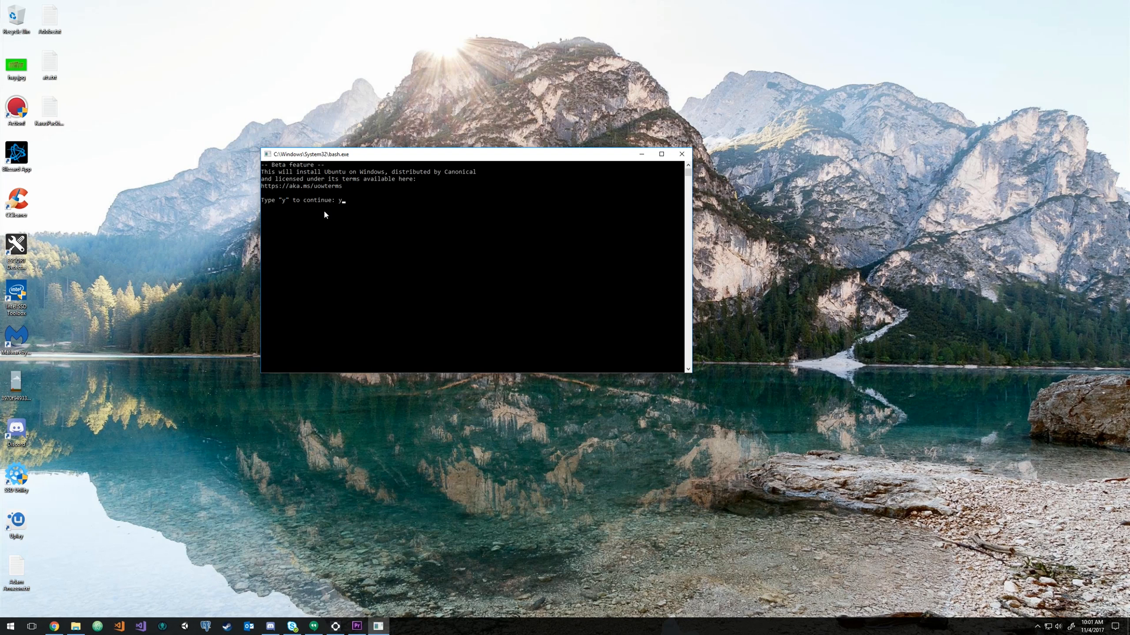
key("enter")
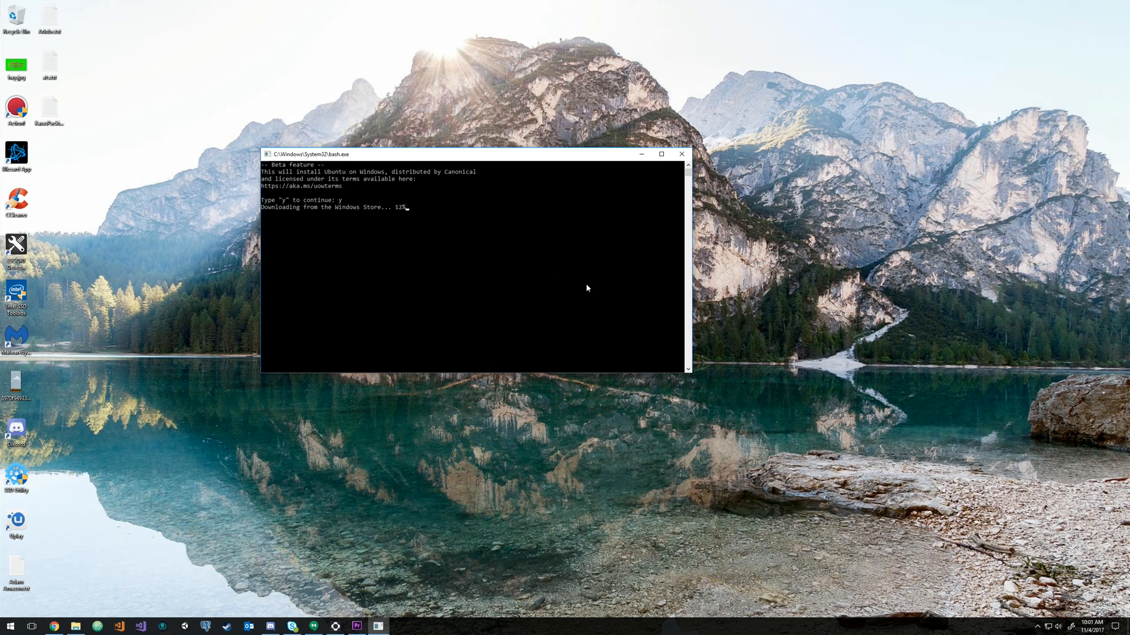
mouse_move(315, 237)
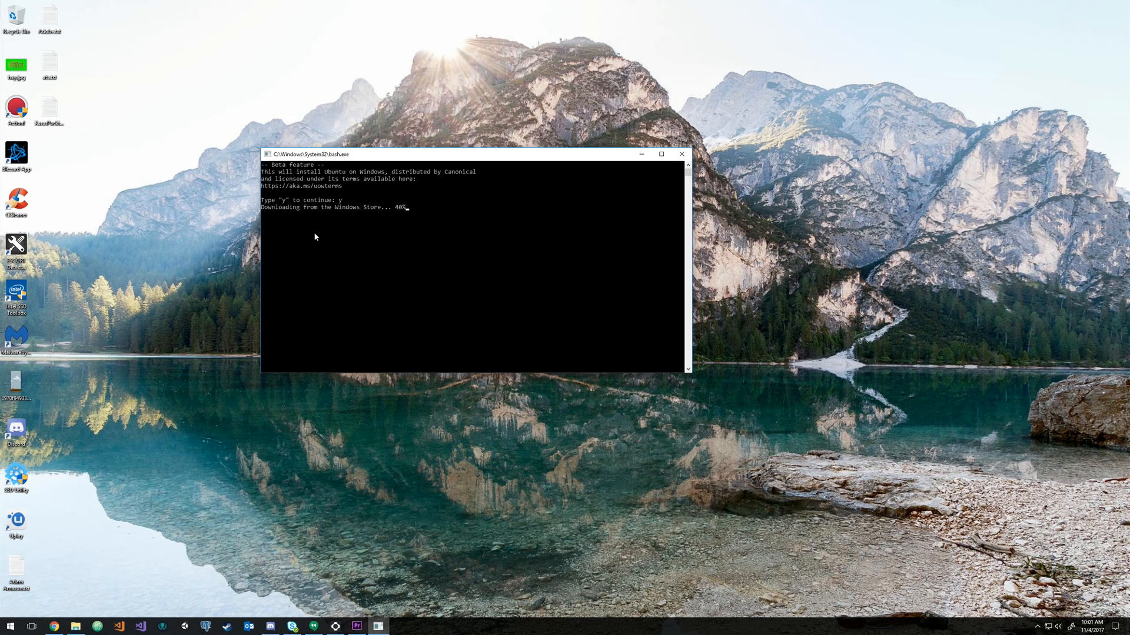
type("mac")
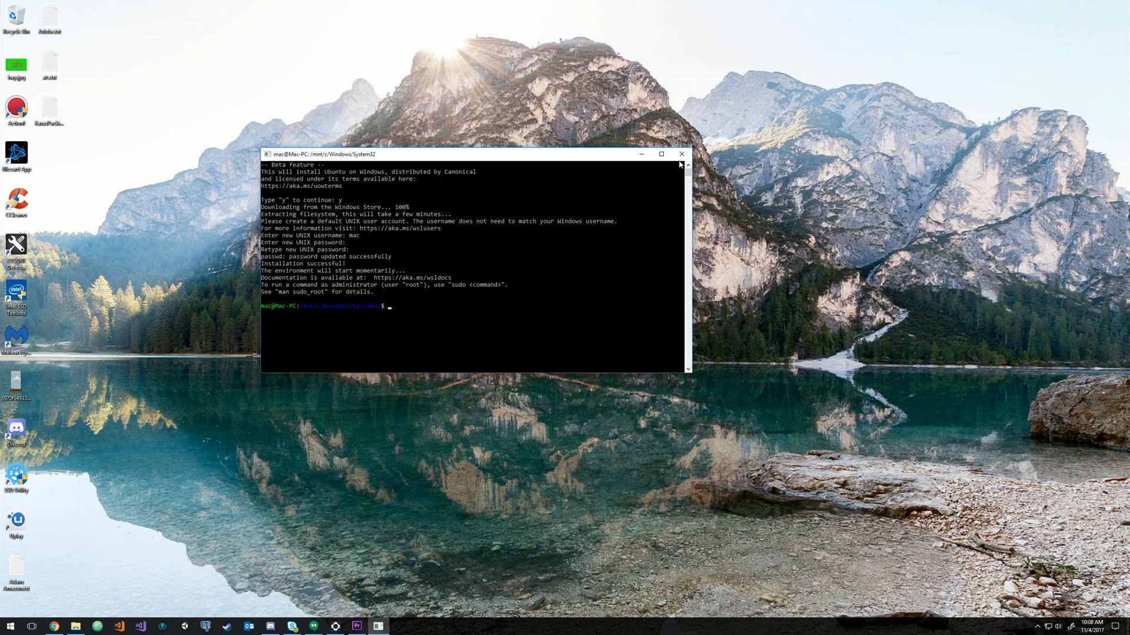
Close the installer console, relaunch Bash on Ubuntu on Windows from search, and maximize it.
left_click(9, 625)
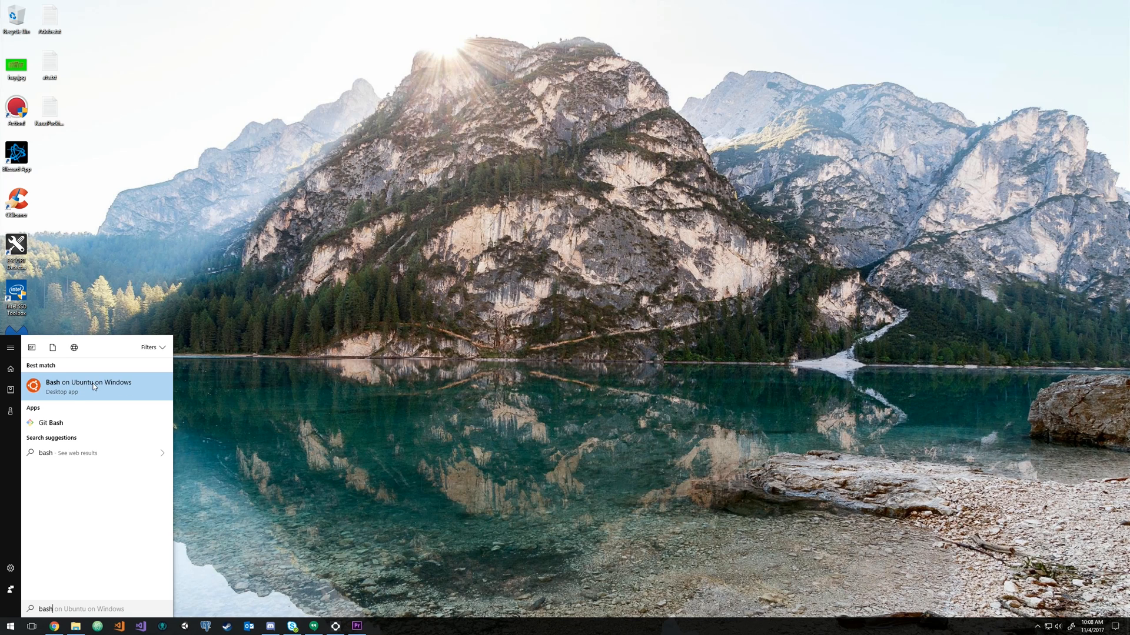
left_click(90, 386)
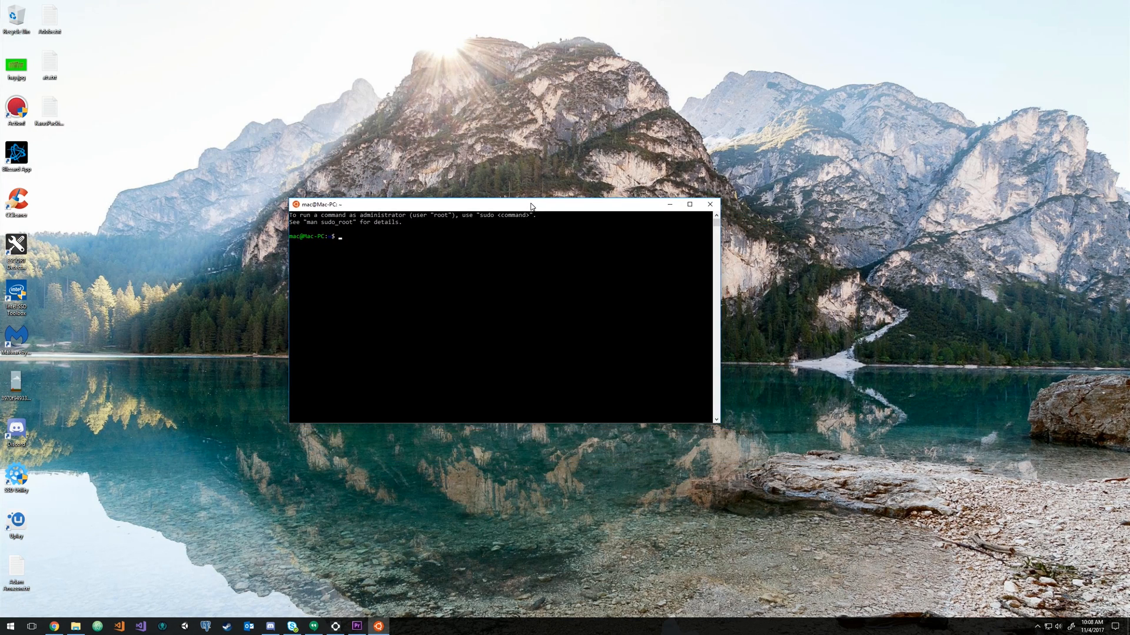
mouse_move(739, 477)
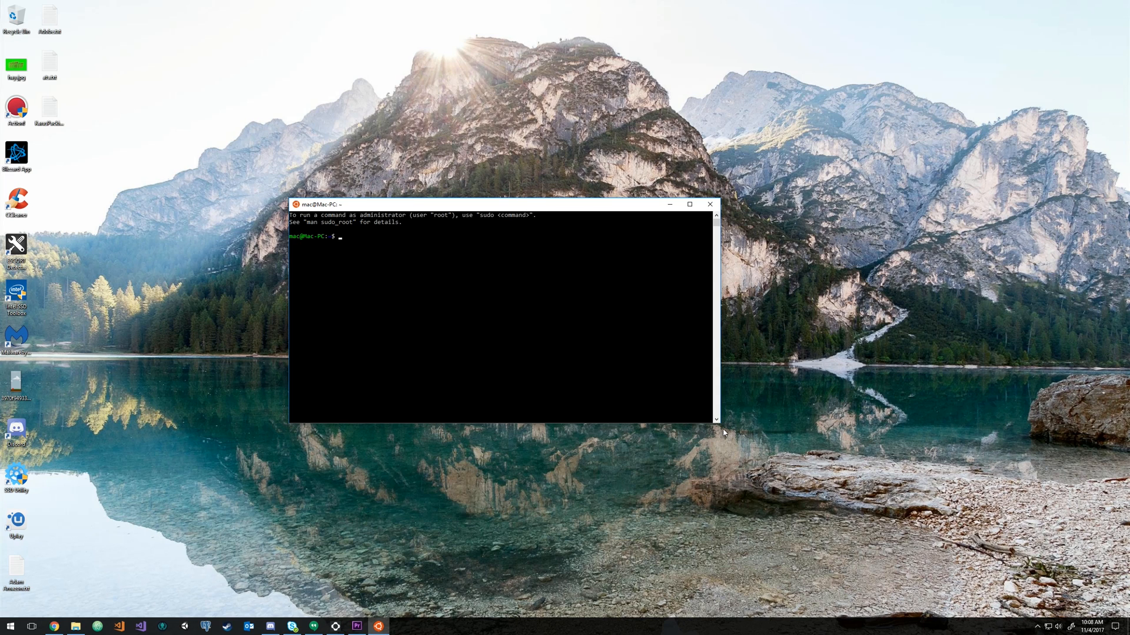
mouse_move(910, 426)
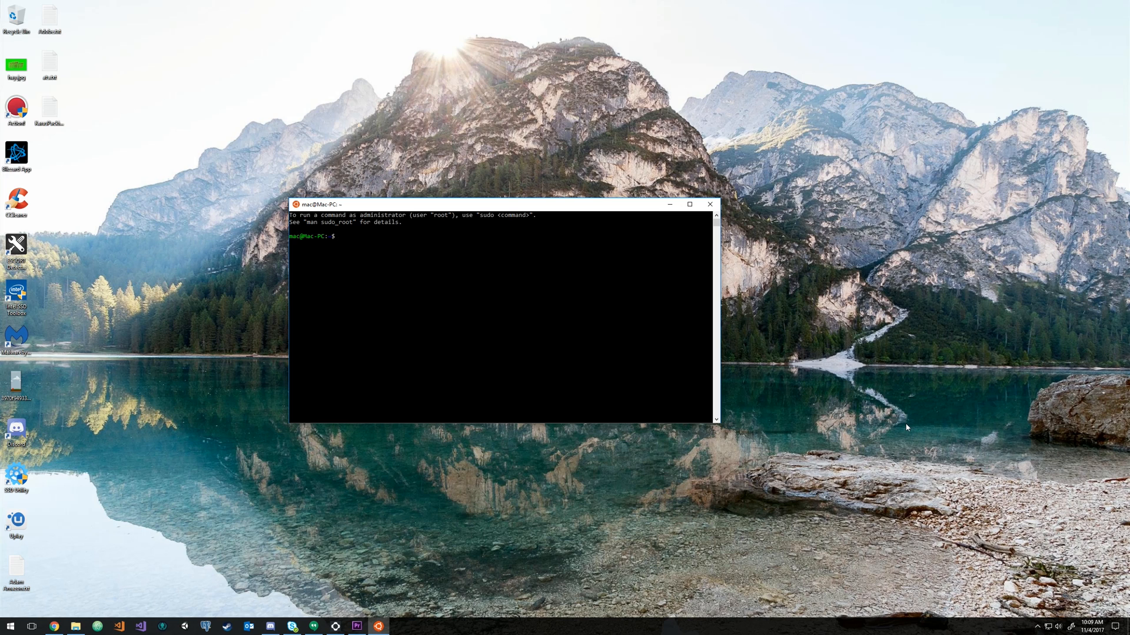
mouse_move(625, 193)
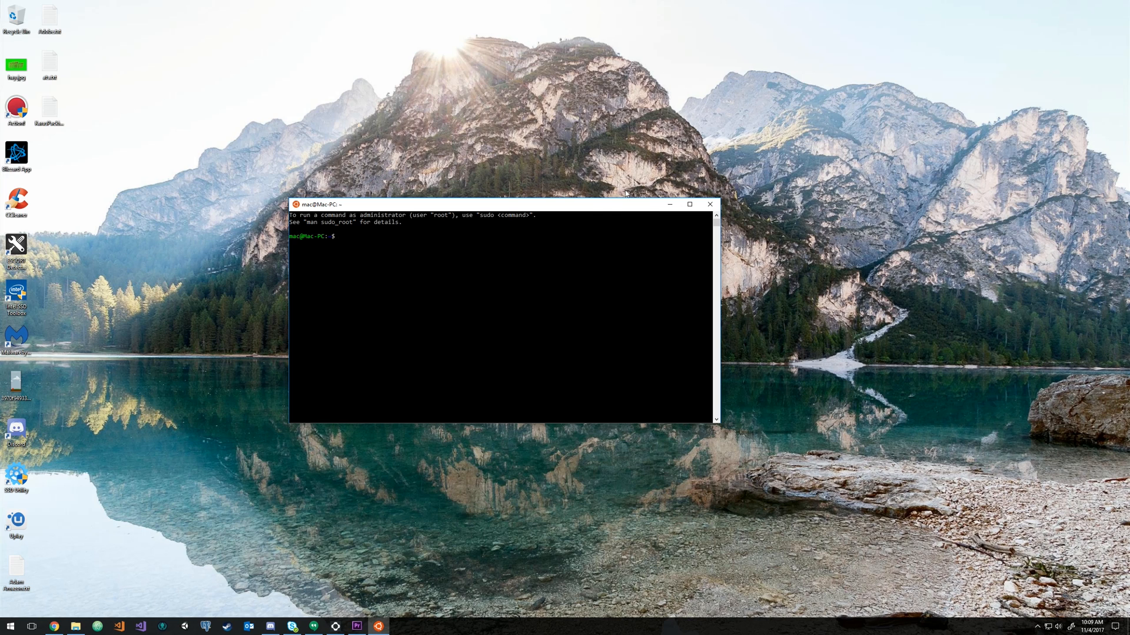
left_click(690, 205)
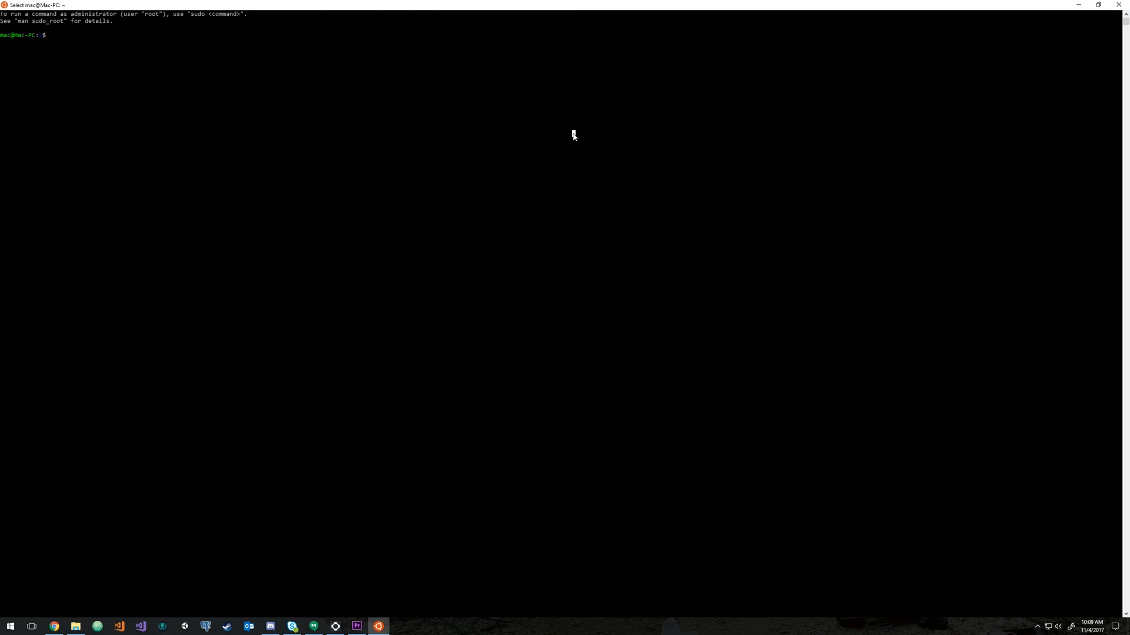
Run 'sudo apt-get update', then 'sudo apt-get install git-core'.
type("sudo apt-get")
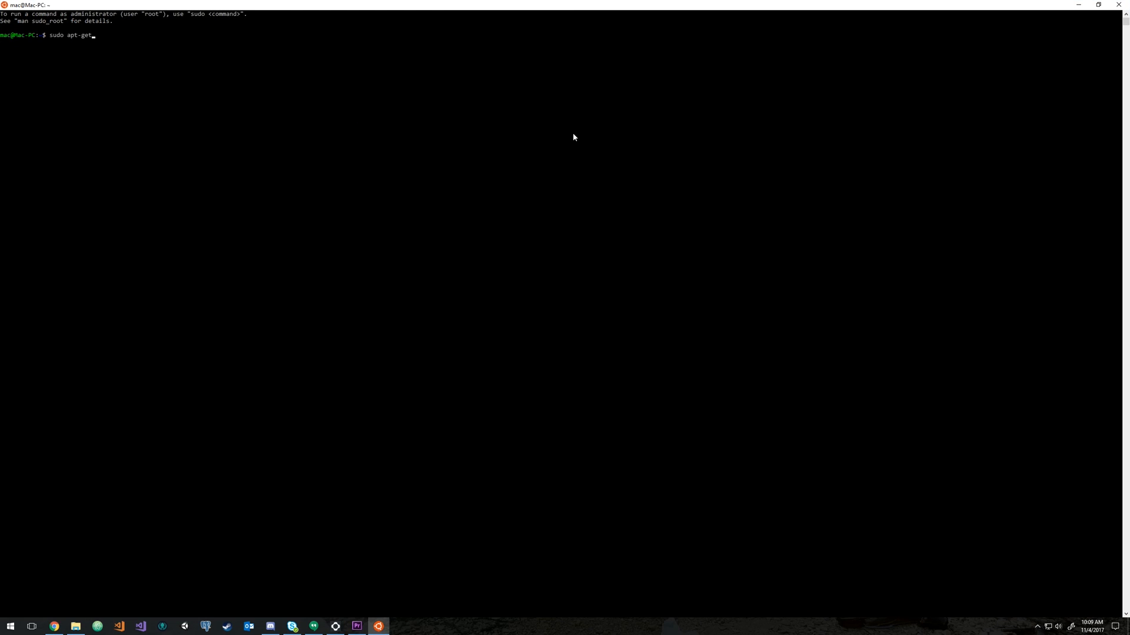
type("update")
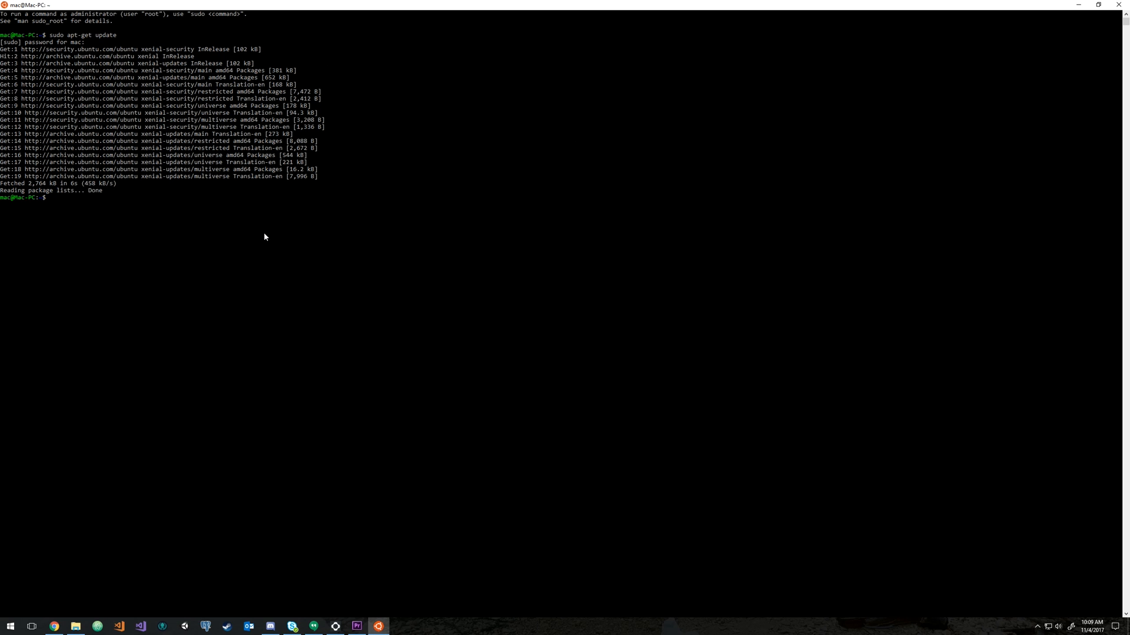
type("sudo apt-get install git-core")
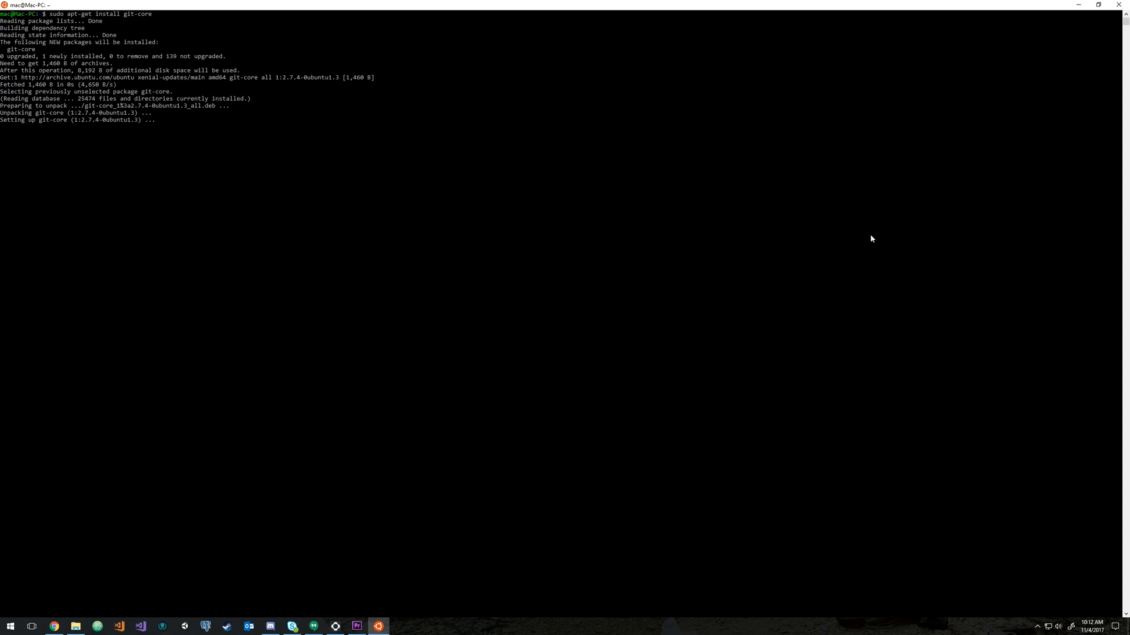
Re-run apt-get install with curl in place of git-core to upgrade curl.
type("git-core")
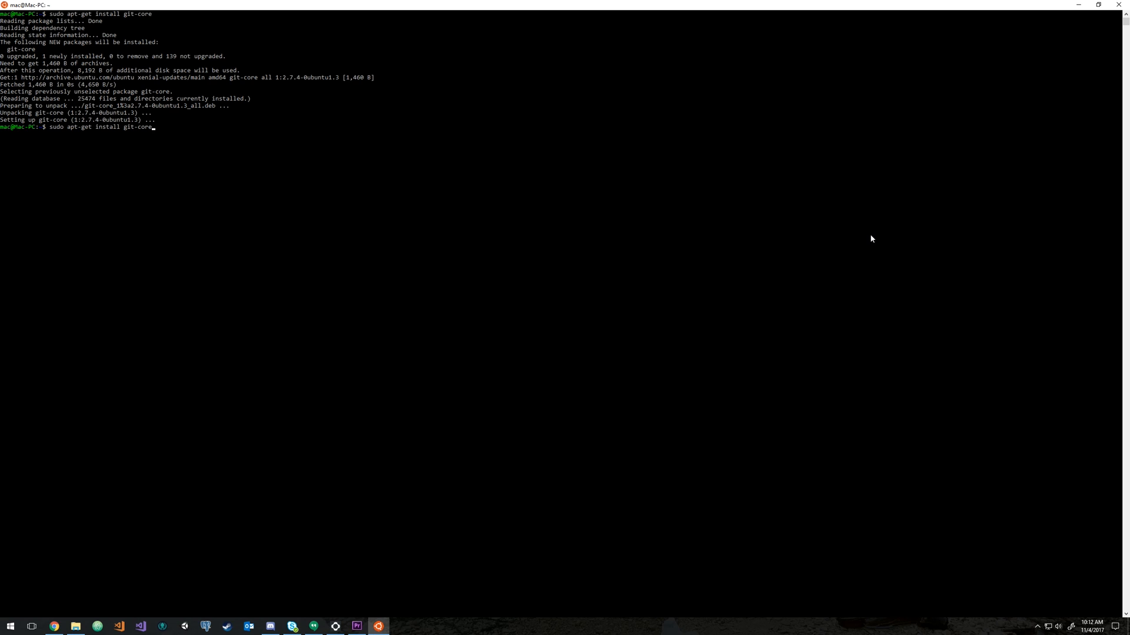
key("Backspace")
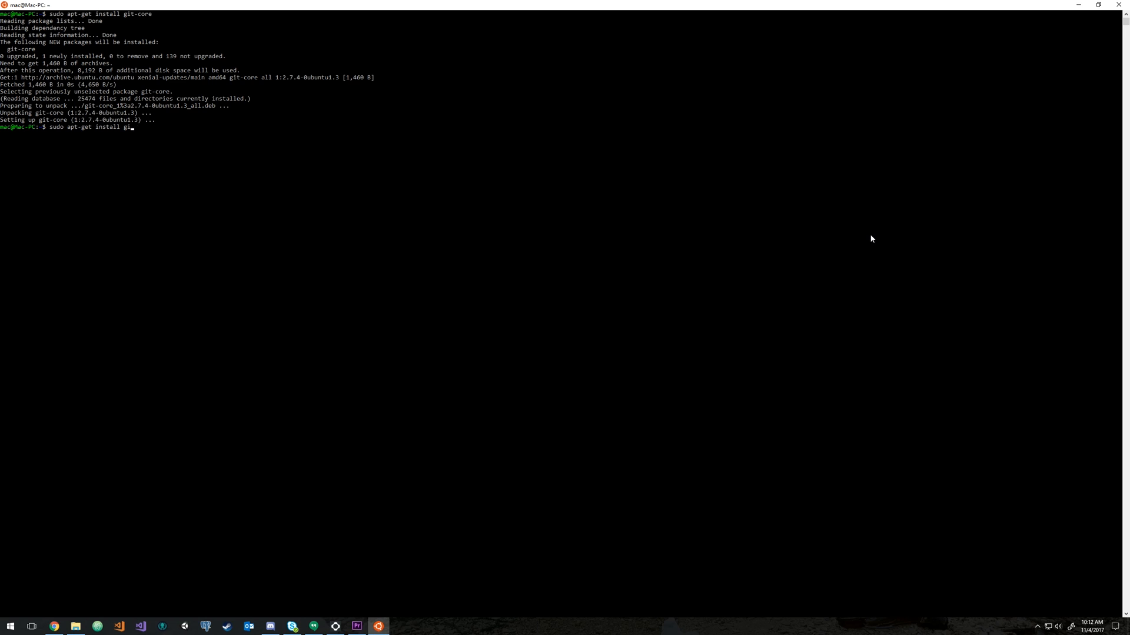
key("Backspace")
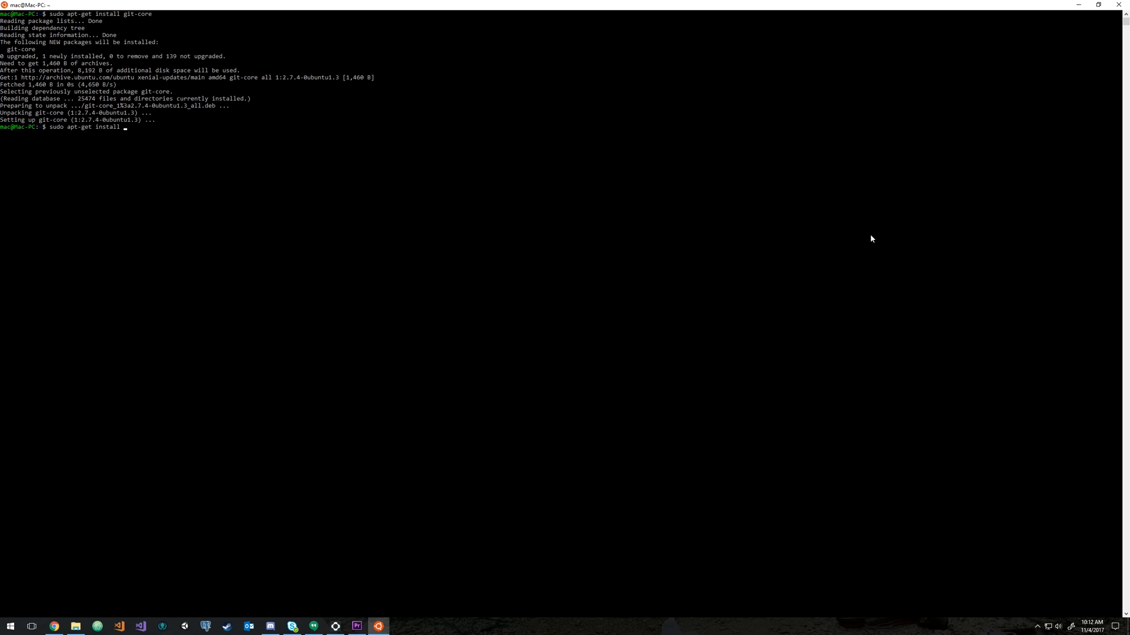
type("curl")
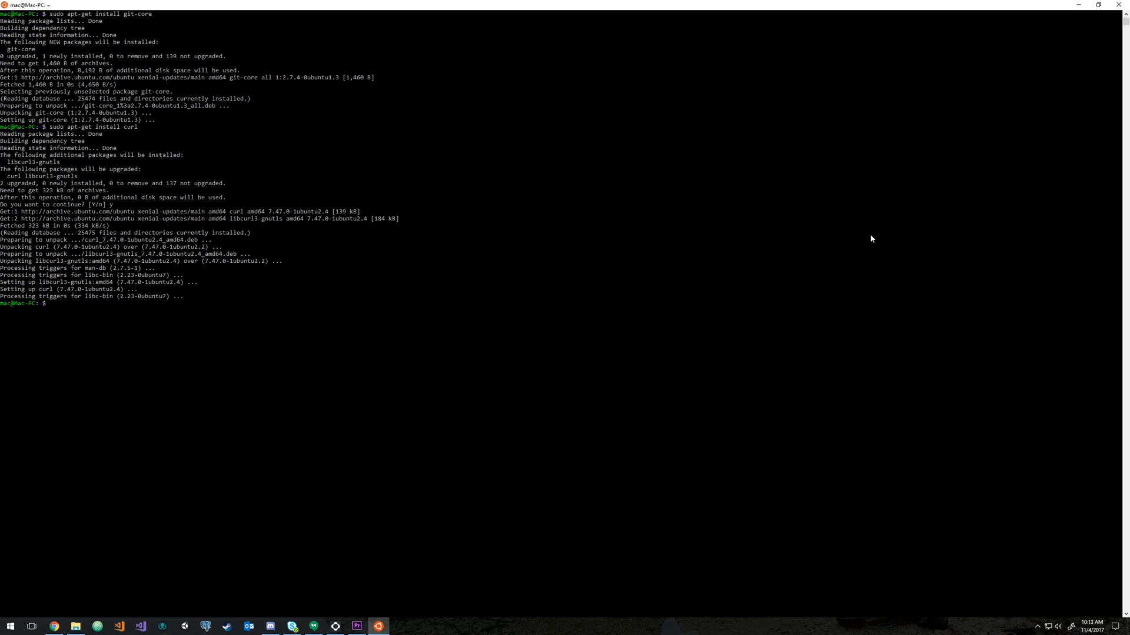
Run 'sudo apt-get install build-essential' to get gcc, g++ and make.
type("sudo apt-get install c")
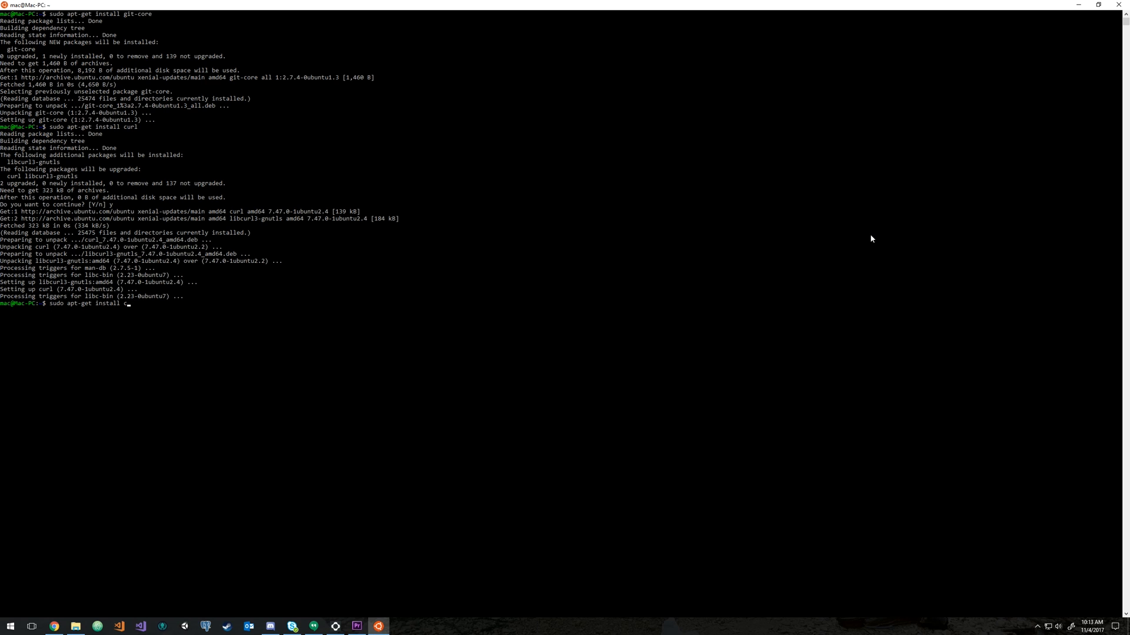
type("wind")
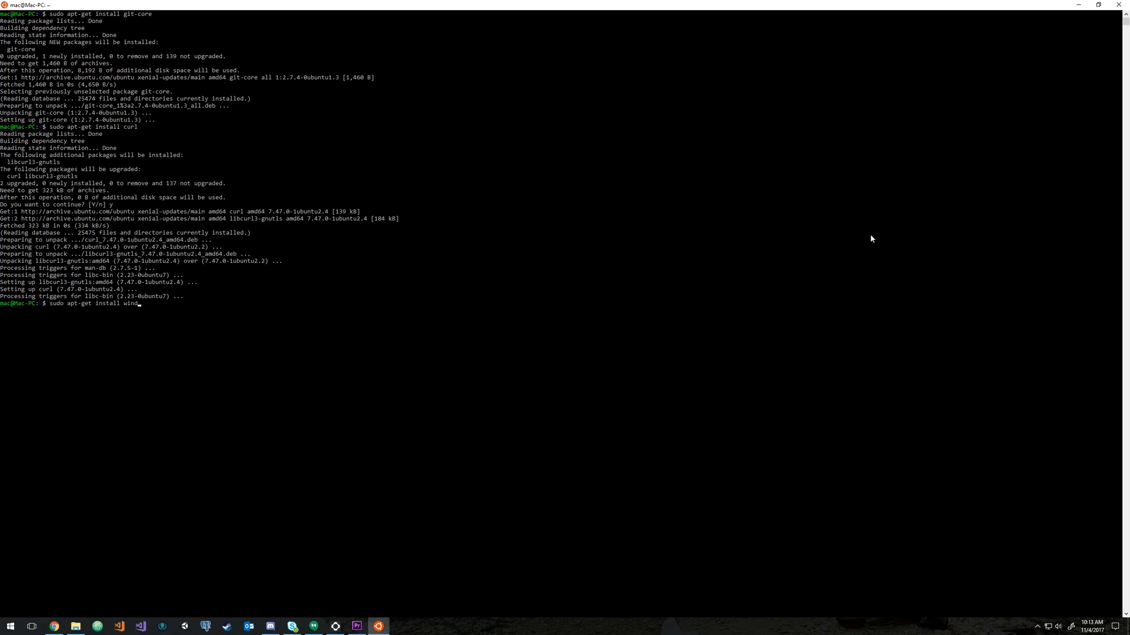
type("ows-ess")
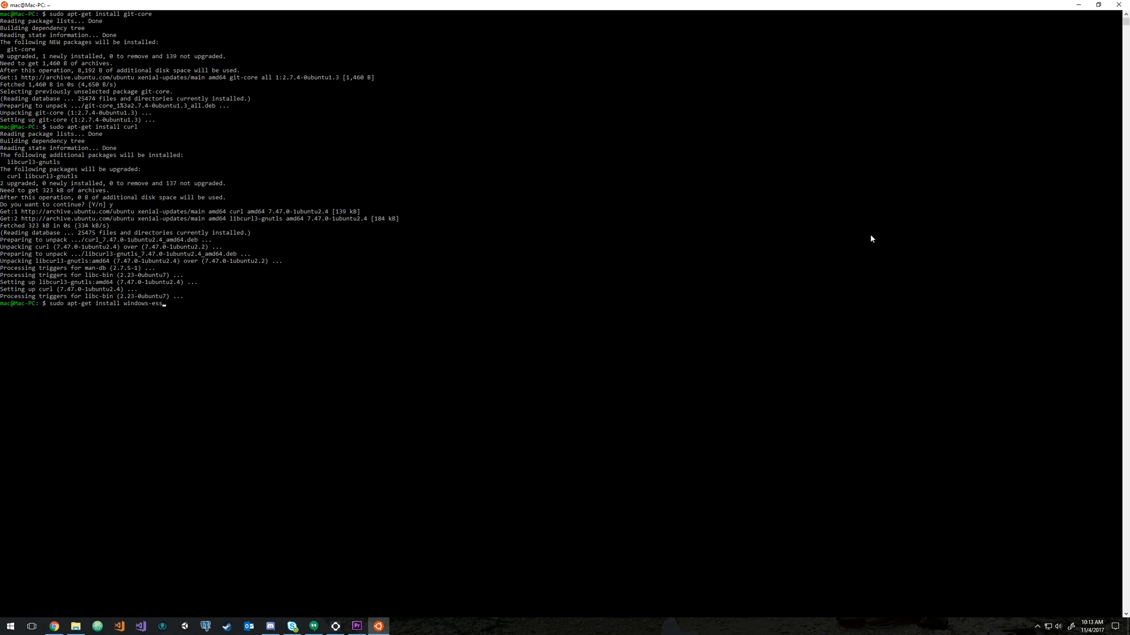
type("bu9i81")
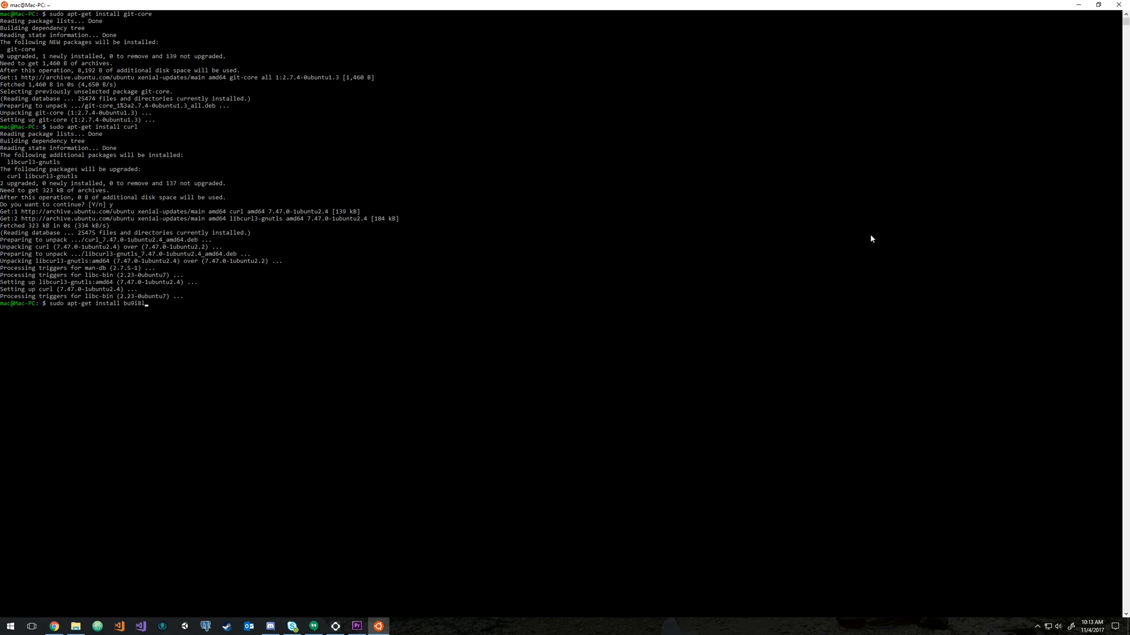
type("build-e")
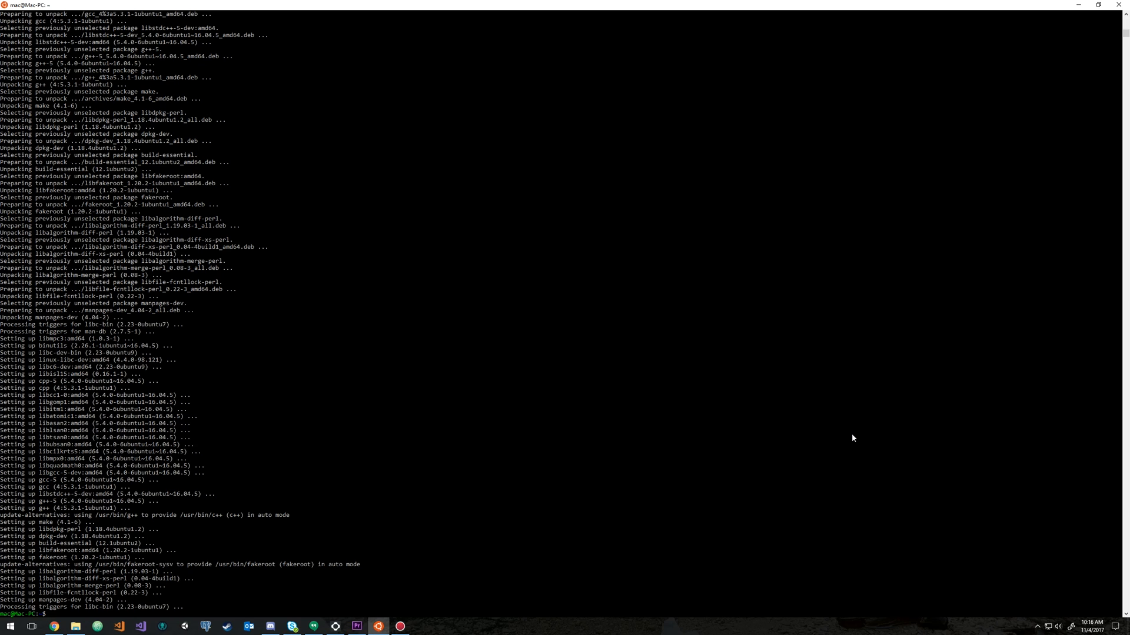
Start an apt-get install line listing git-core, libssl-dev, libreadline-dev, libyaml-dev, libsqlite3-dev, sqlite3 and libxml2-dev.
type("sudo apt-get install build-essential")
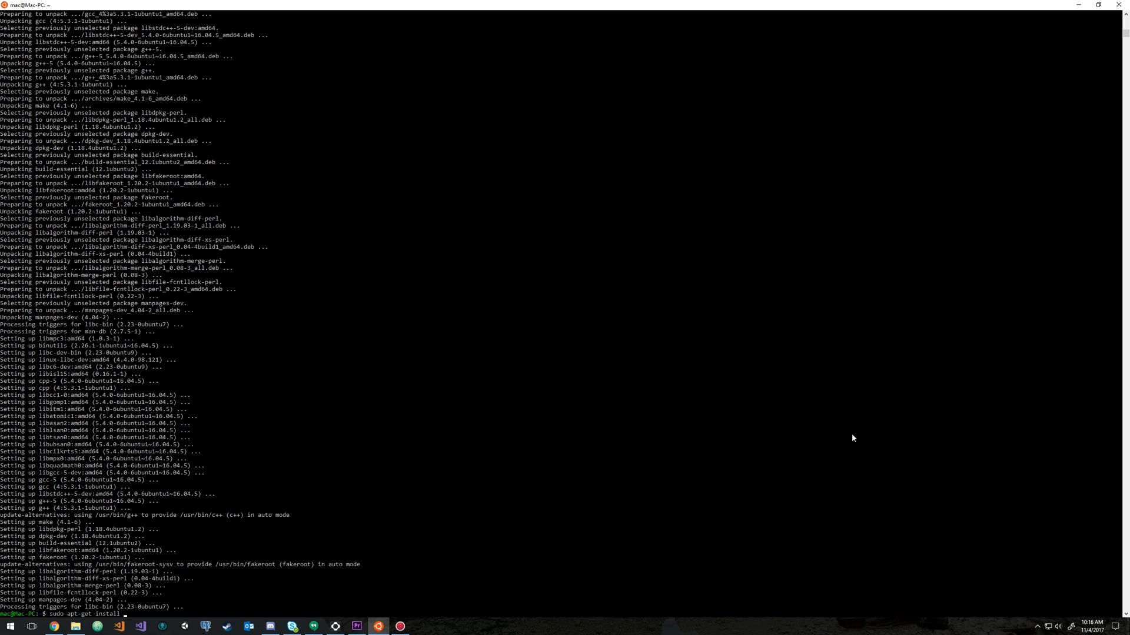
type("git-core")
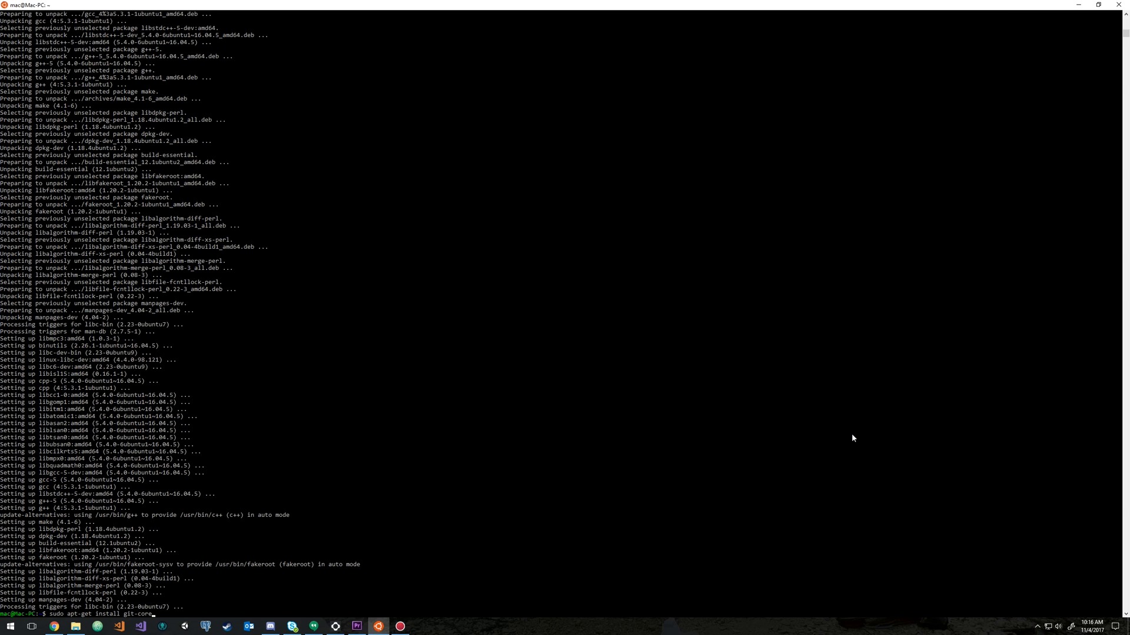
type("libssl-dev")
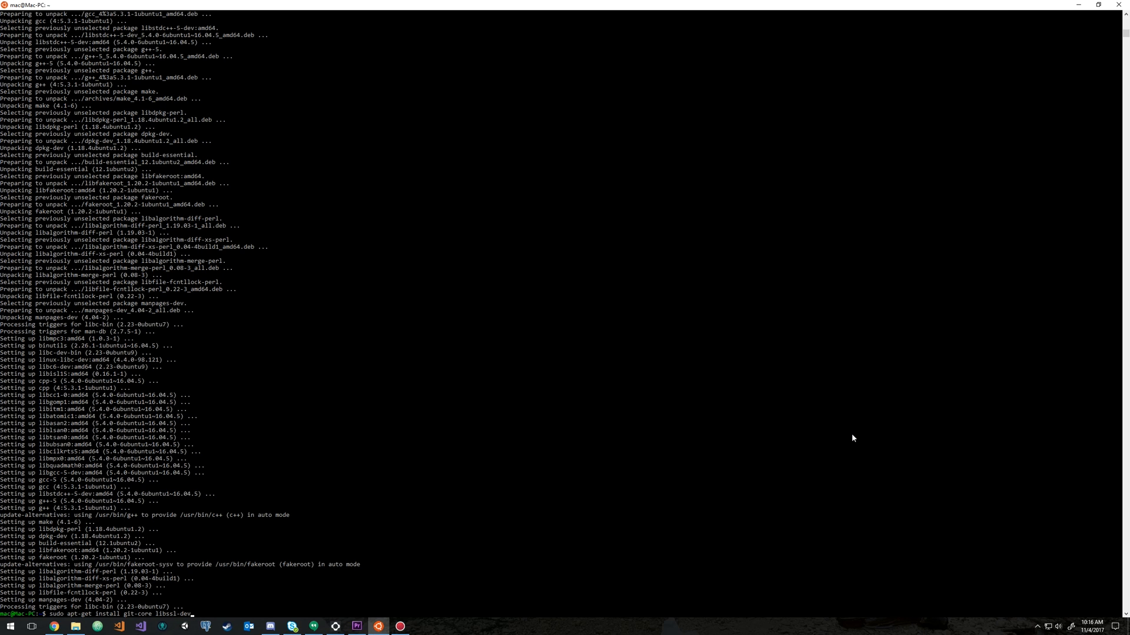
type("libreadline")
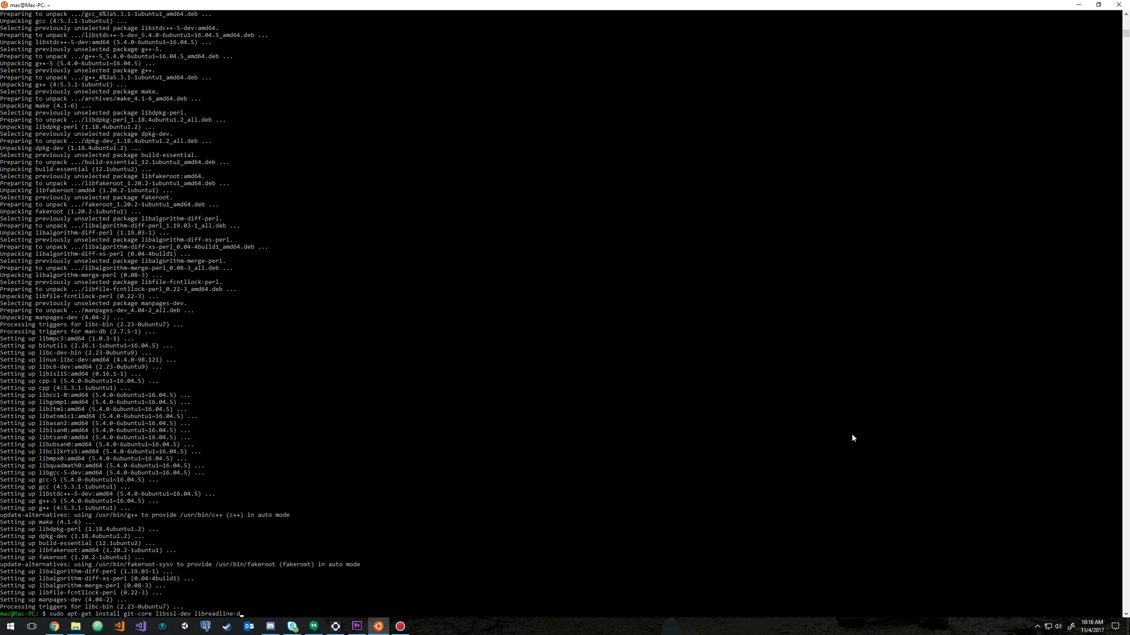
type("-dev libyaml-d")
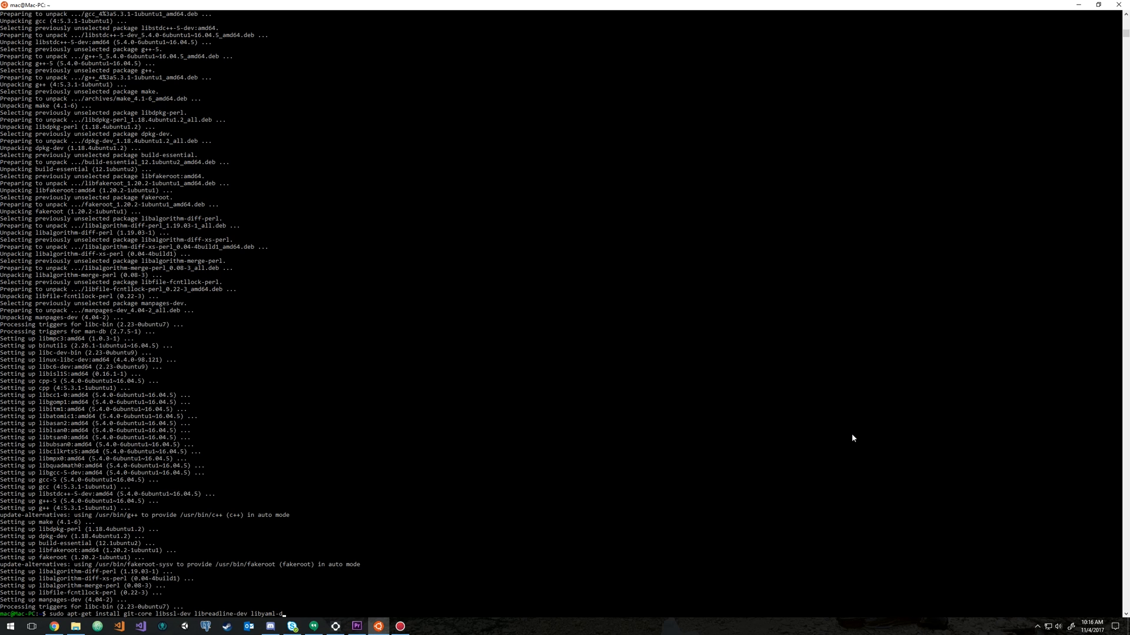
type("libs")
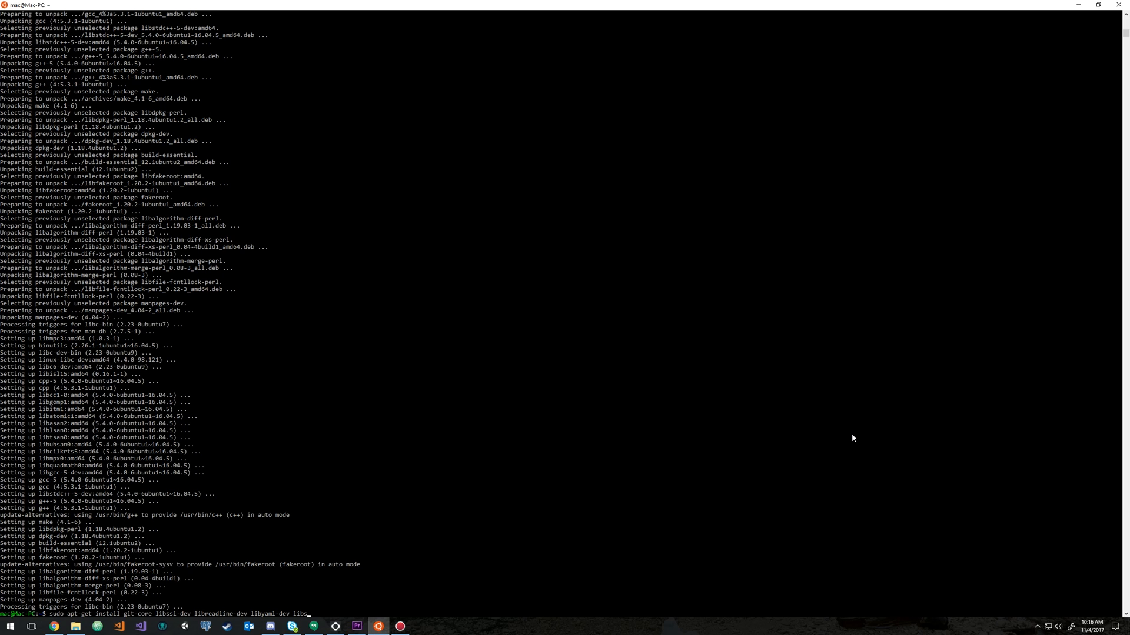
type("lite")
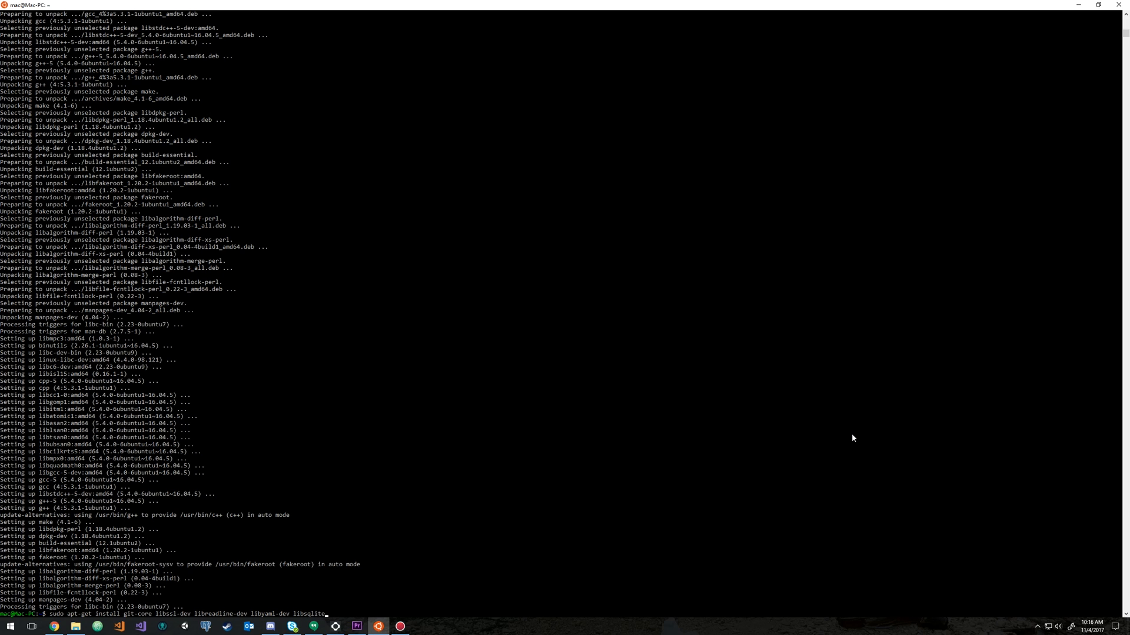
type("3-dev sqlite")
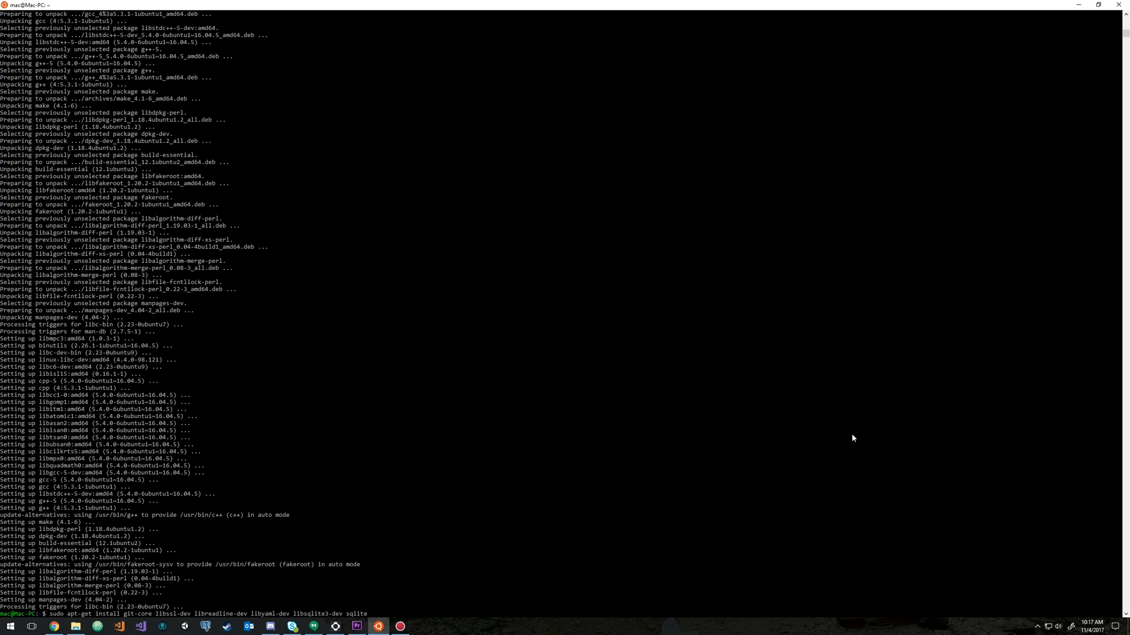
type("3")
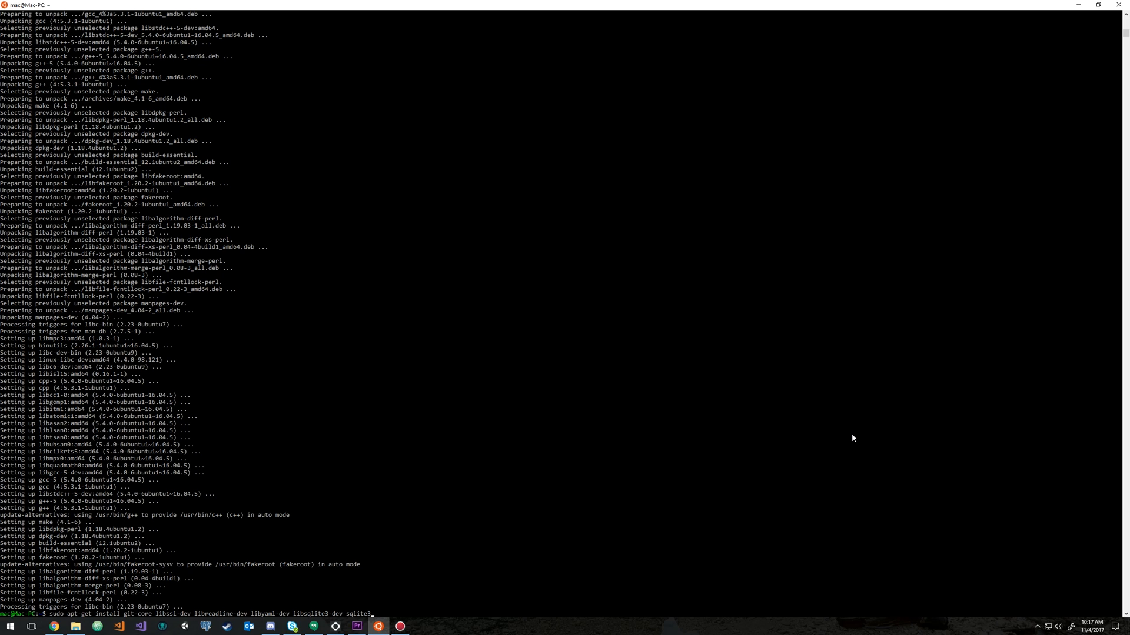
type("1")
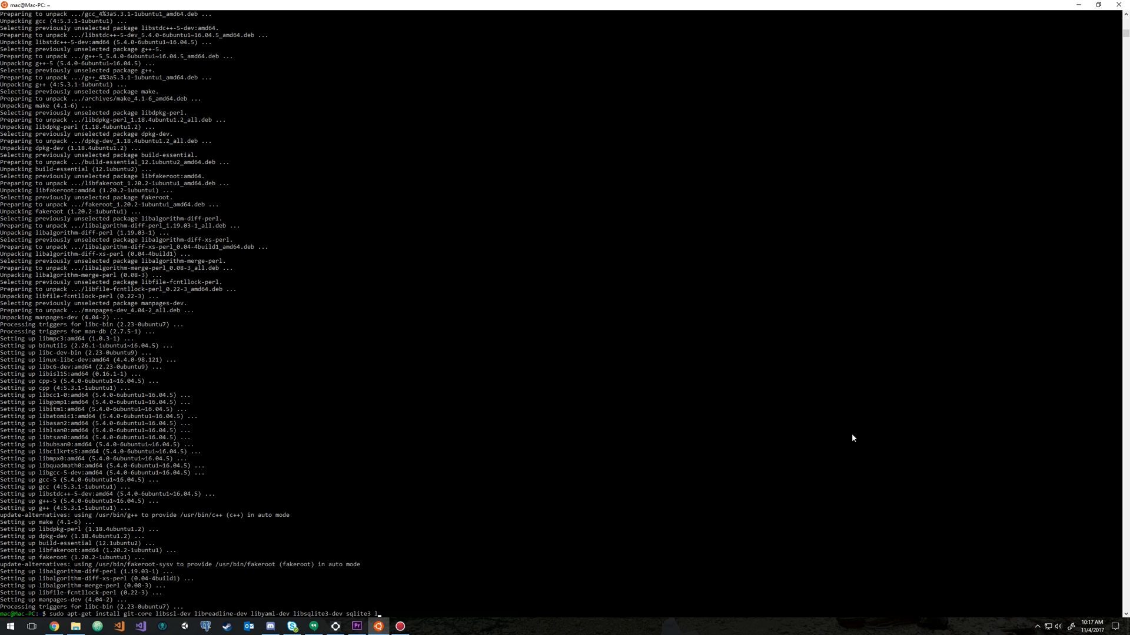
type("libxml2-dev libxslt1-dev")
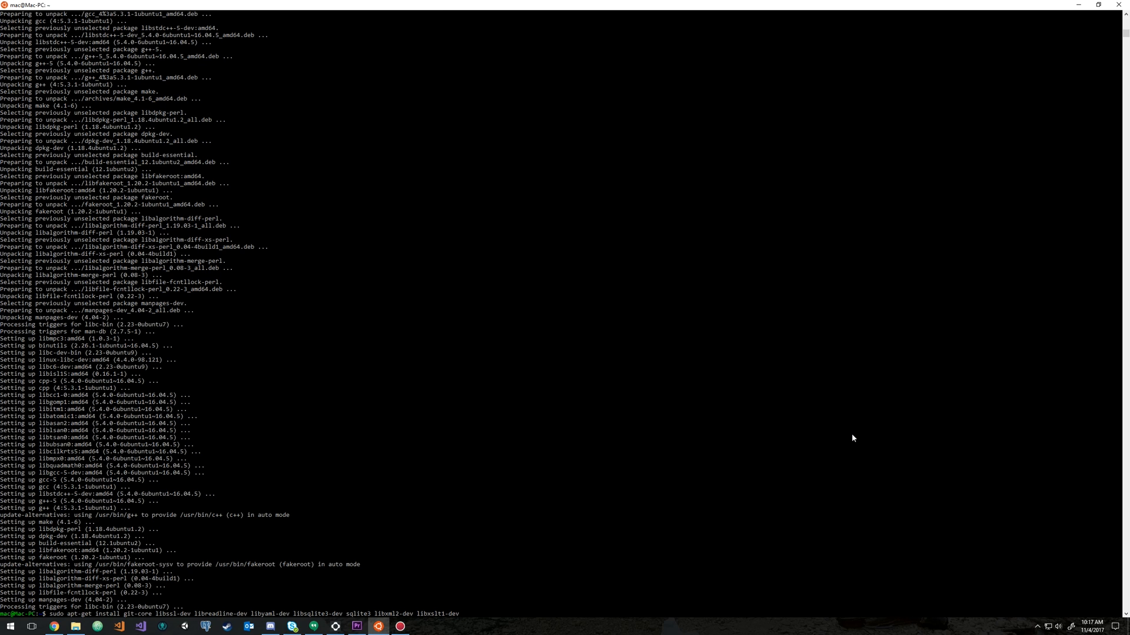
Complete the line with libxslt1-dev, libcurl4-openssl-dev, python-software-properties and libffi-dev, and run it.
type("libcurl-4-ope")
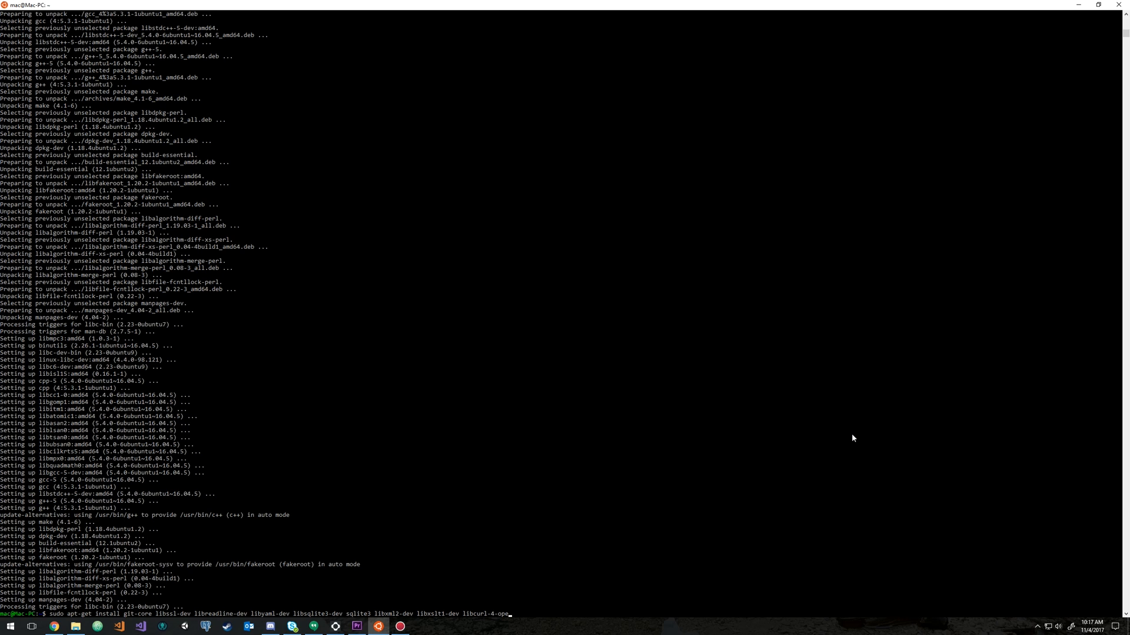
type("ssl-dev")
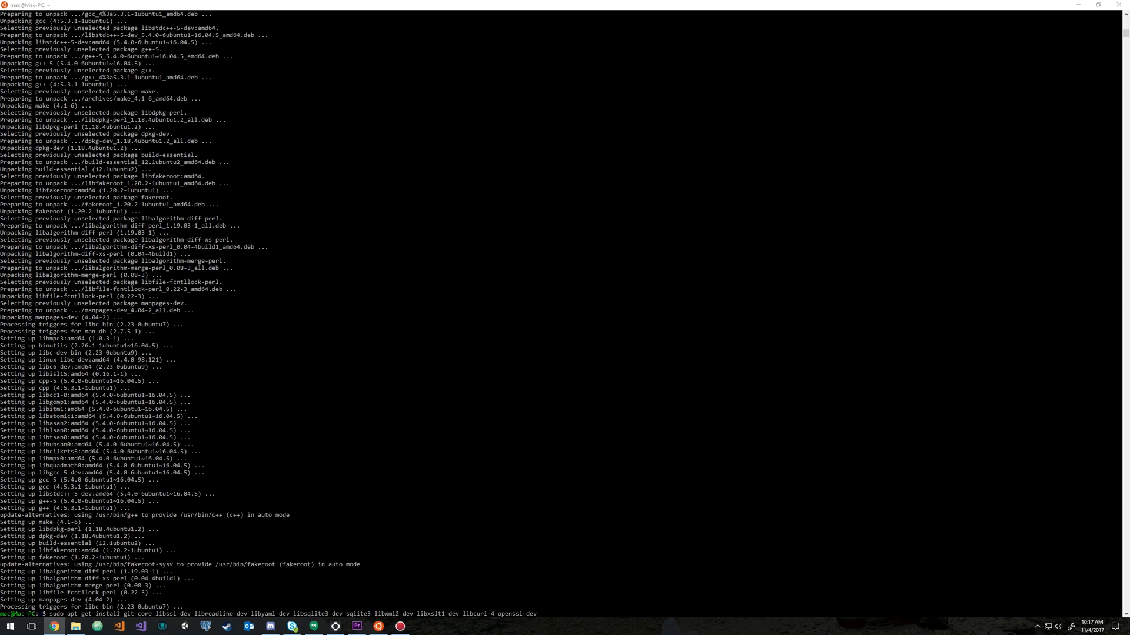
mouse_move(602, 444)
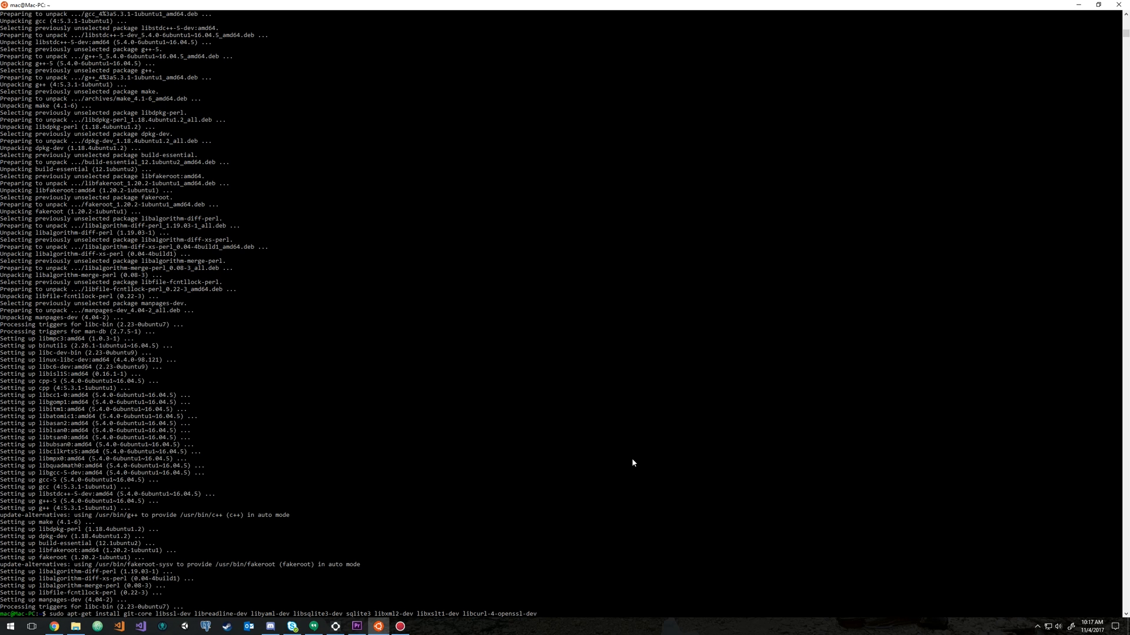
type("python-d")
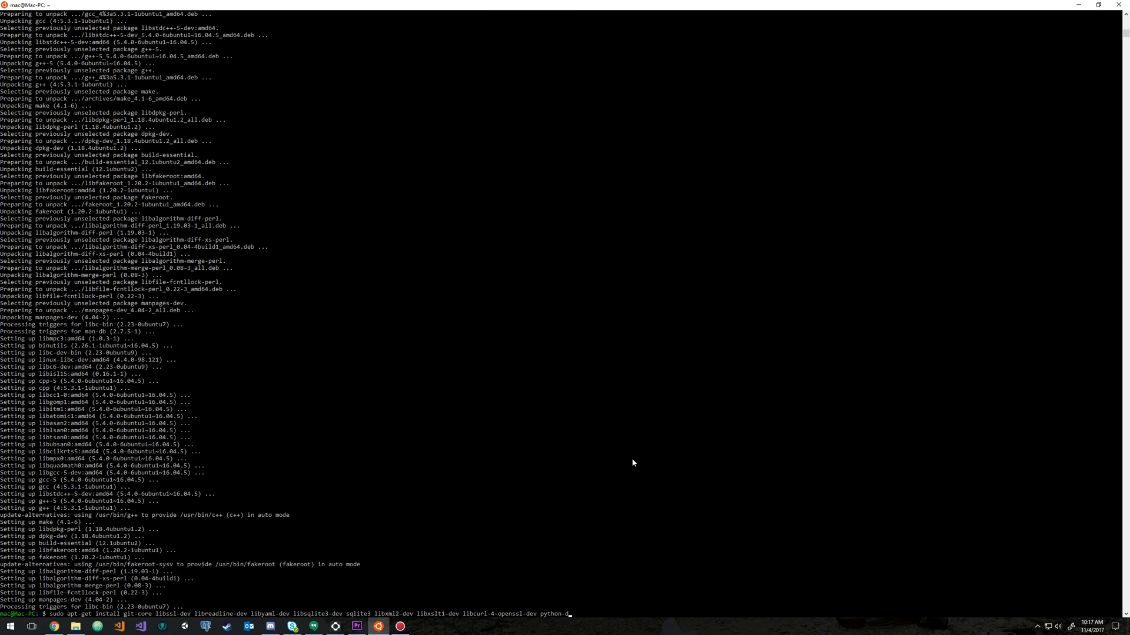
type("sf")
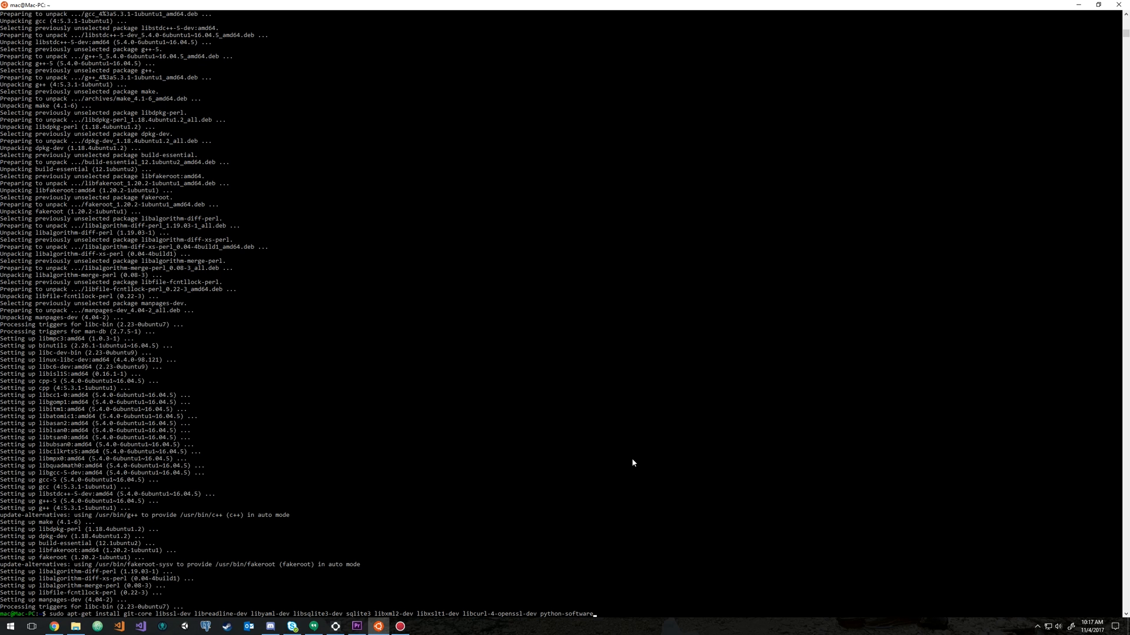
type("-proper")
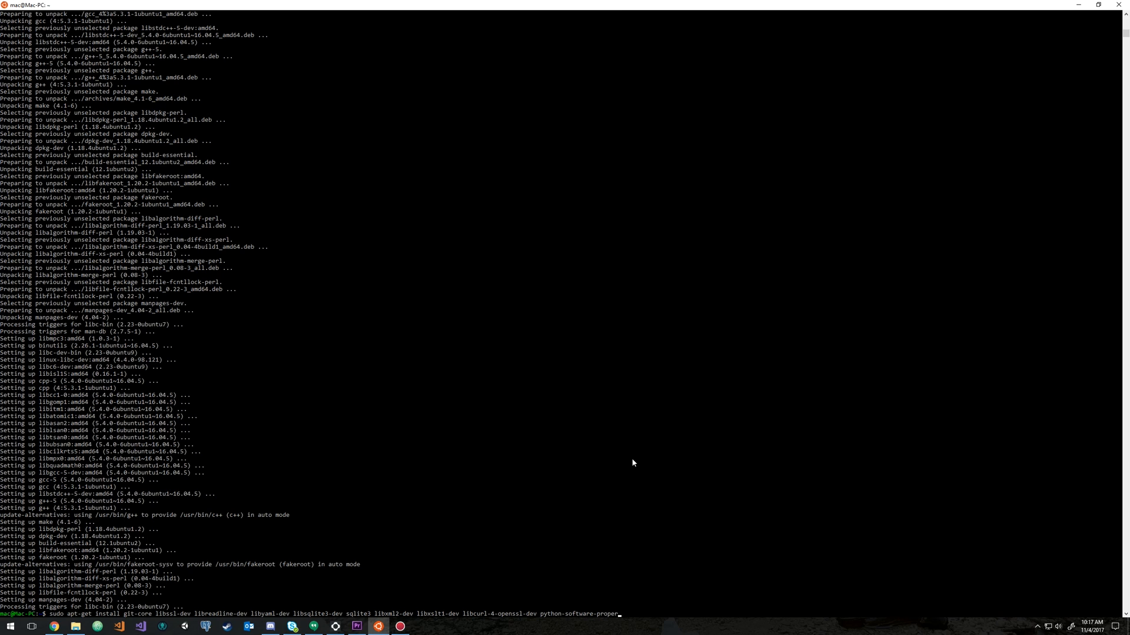
type("ies 1")
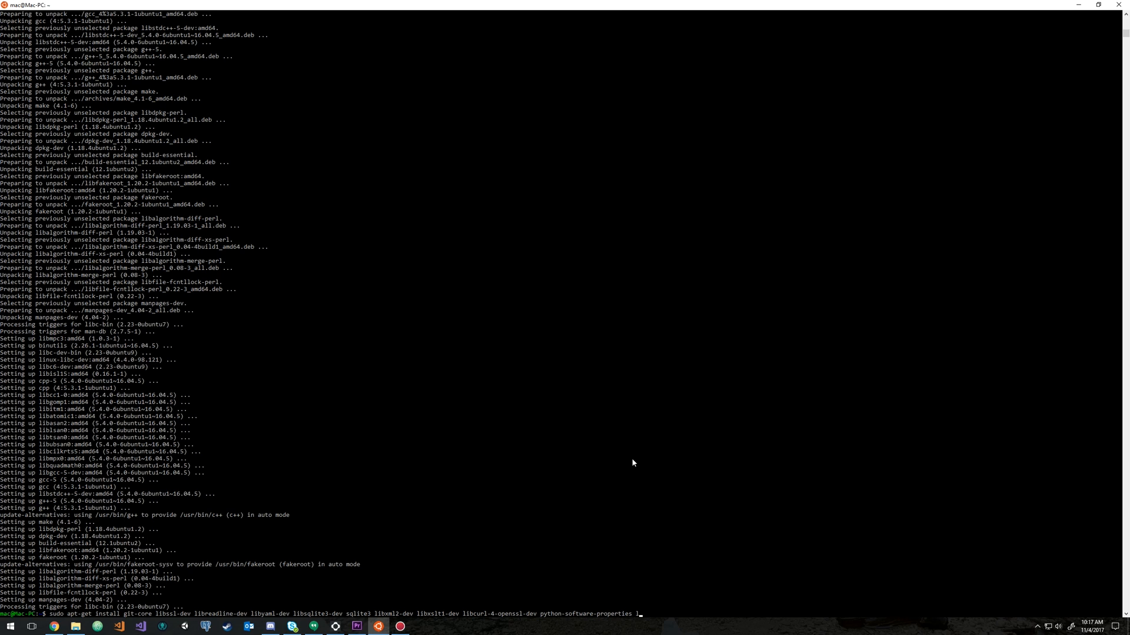
type("ibffi-")
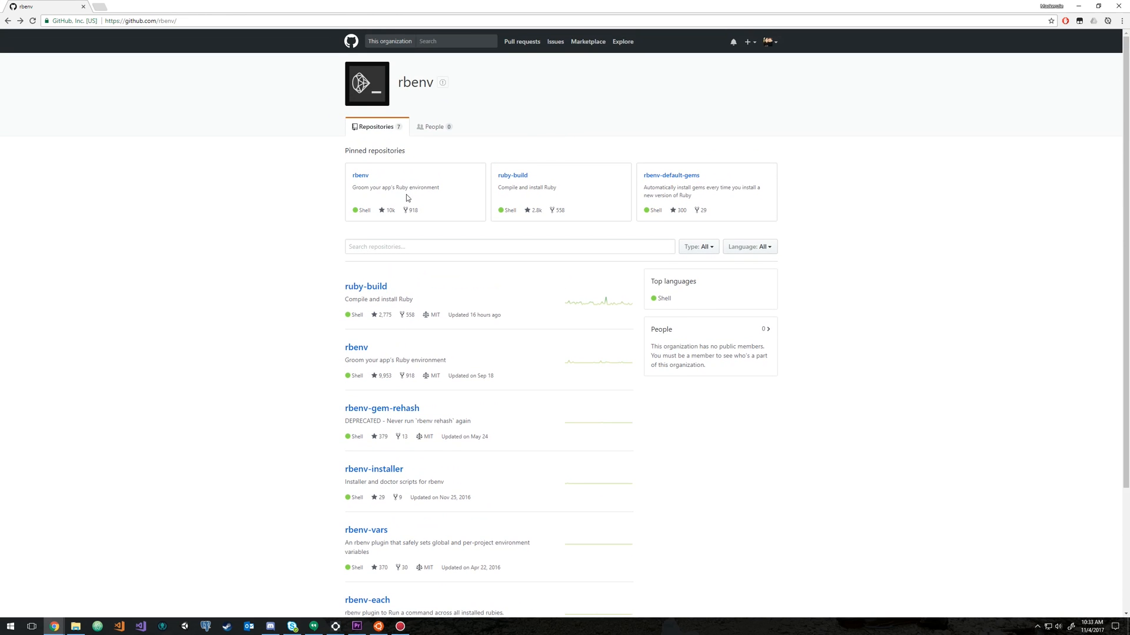
mouse_move(503, 191)
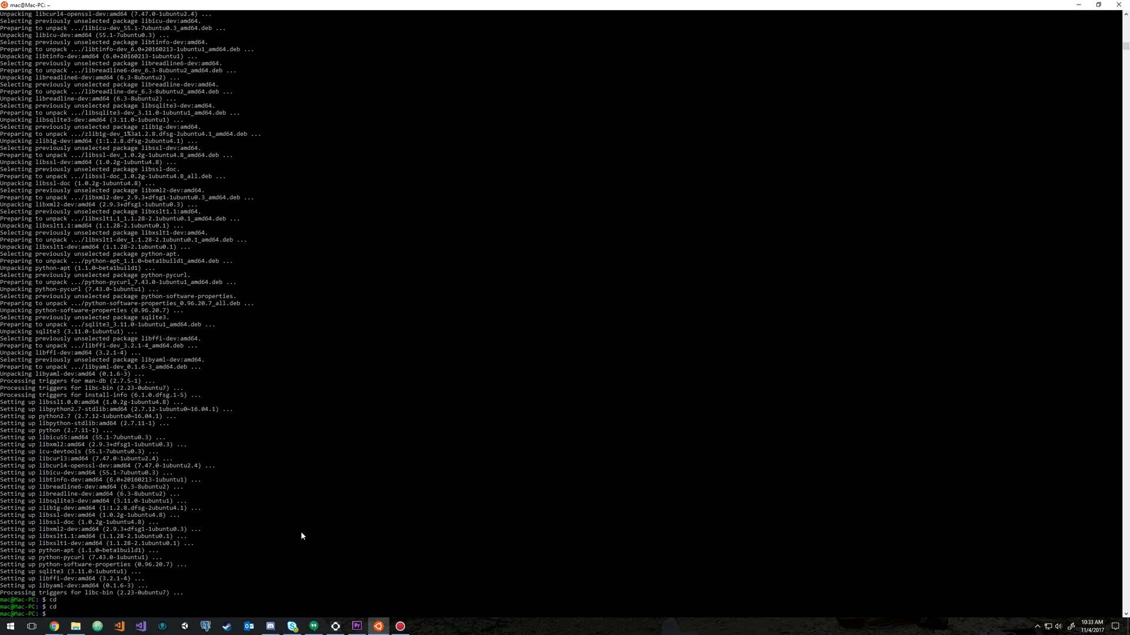
type("git")
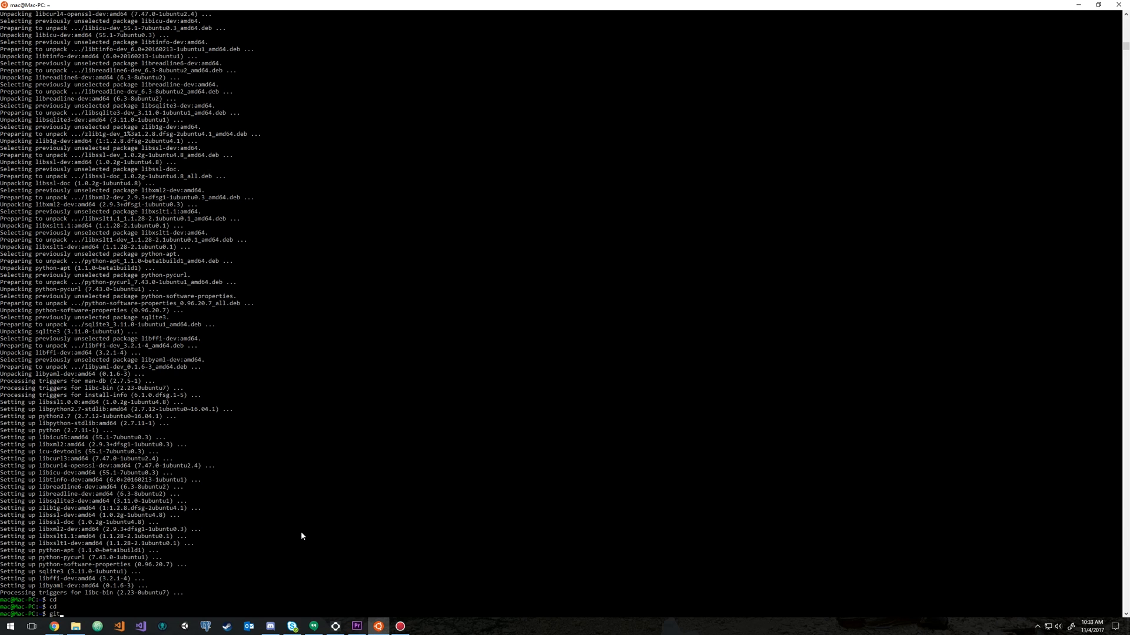
type("clone https")
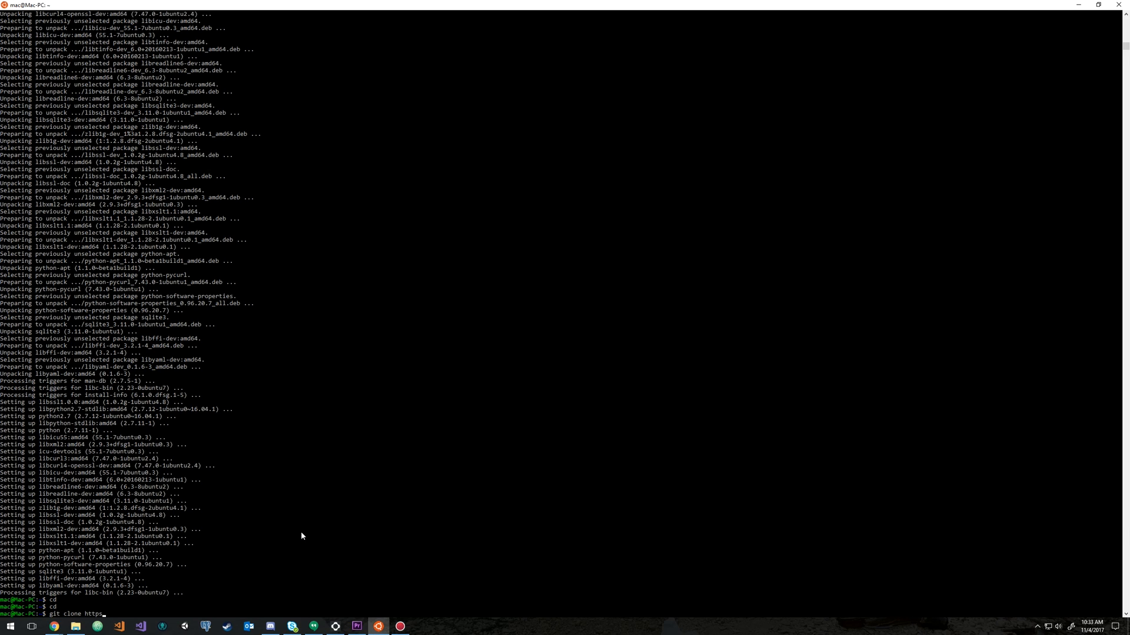
type("//github.com")
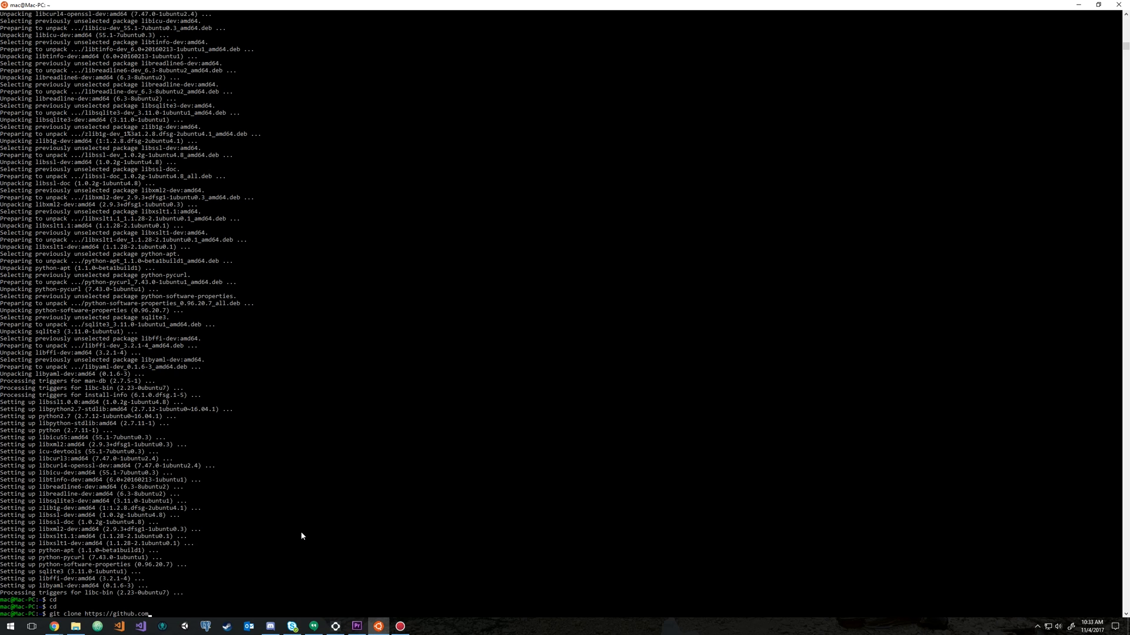
type("rbe")
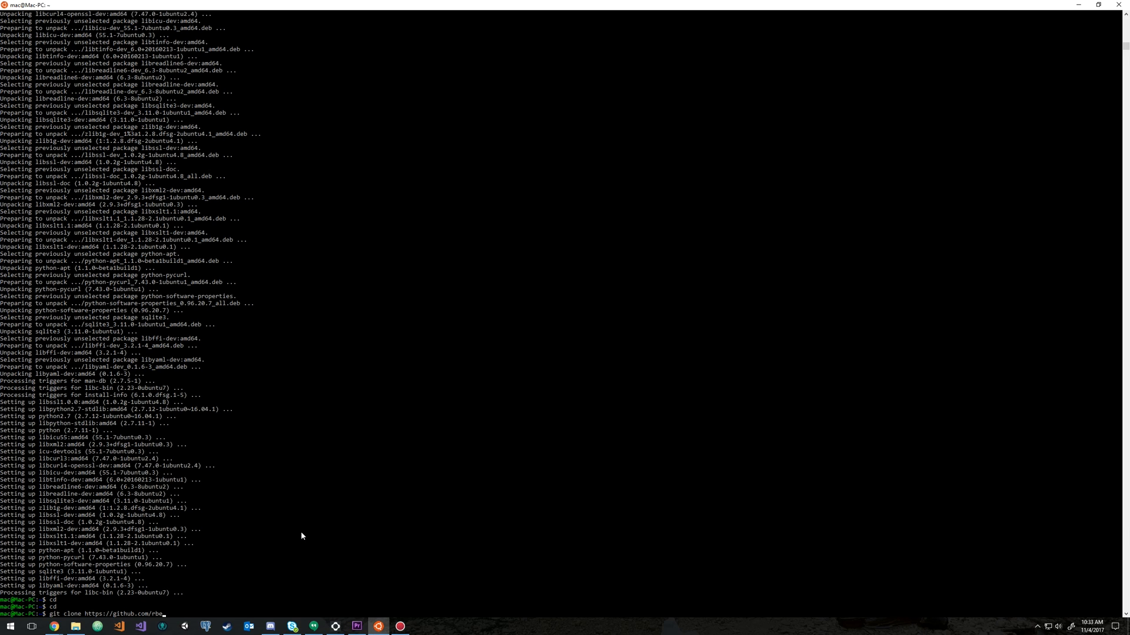
type("nv/")
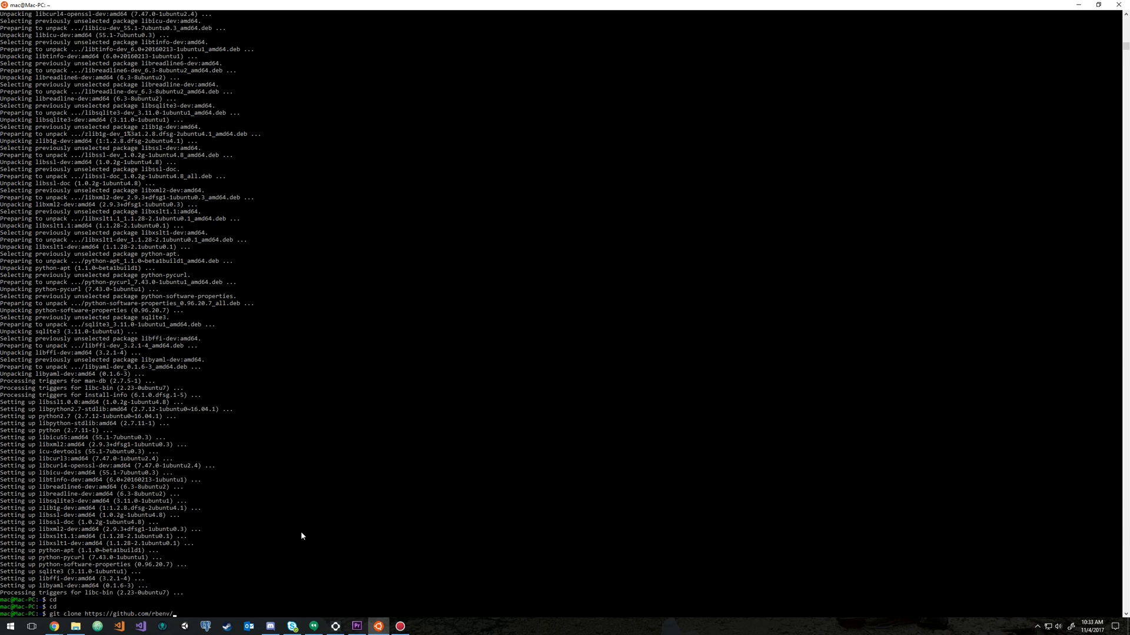
type("reb")
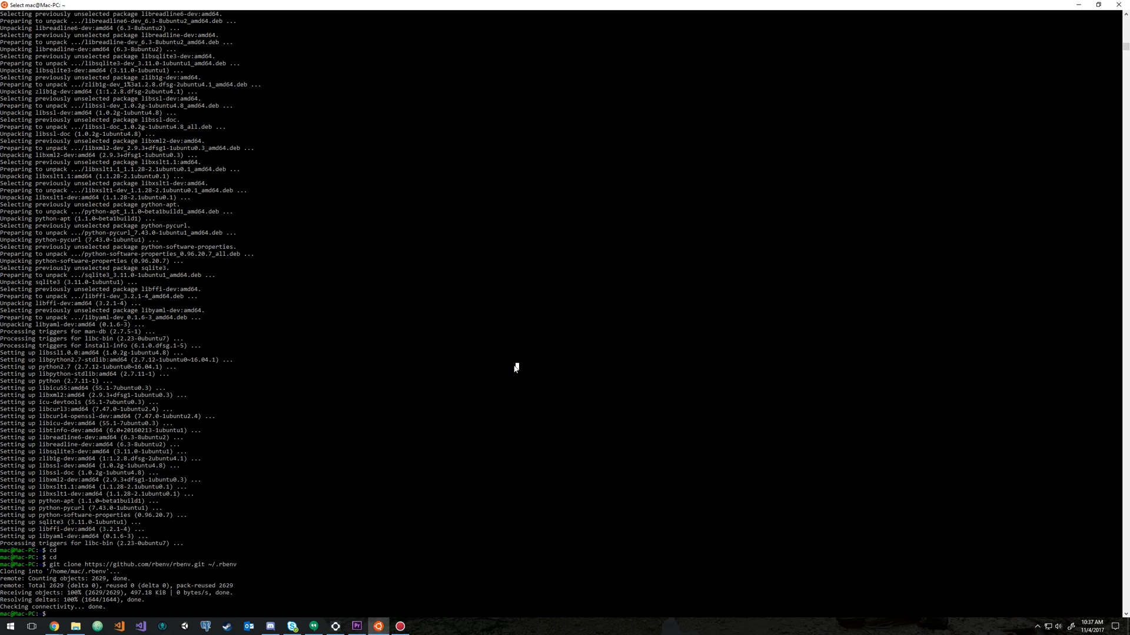
type("echo")
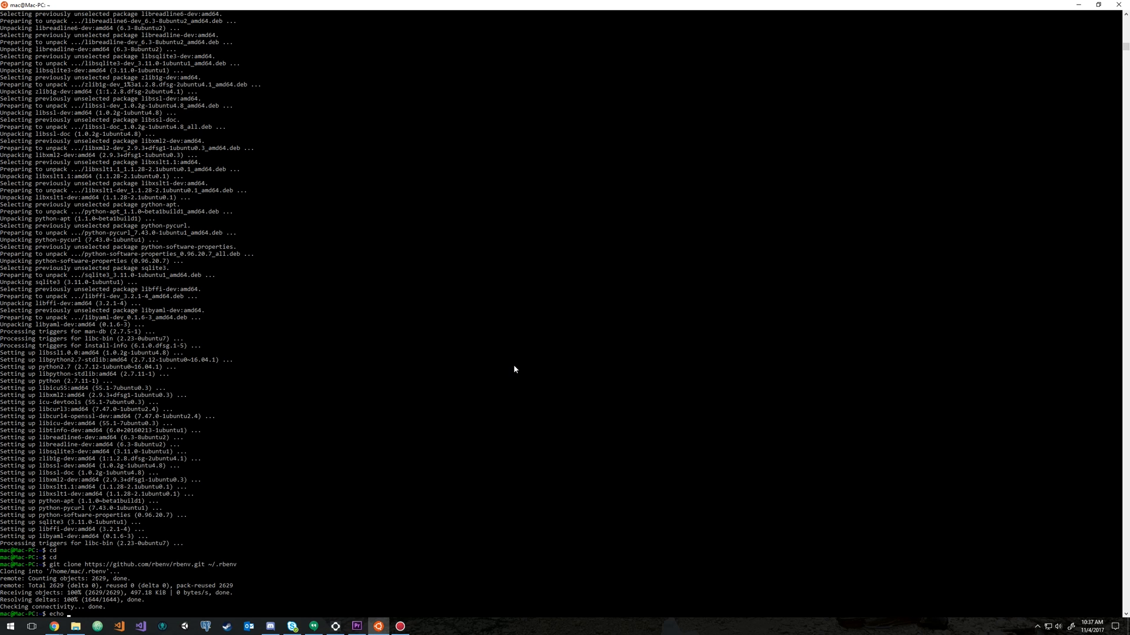
Append export PATH="$HOME/.rbenv/bin:$PATH" to ~/.bashrc with echo.
type("exp")
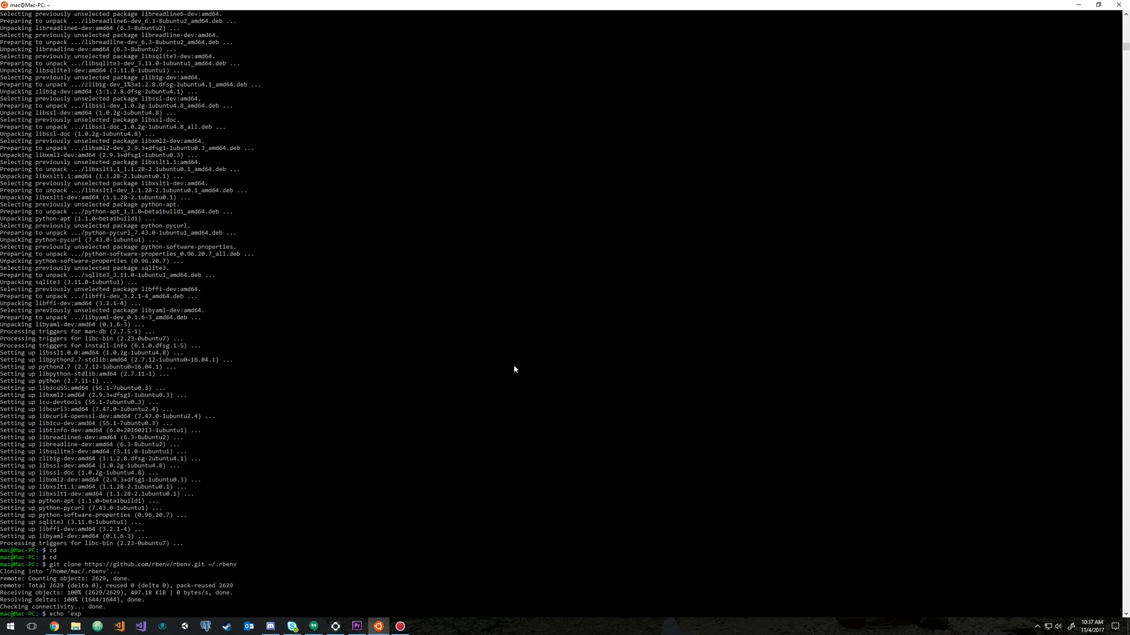
type("export PATH=\"$H")
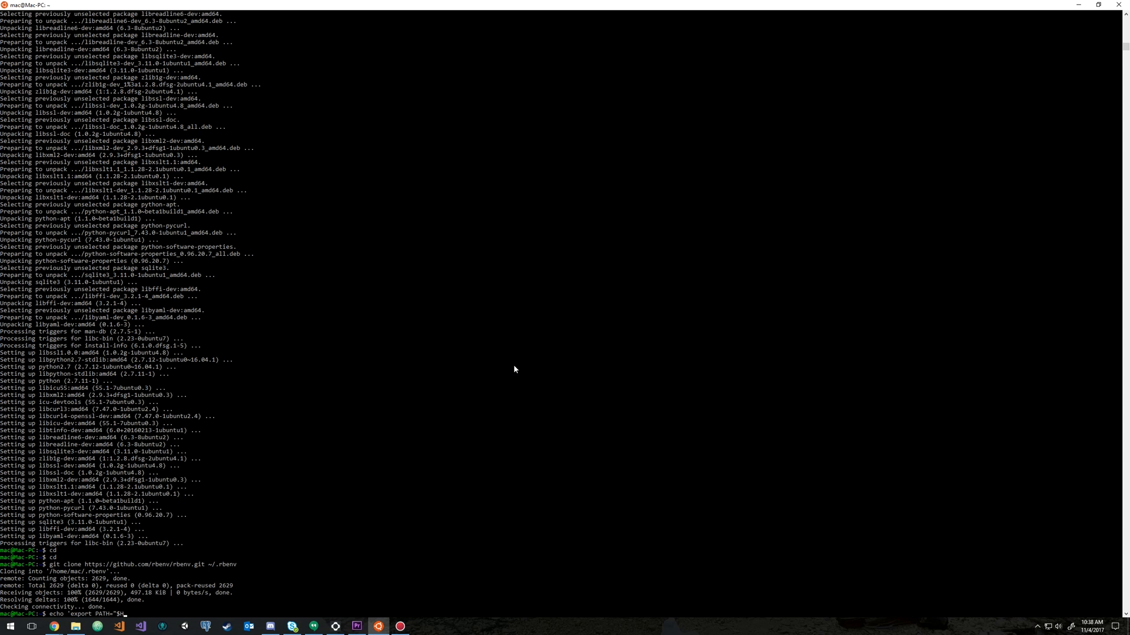
type("OME")
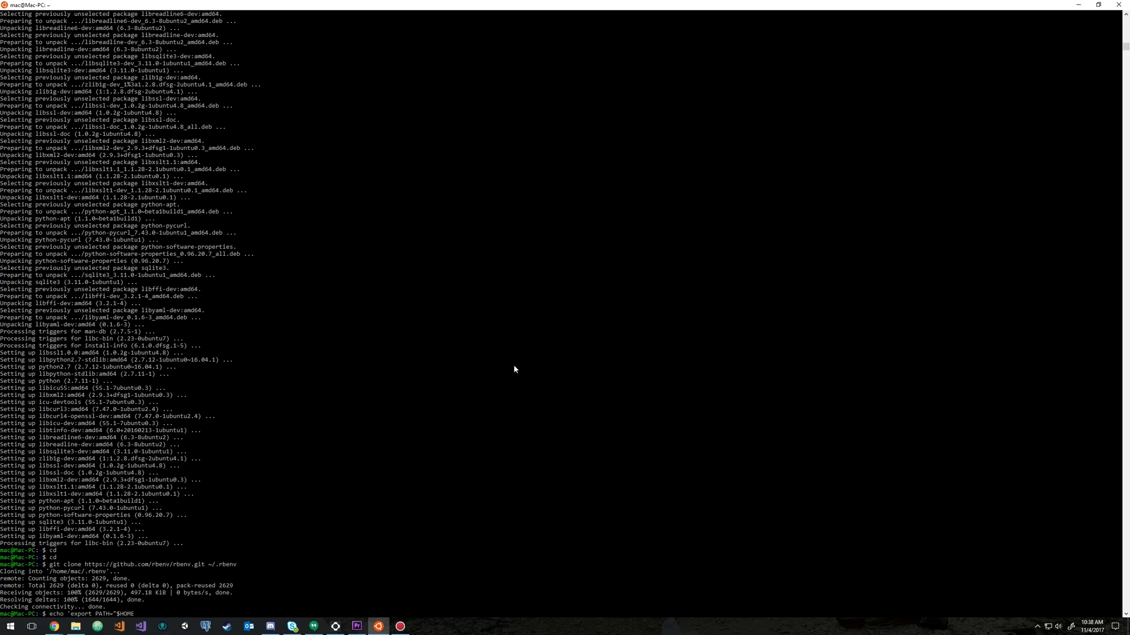
type("/.r")
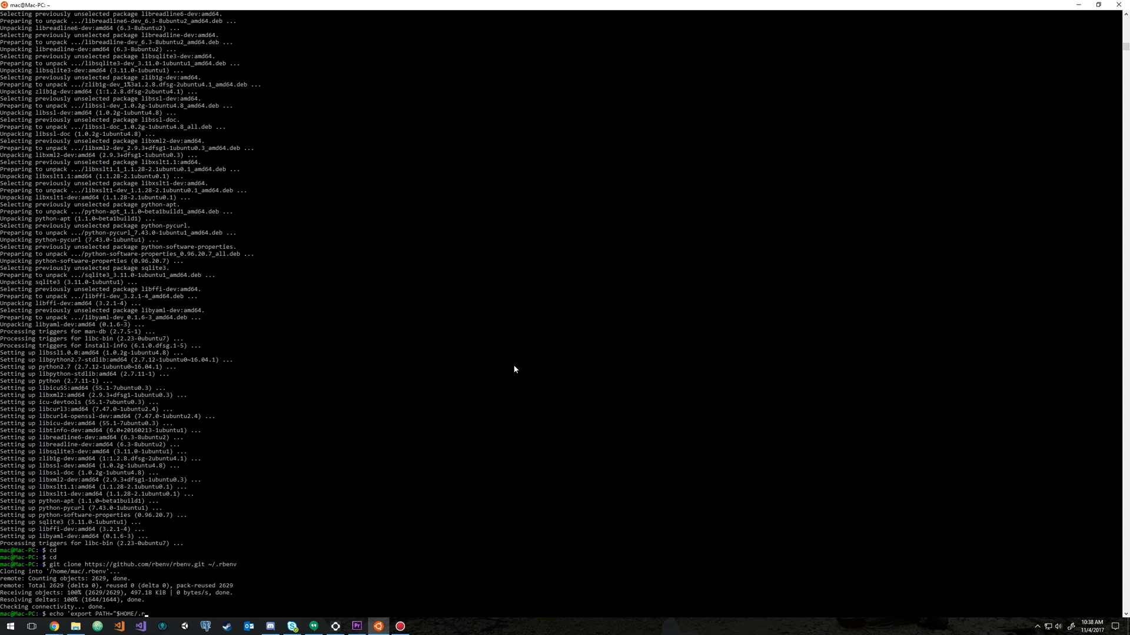
type("benv/")
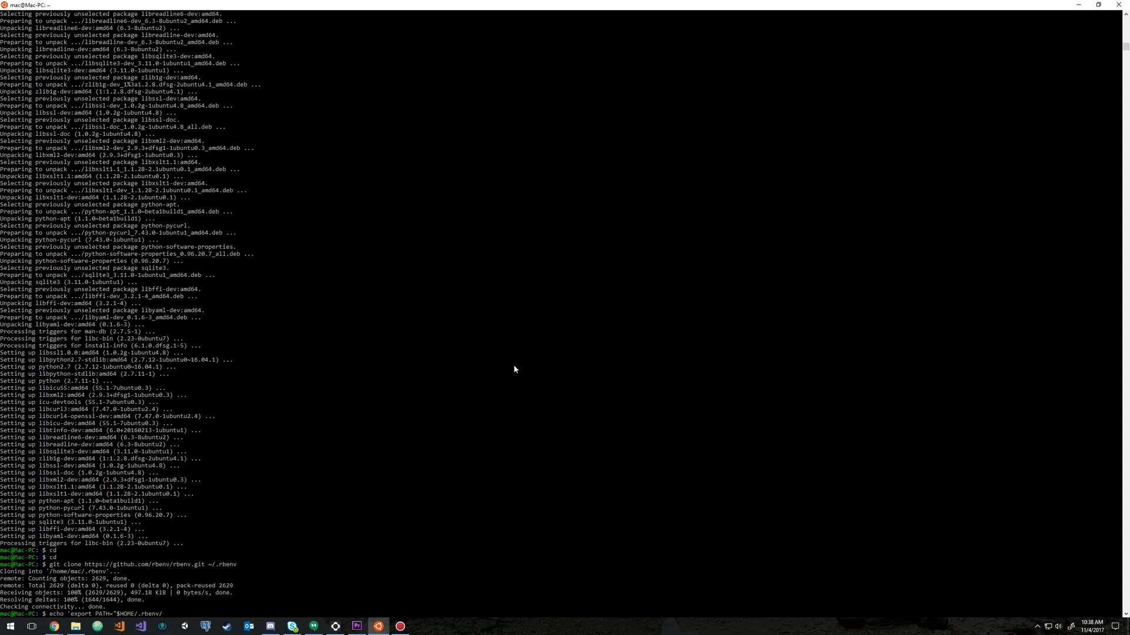
type("b")
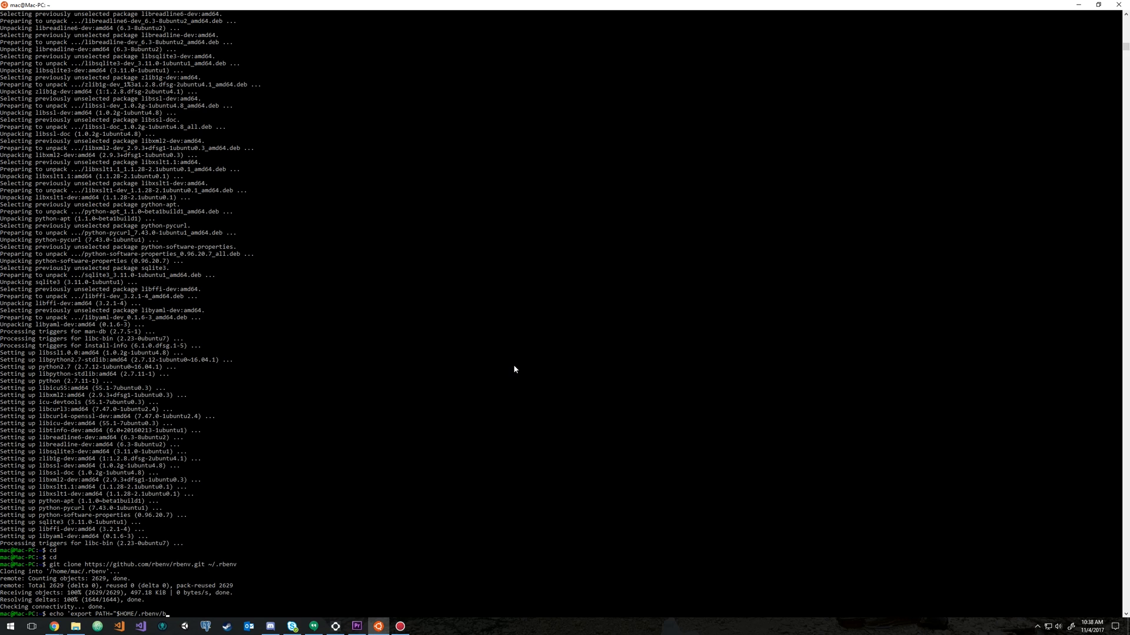
type("in:$")
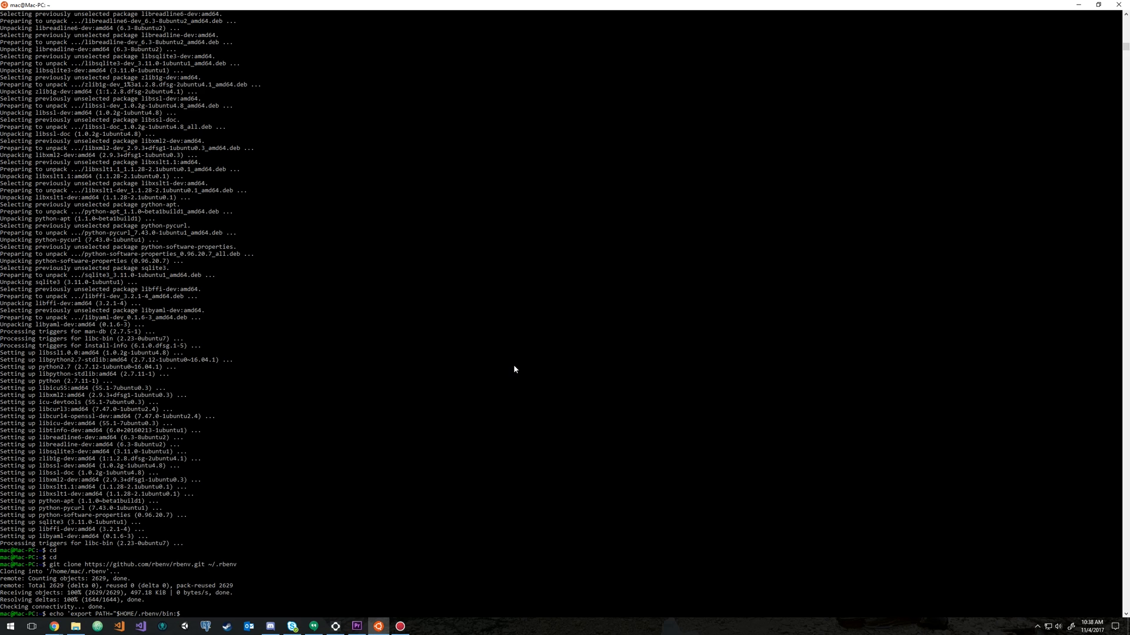
type("PATH\"'")
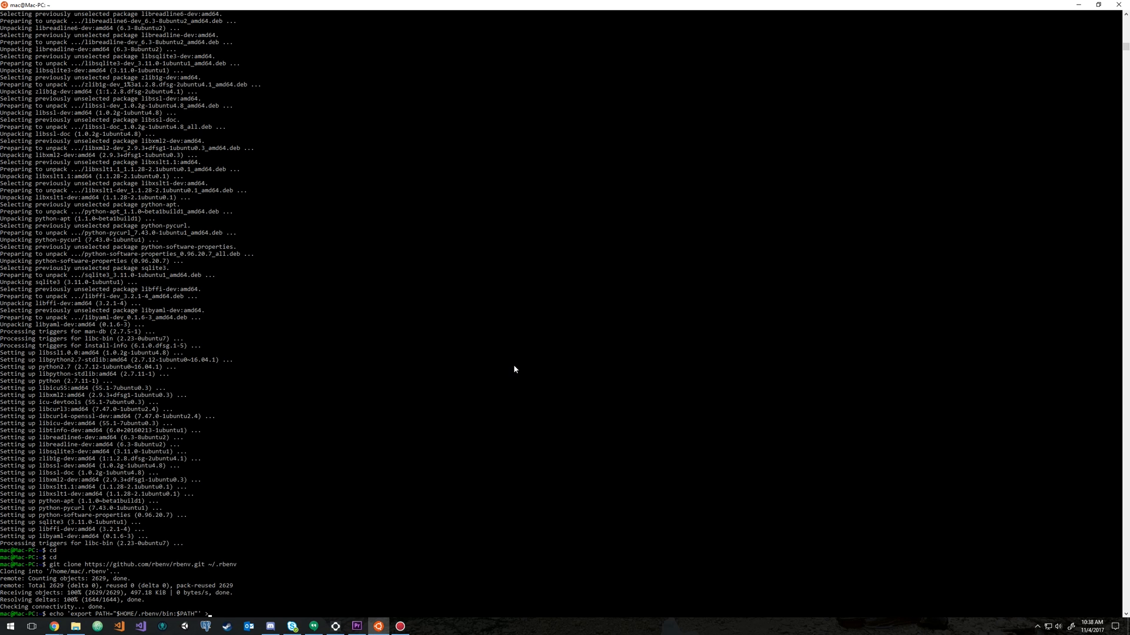
type("> ~/.bashrc")
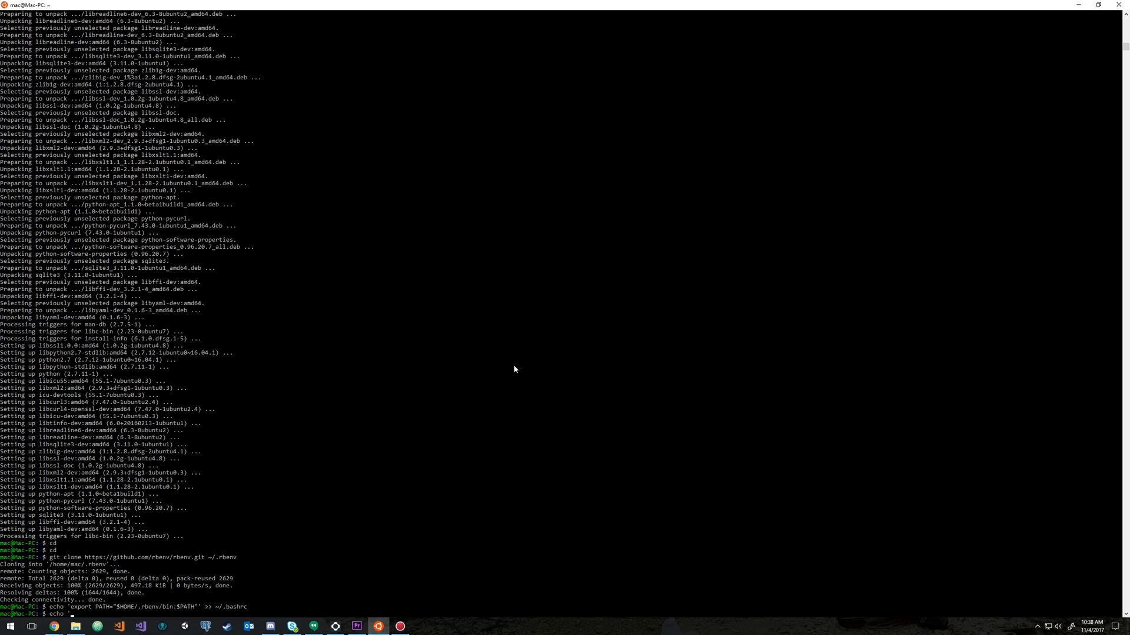
Append eval "$(rbenv init -)" to ~/.bashrc and start reloading with exec $SHELL.
type("eval")
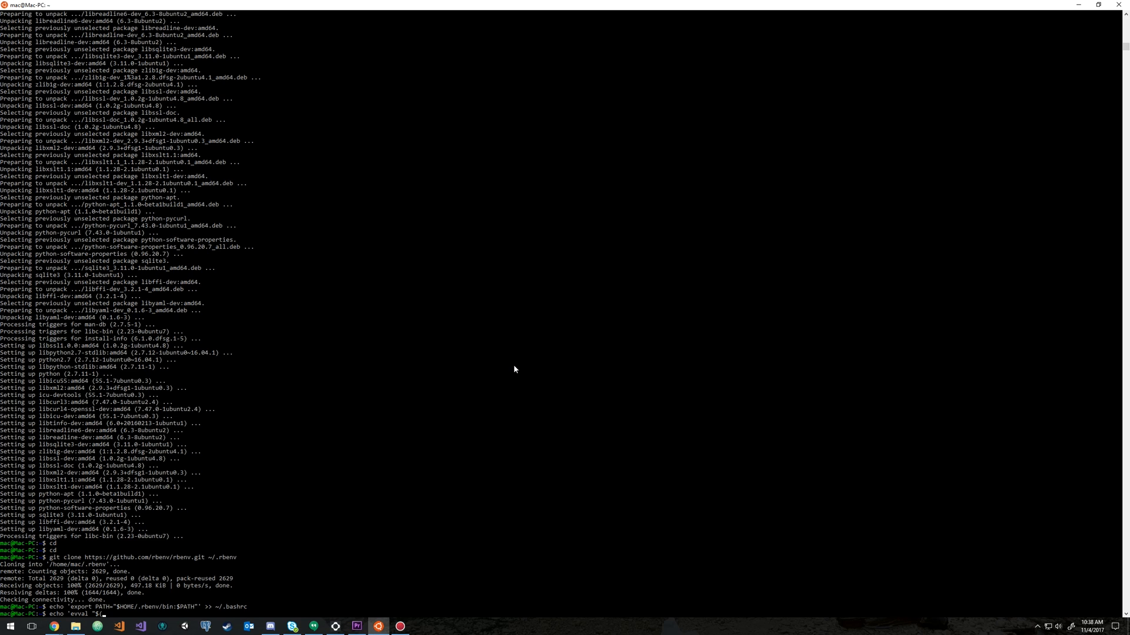
type("rbenv")
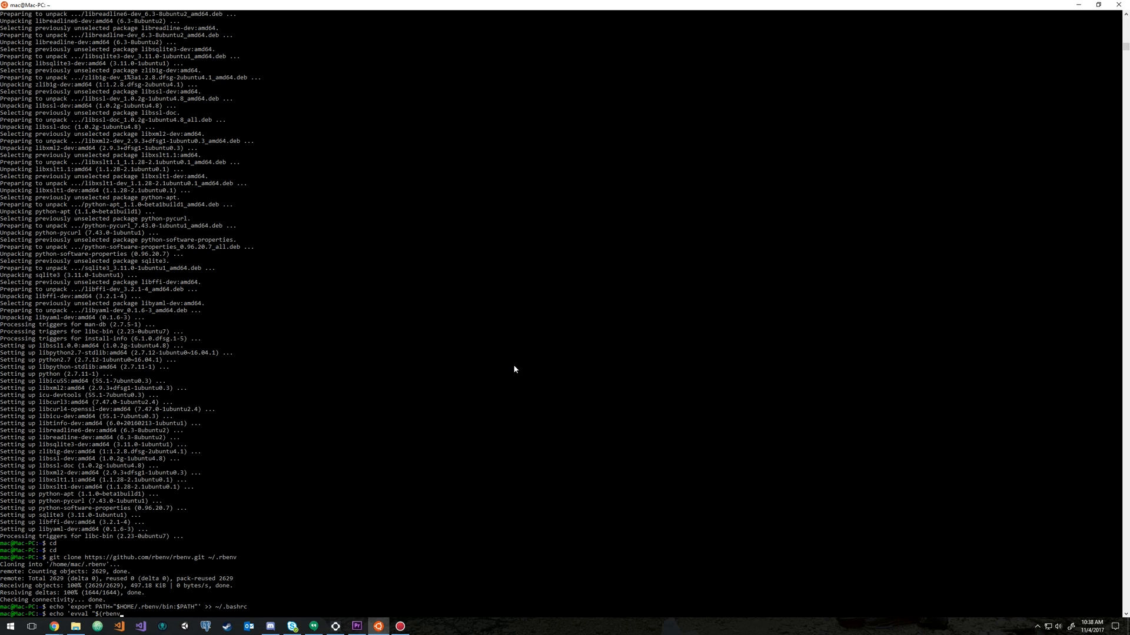
type("init")
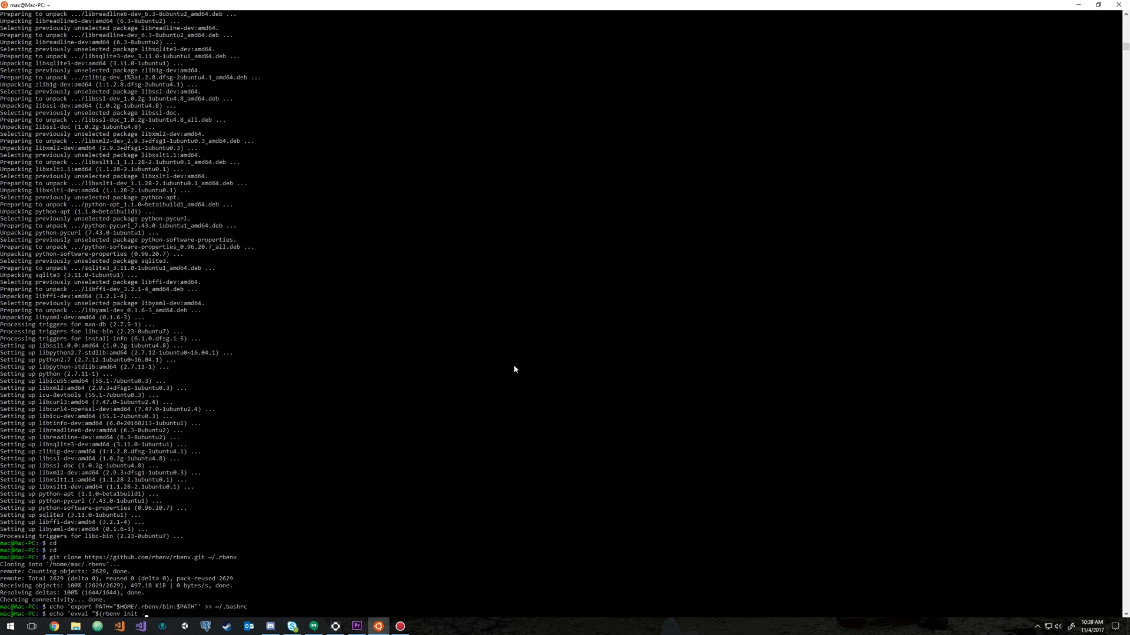
type("-)\"' >> ~/.bashs")
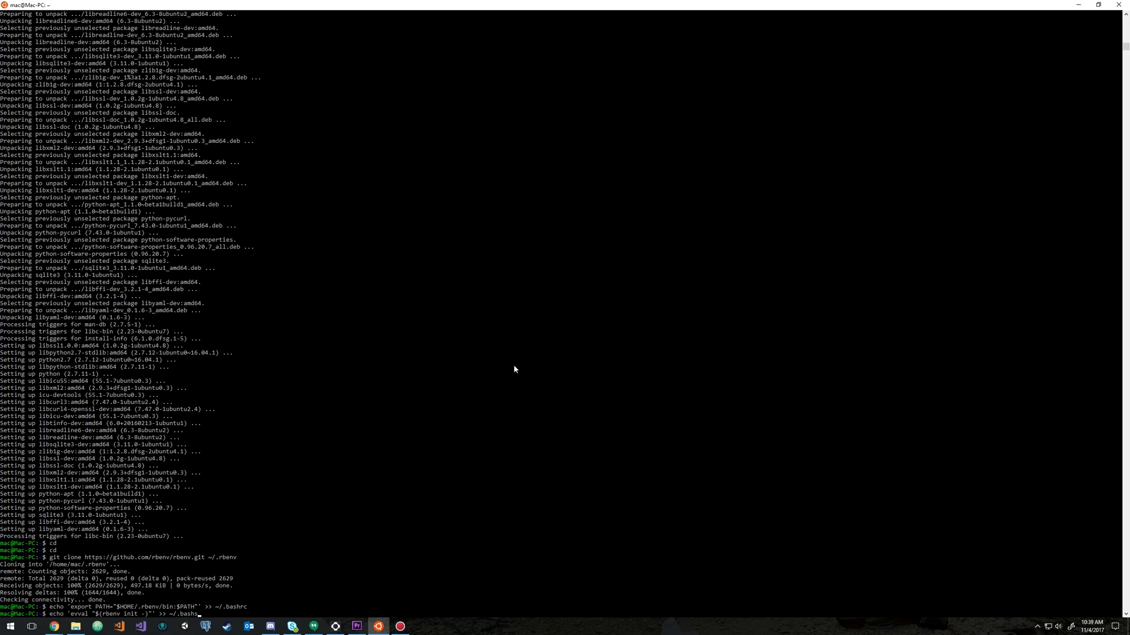
key("Return")
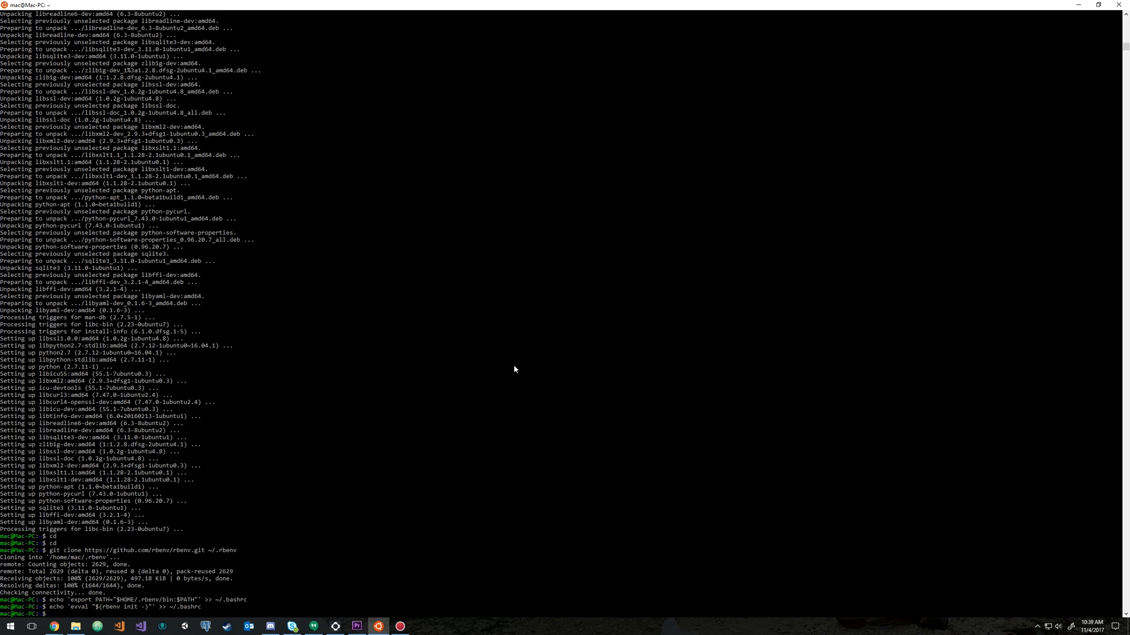
type("exec")
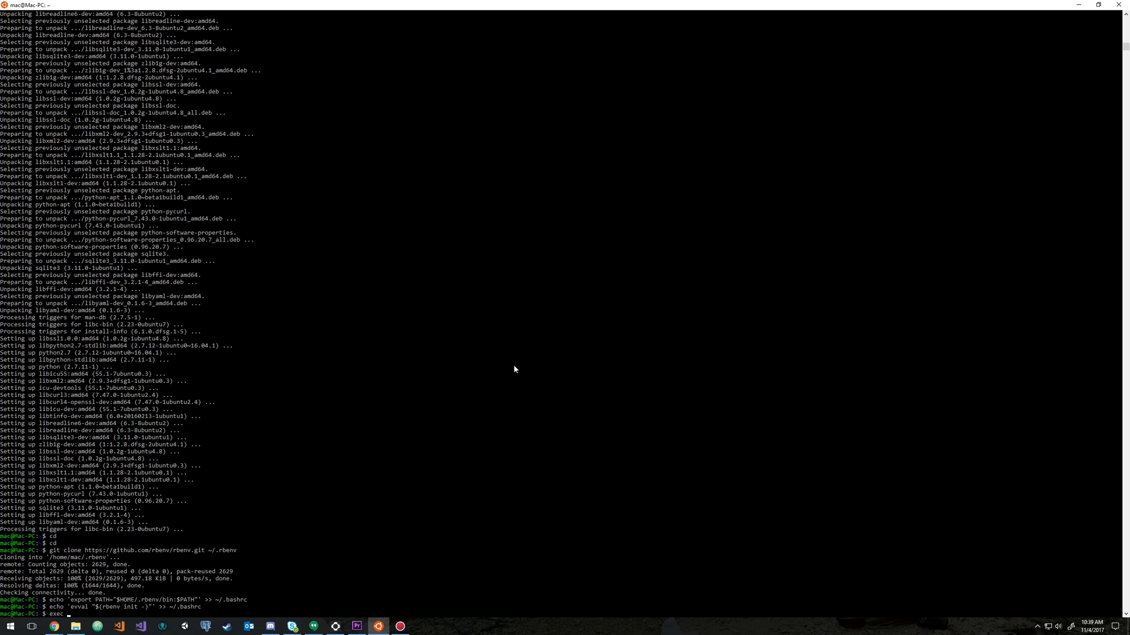
type("$SHel")
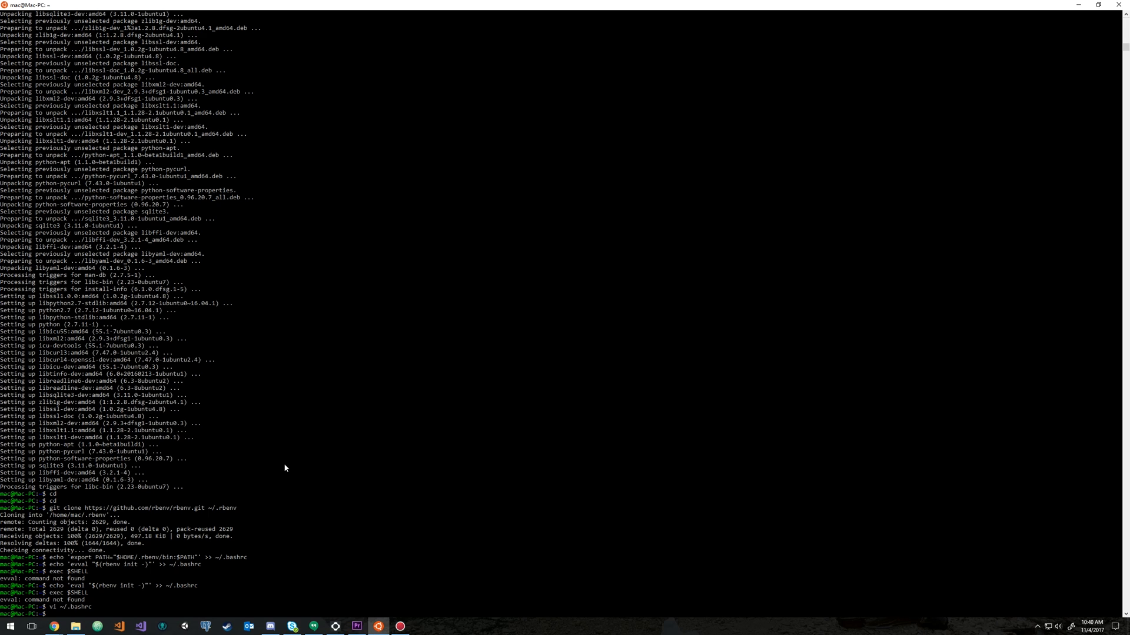
mouse_move(75, 573)
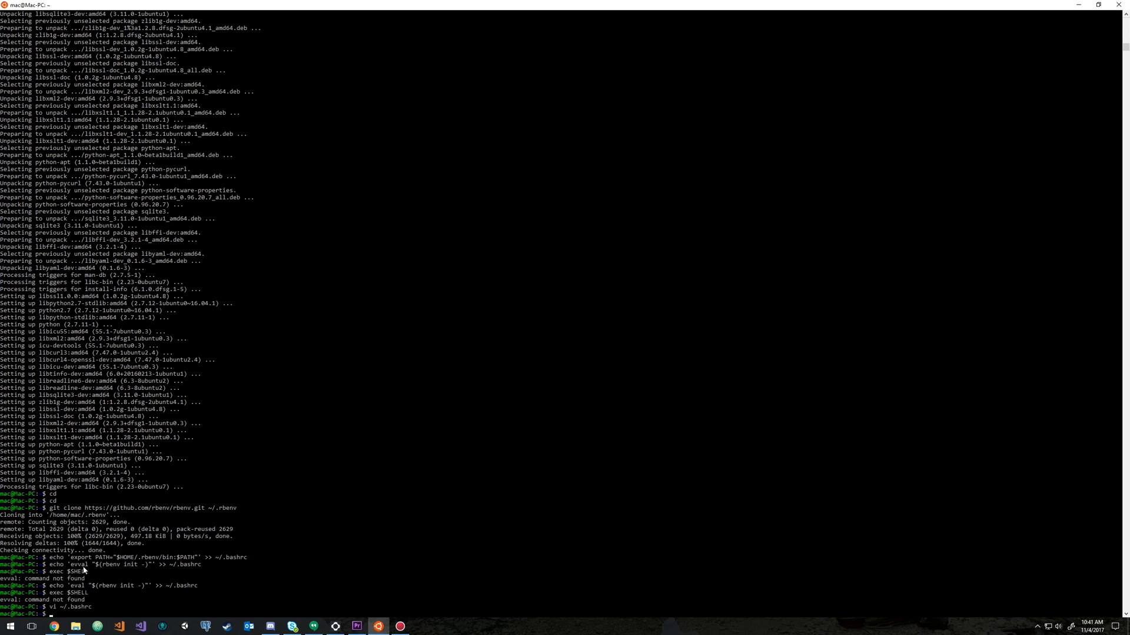
mouse_move(95, 592)
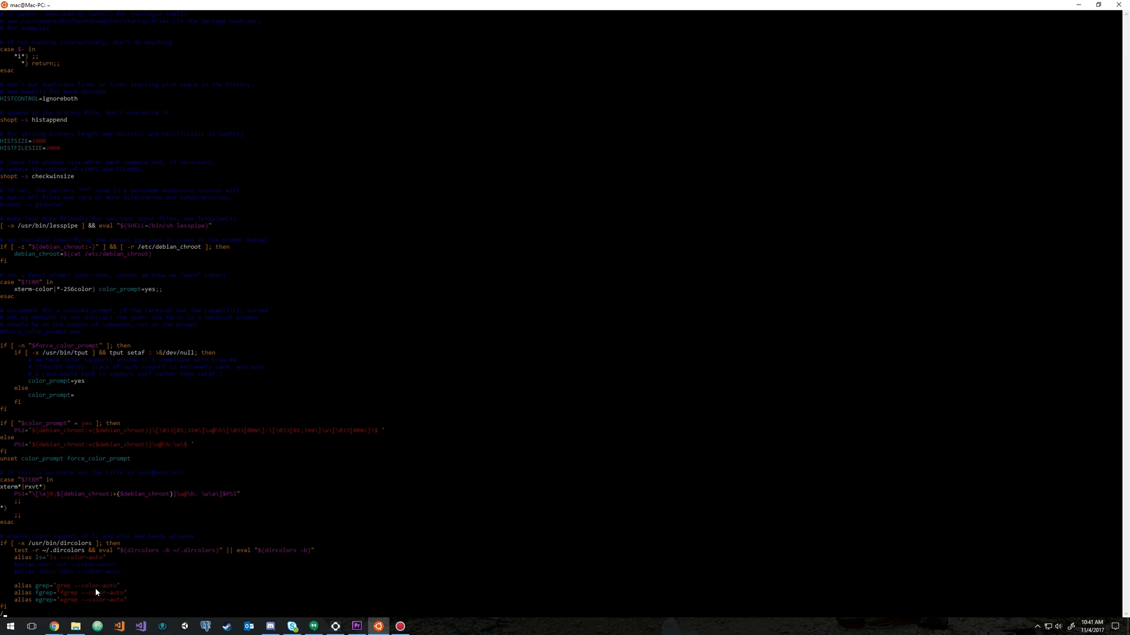
mouse_move(72, 609)
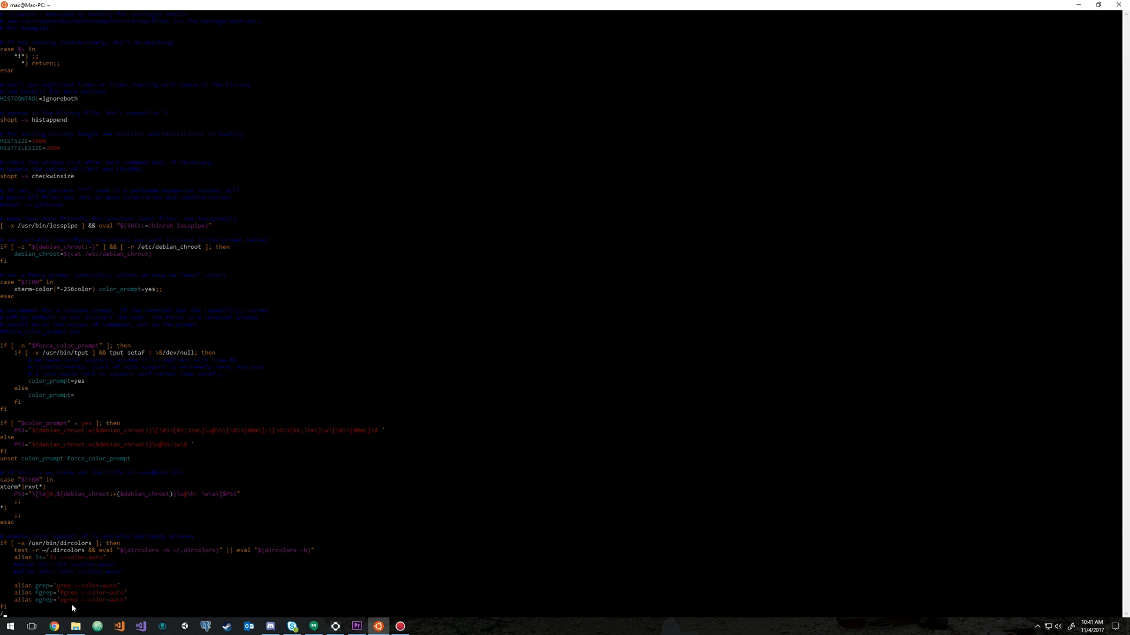
mouse_move(334, 493)
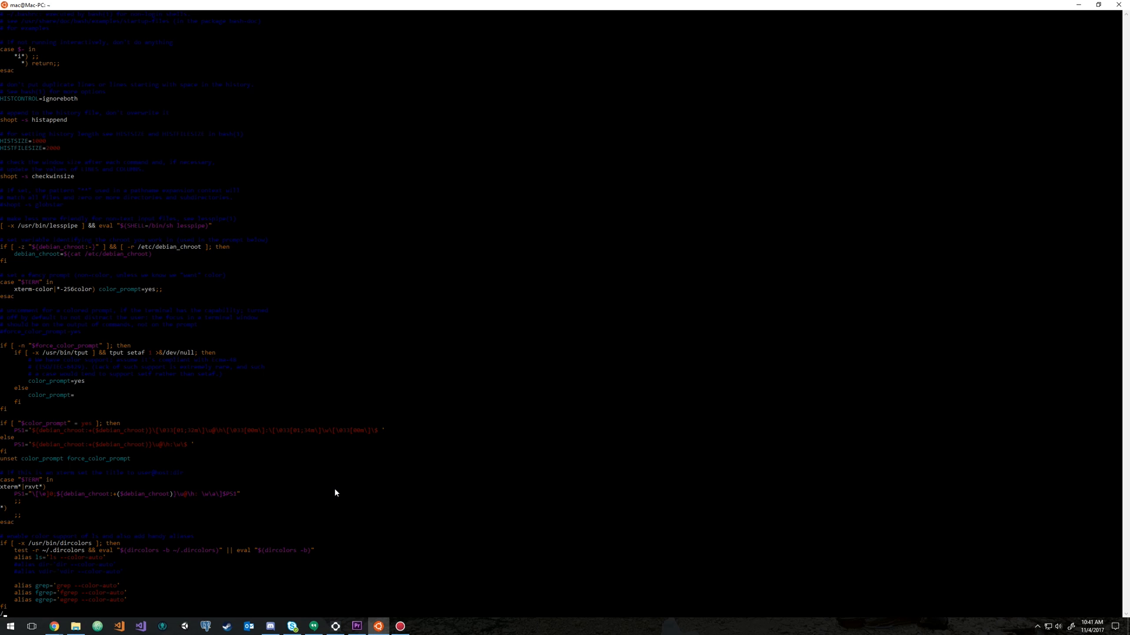
Search ~/.bashrc in vi for the eval line and scroll through the file.
type("/evv")
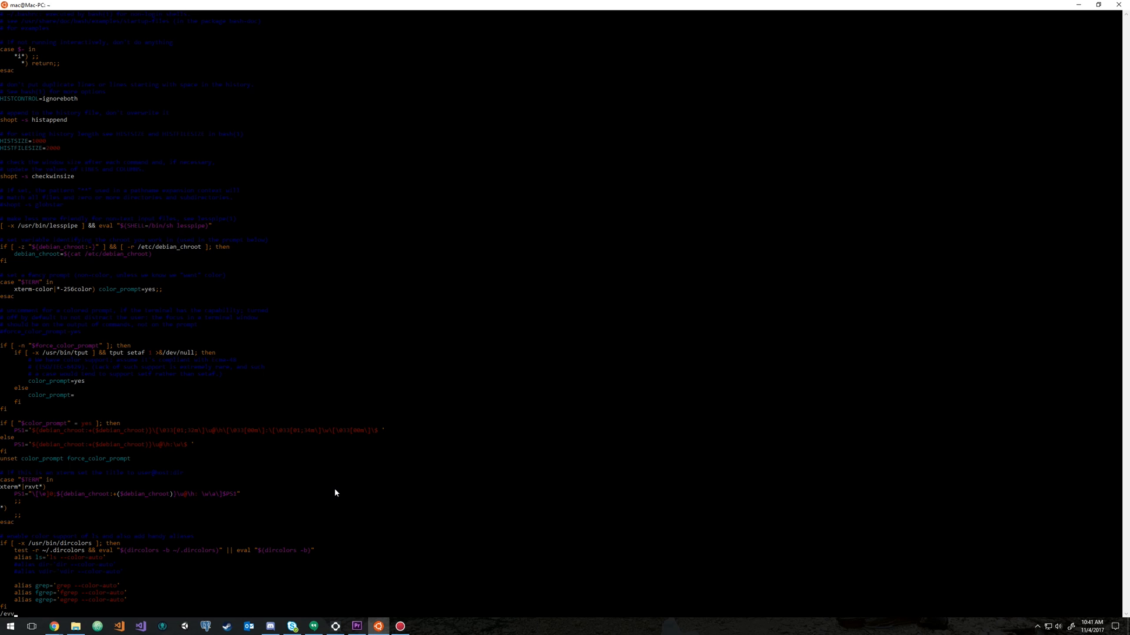
scroll("down", 3)
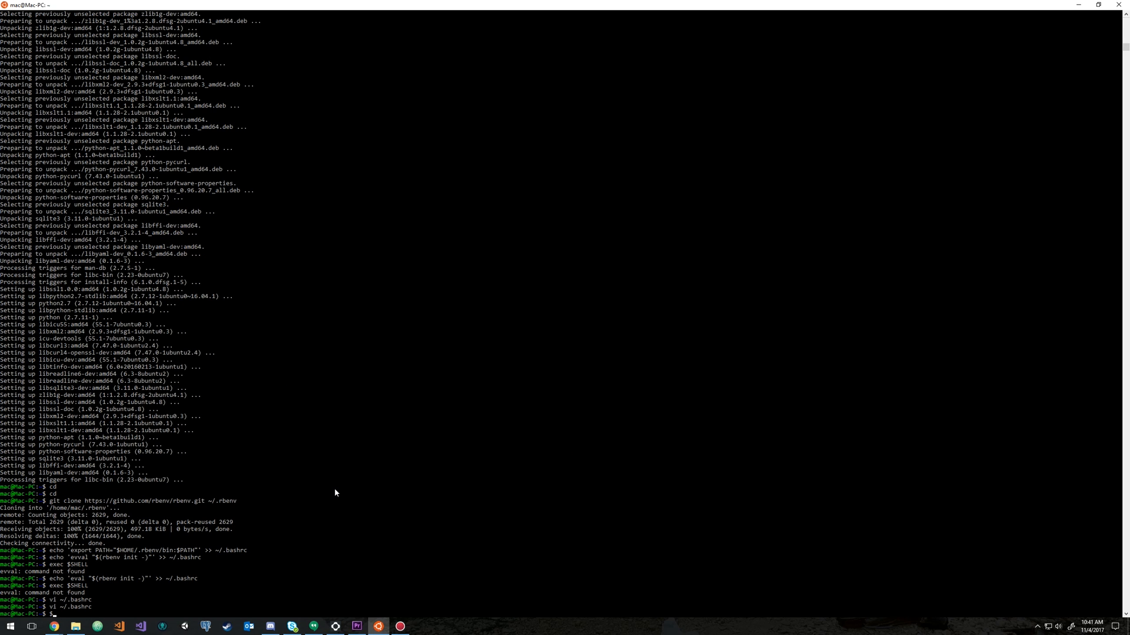
Reload the shell, then clone github.com/rbenv/ruby-build.git into ~/.rbenv/plugins/ruby-build.
type("ev")
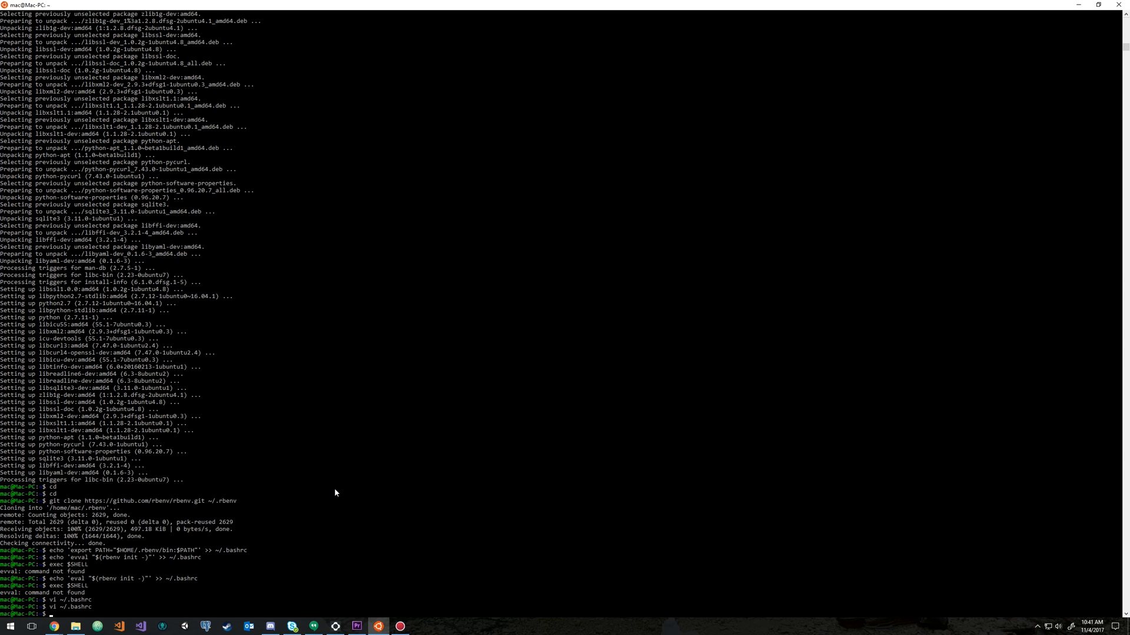
type("exec $SHELL")
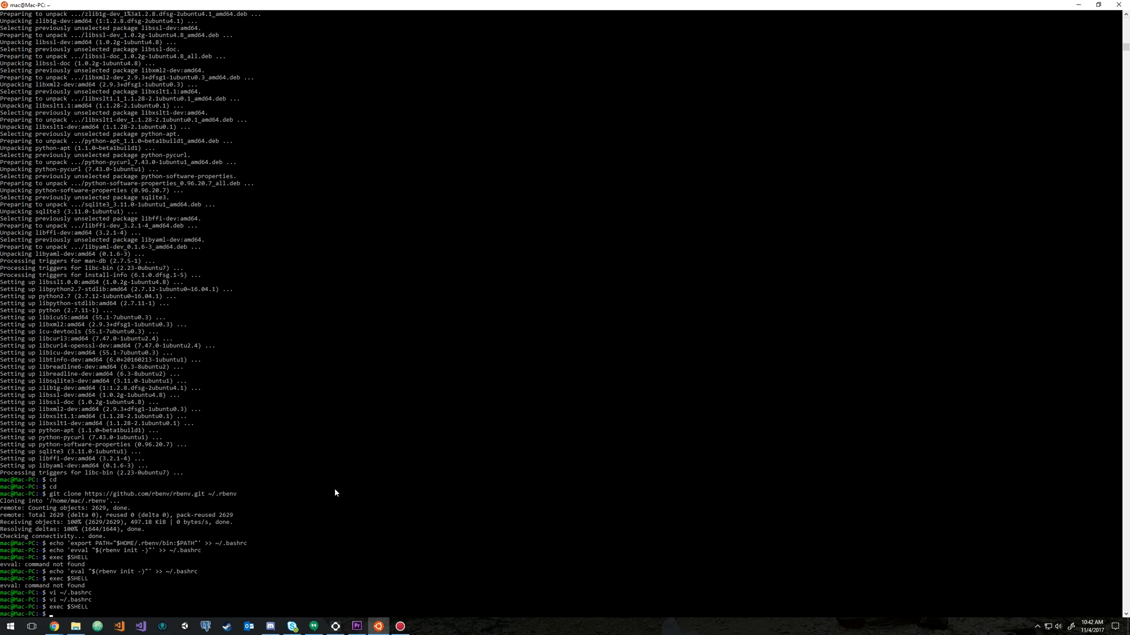
type("git clone https://")
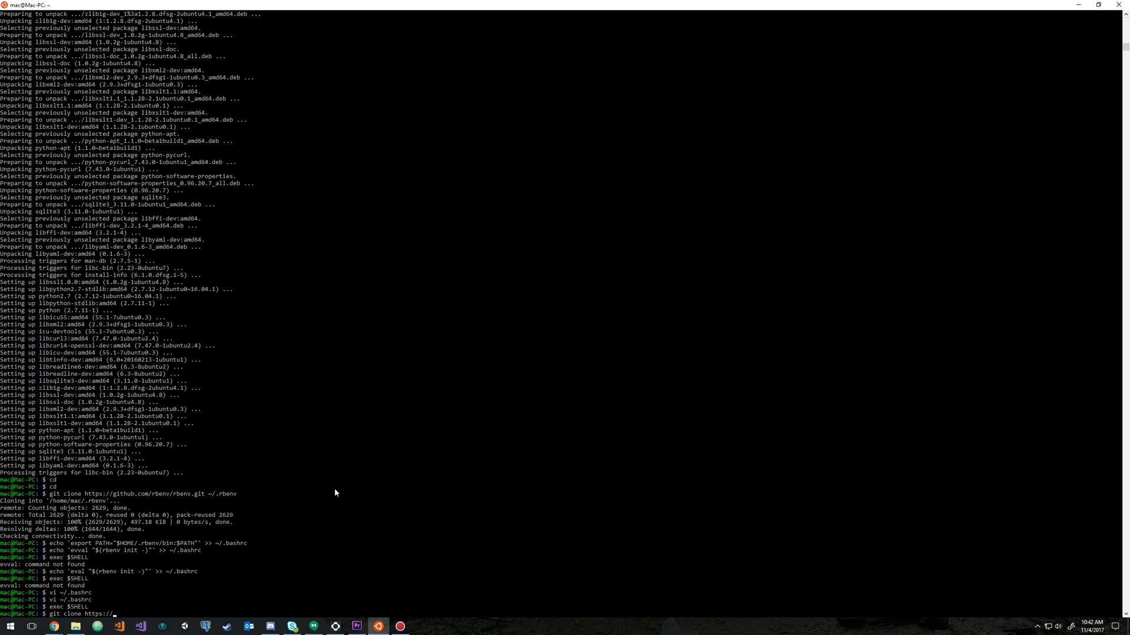
type("github.com/rbenc")
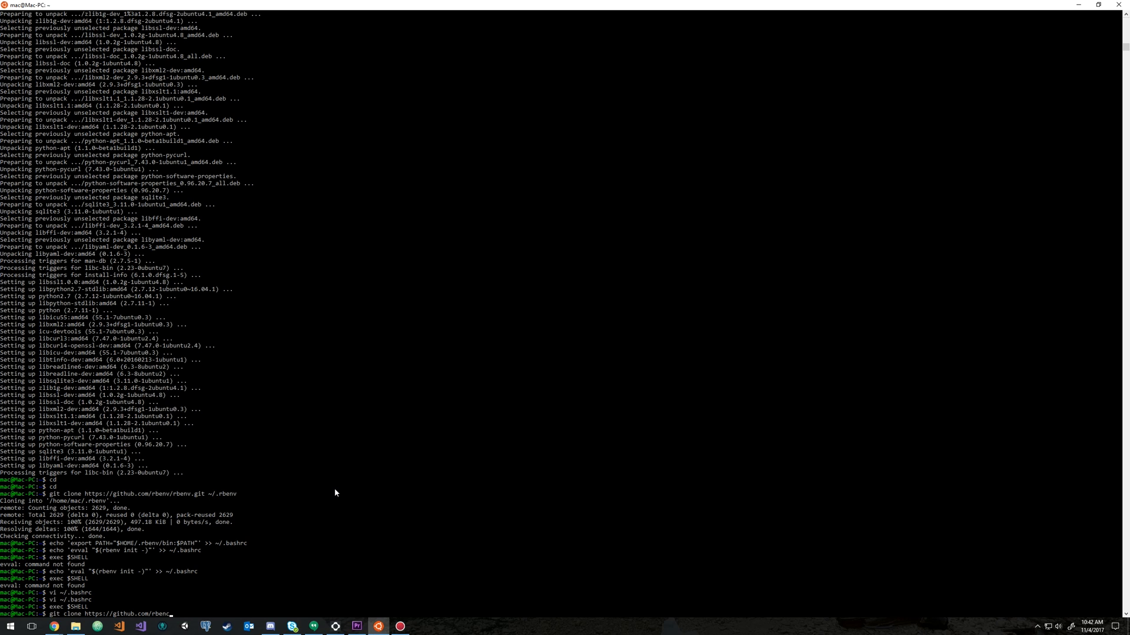
type("/")
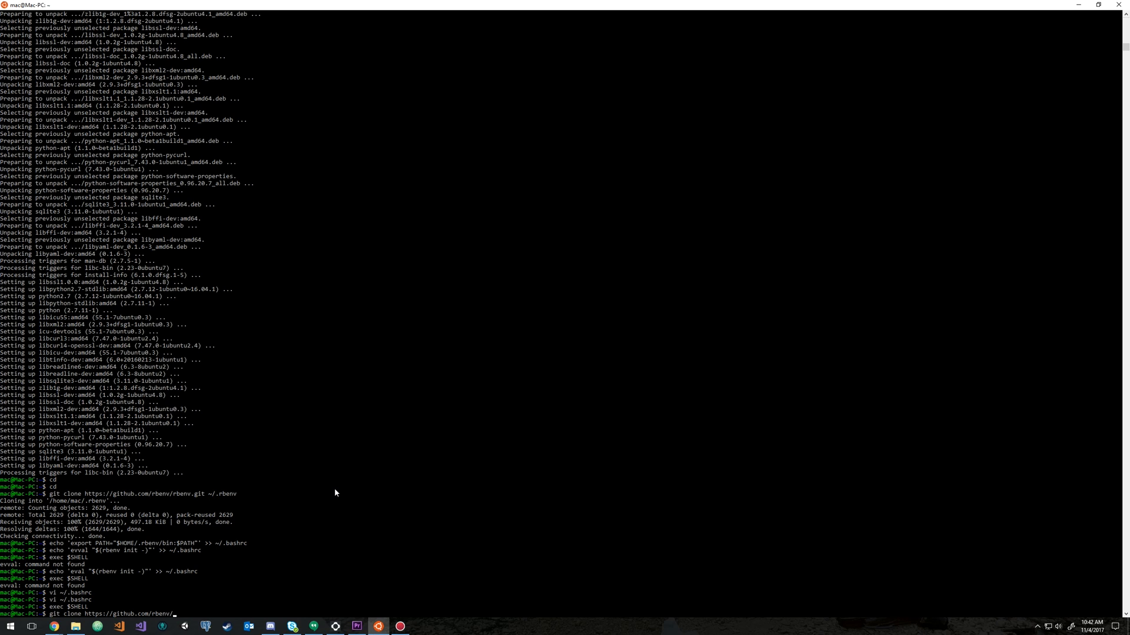
type("gi")
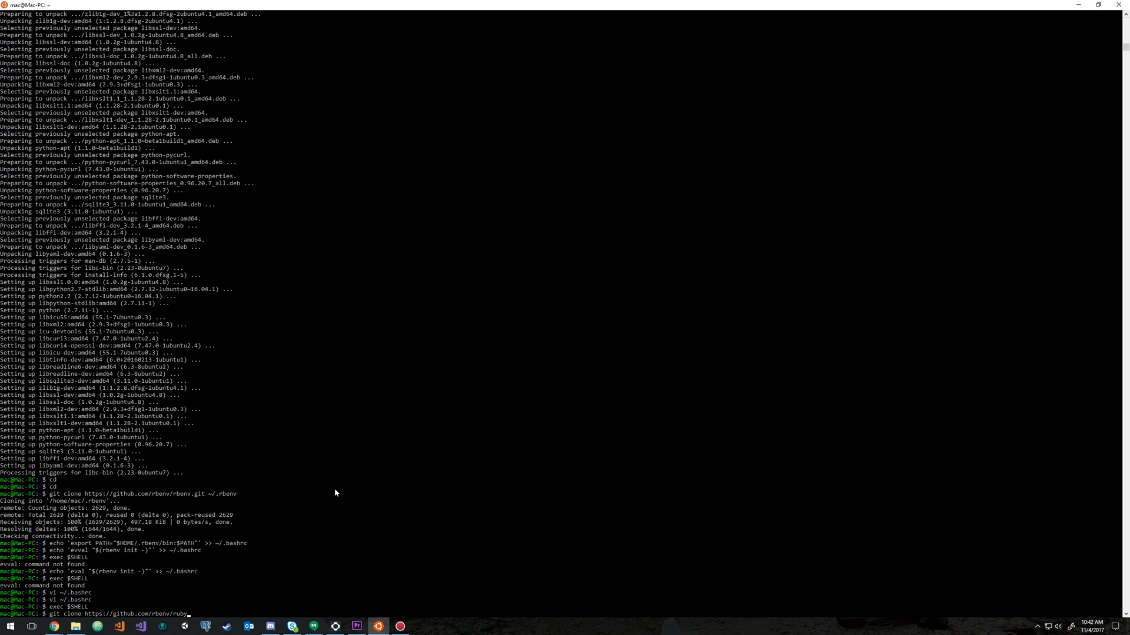
type("build.git")
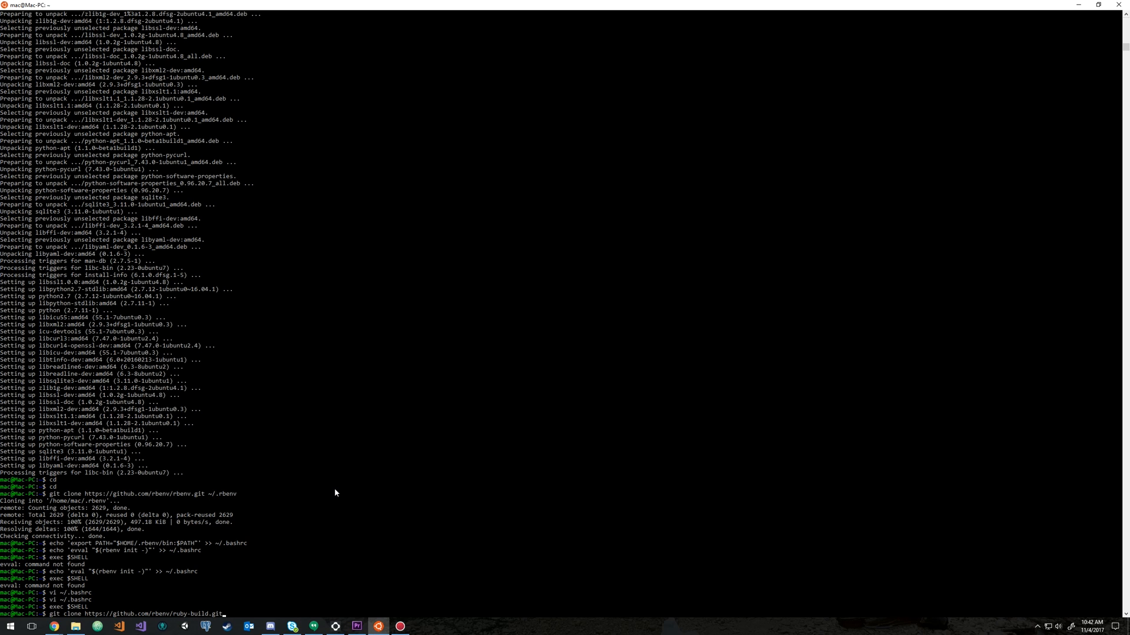
type("~/.")
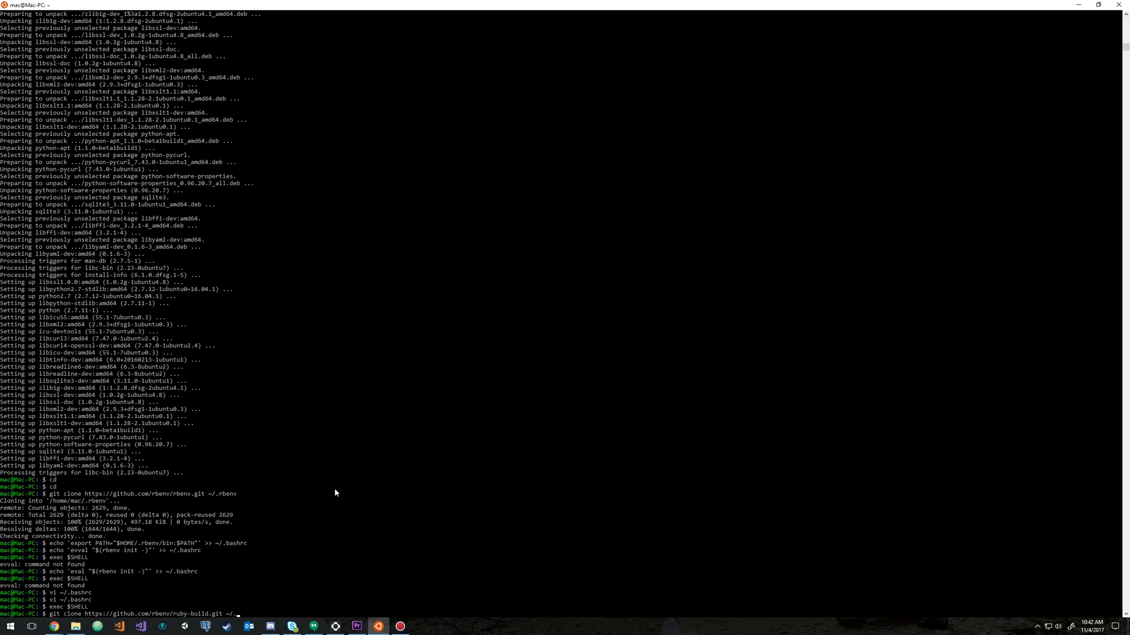
type("rebenc")
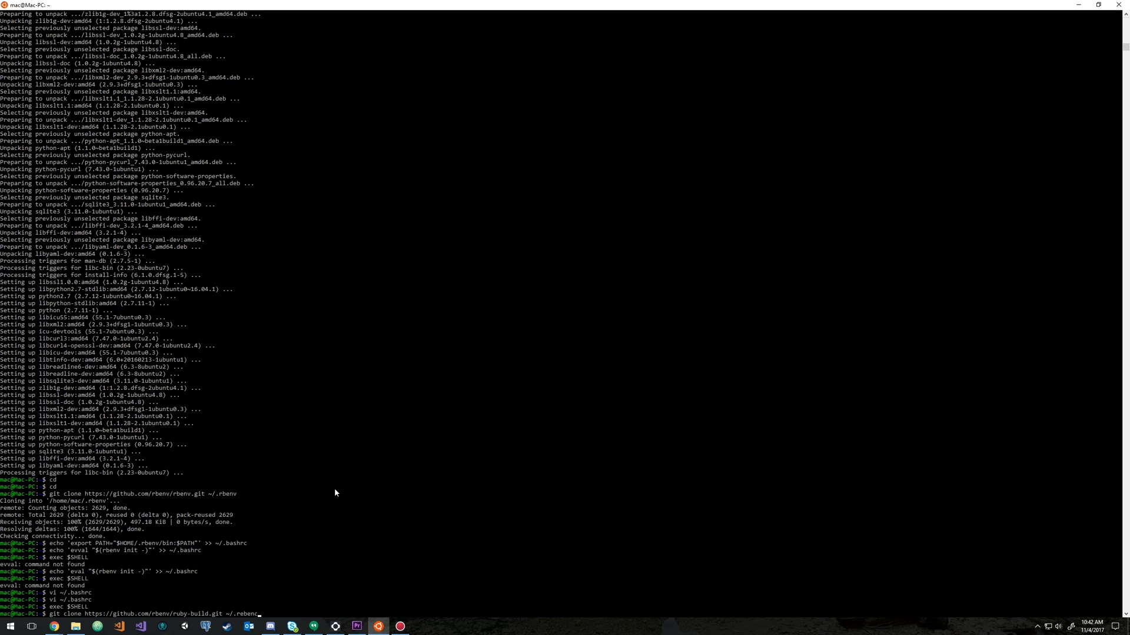
type("/plugins")
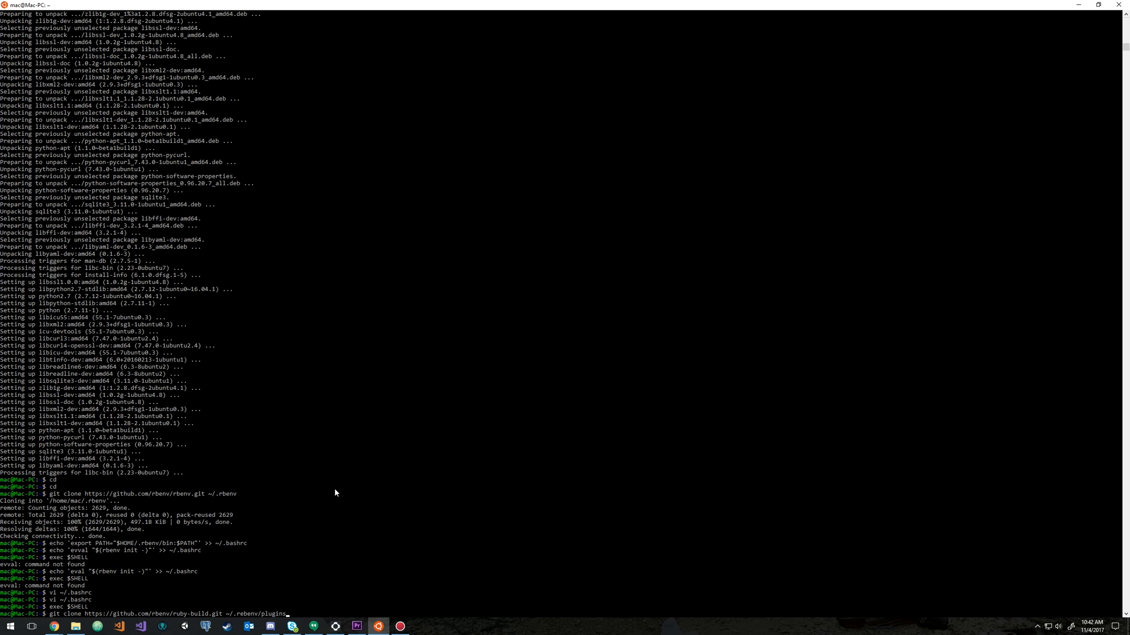
type("rub")
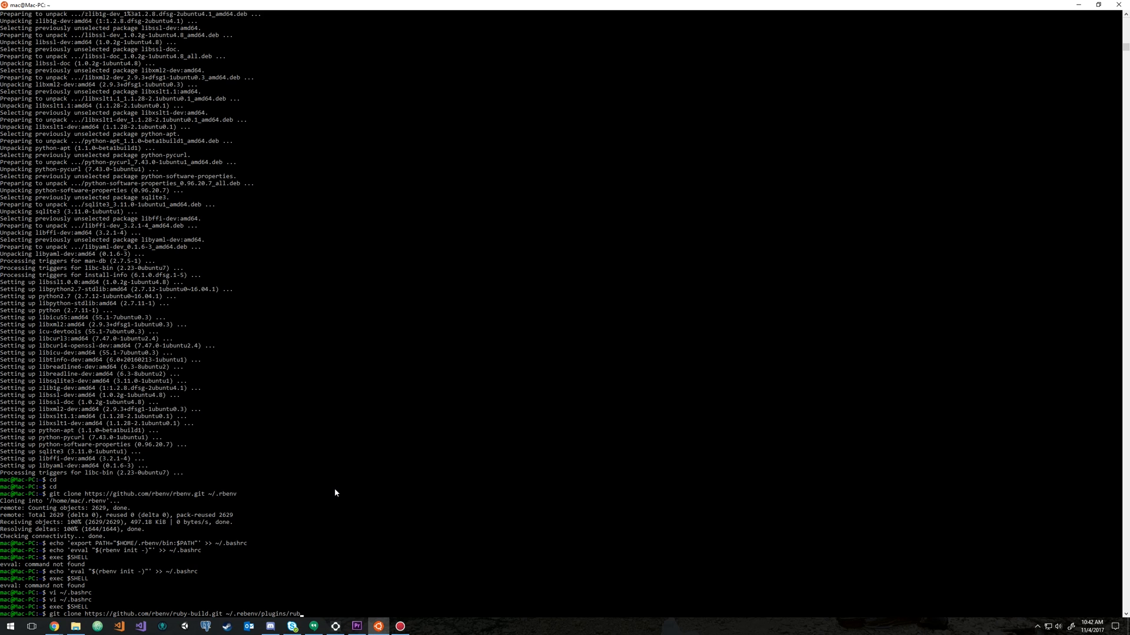
type("uild")
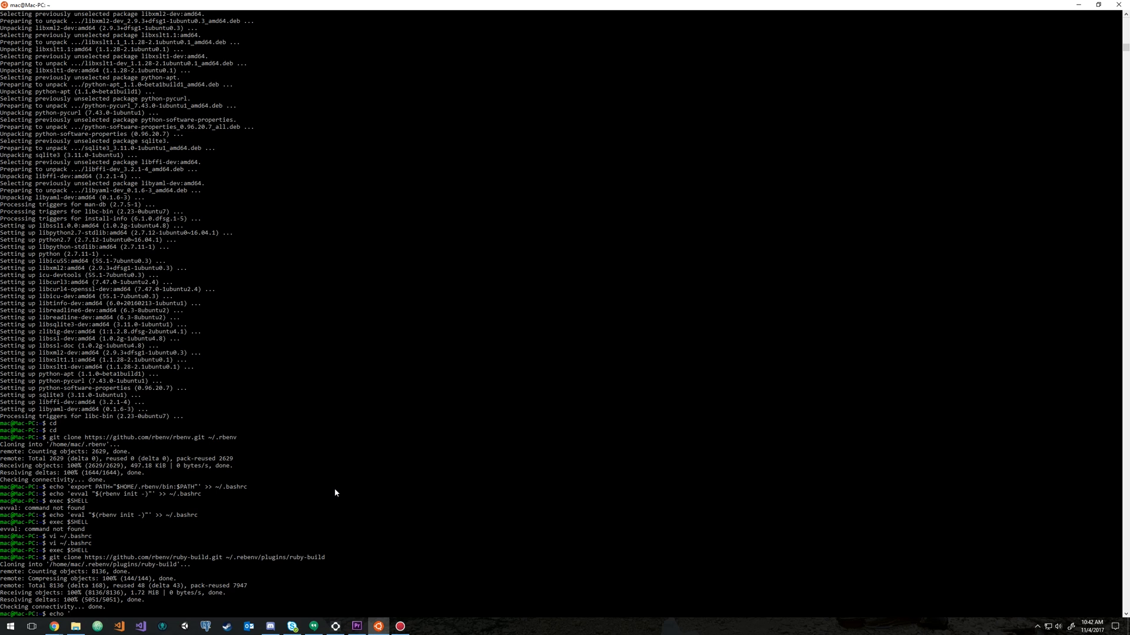
Append $HOME/.rbenv/plugins/ruby-build/bin to PATH in ~/.bashrc and reload with exec $SHELL.
type("expor")
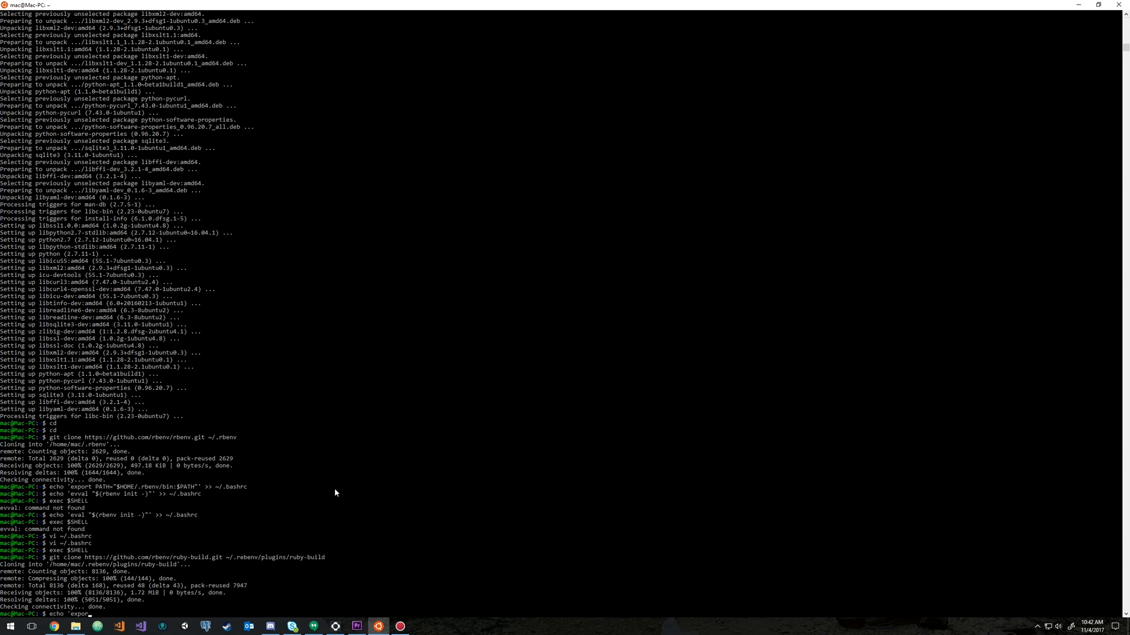
type("PATH=\"$HOME/.rbenv/p")
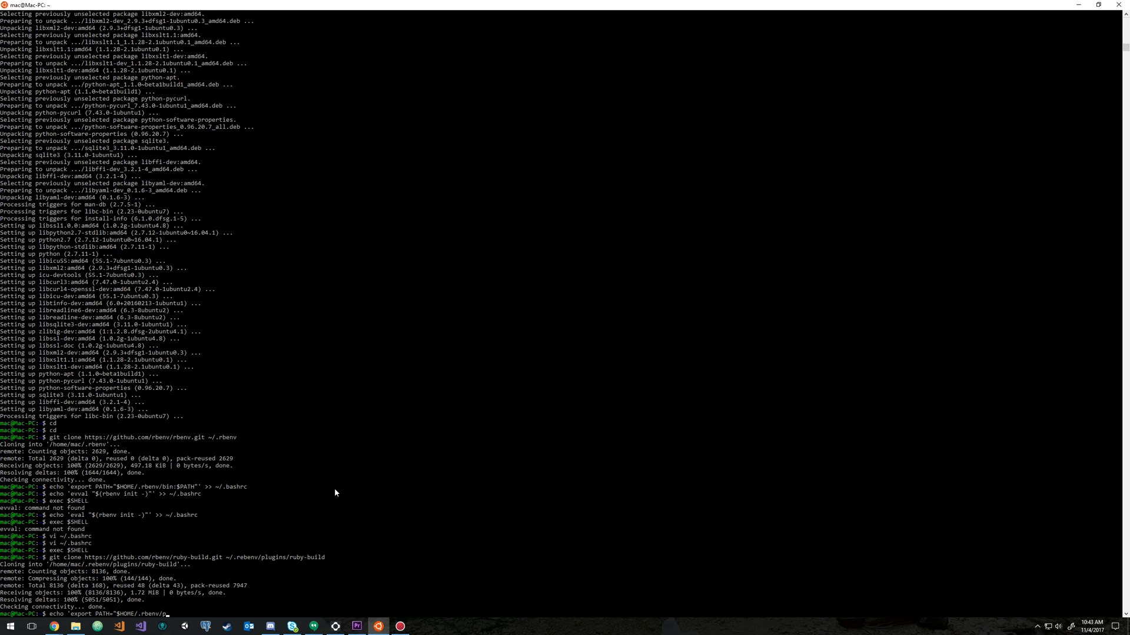
type("lugins/")
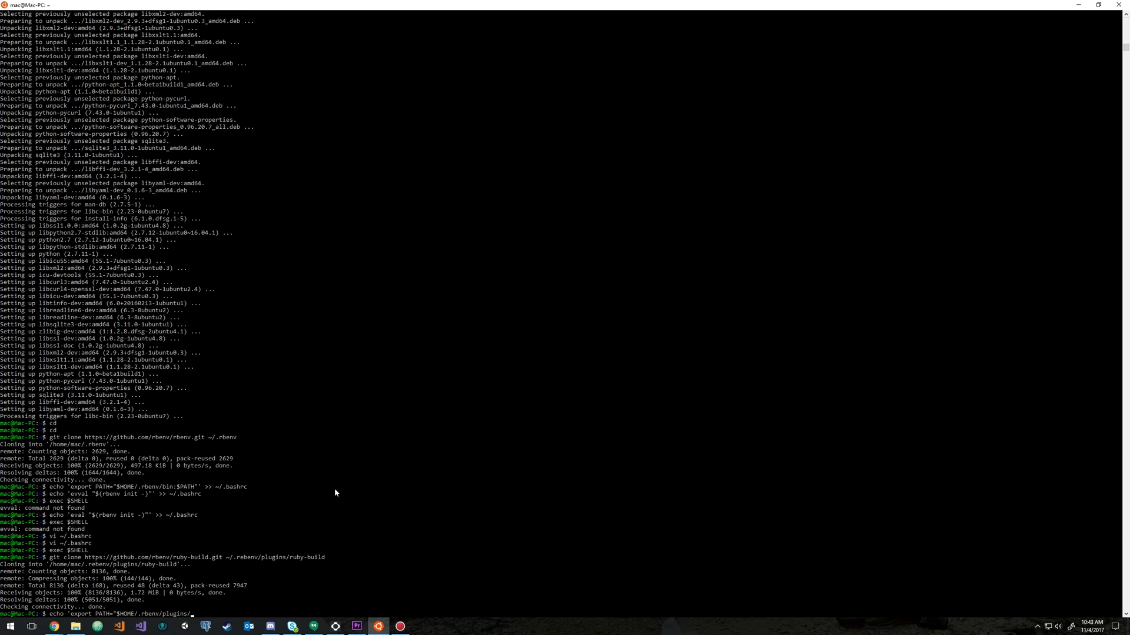
type("ruby-build/")
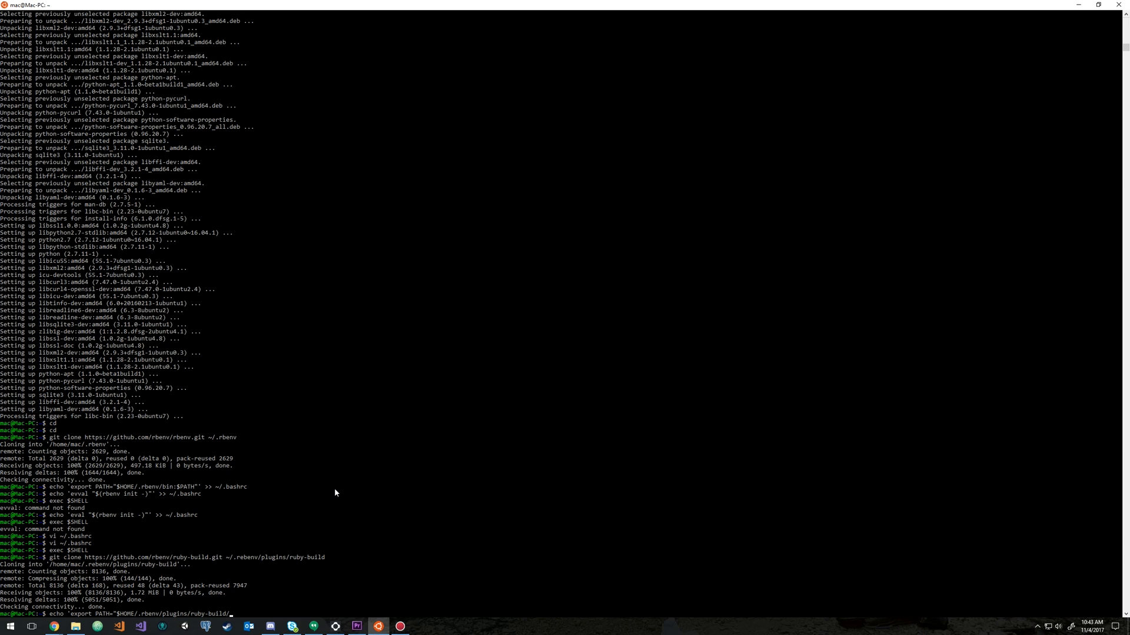
type("bin:")
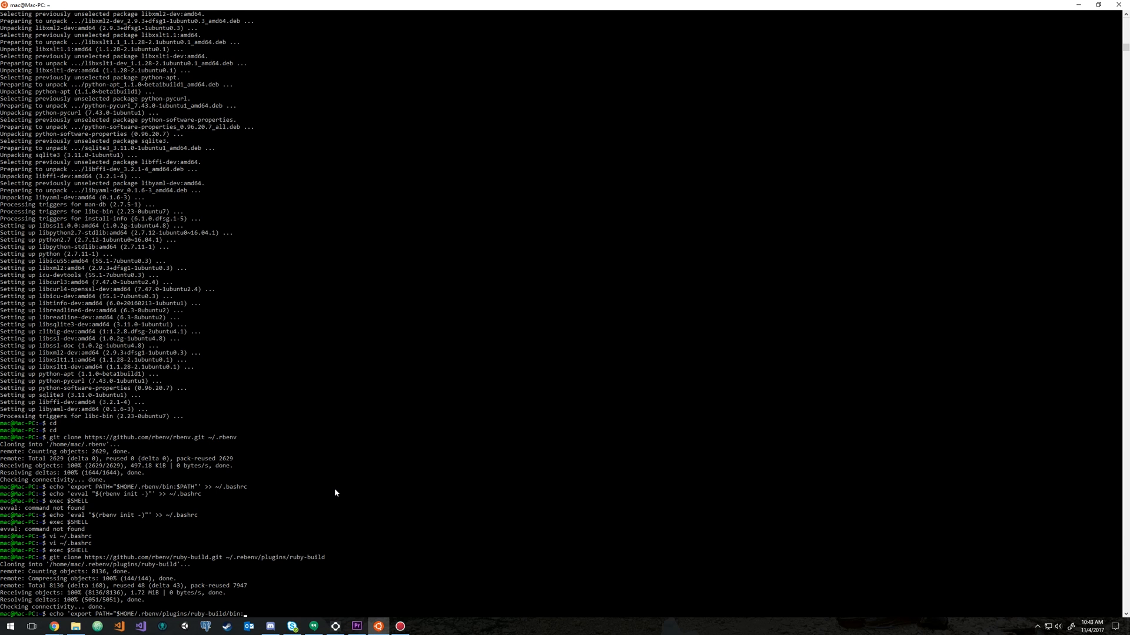
type("$PATH\"'")
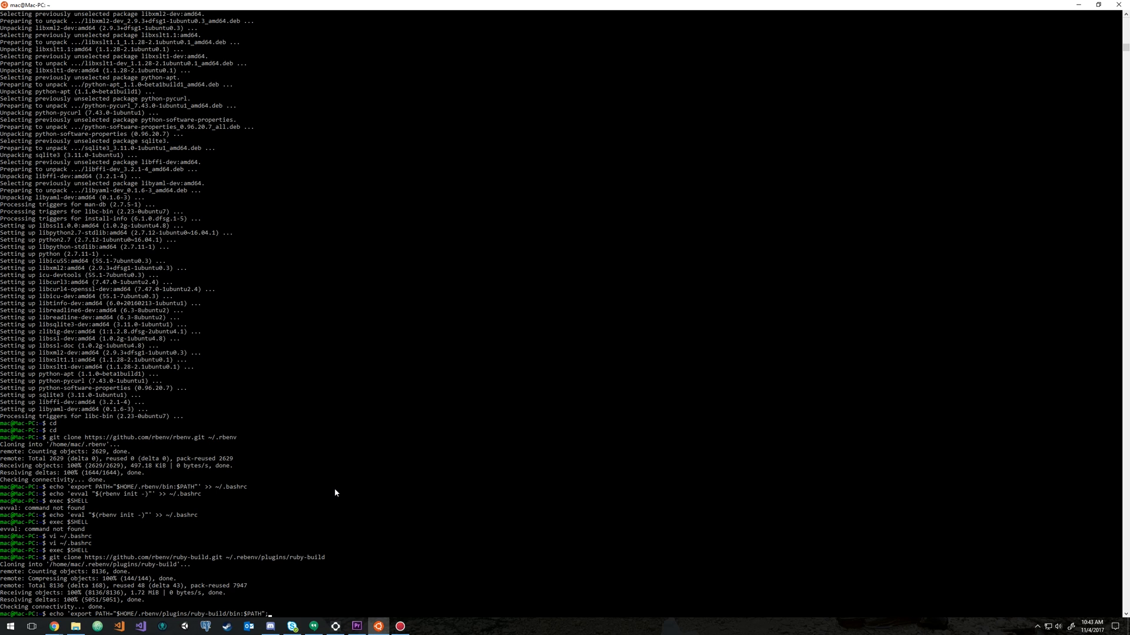
key("Return")
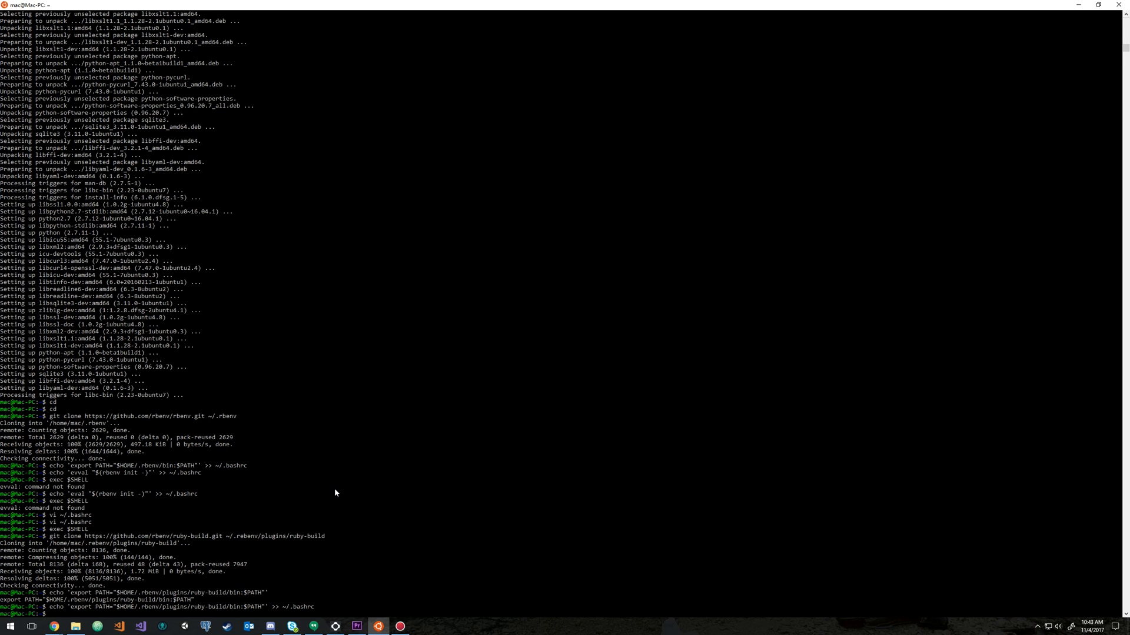
type("exec $SHELL")
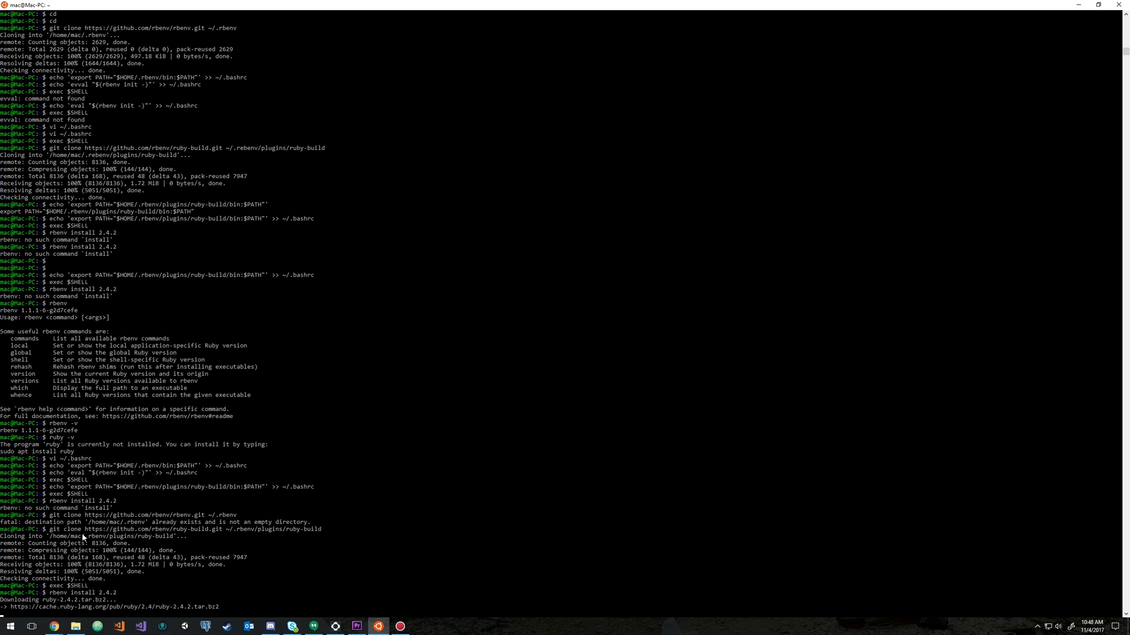
mouse_move(103, 534)
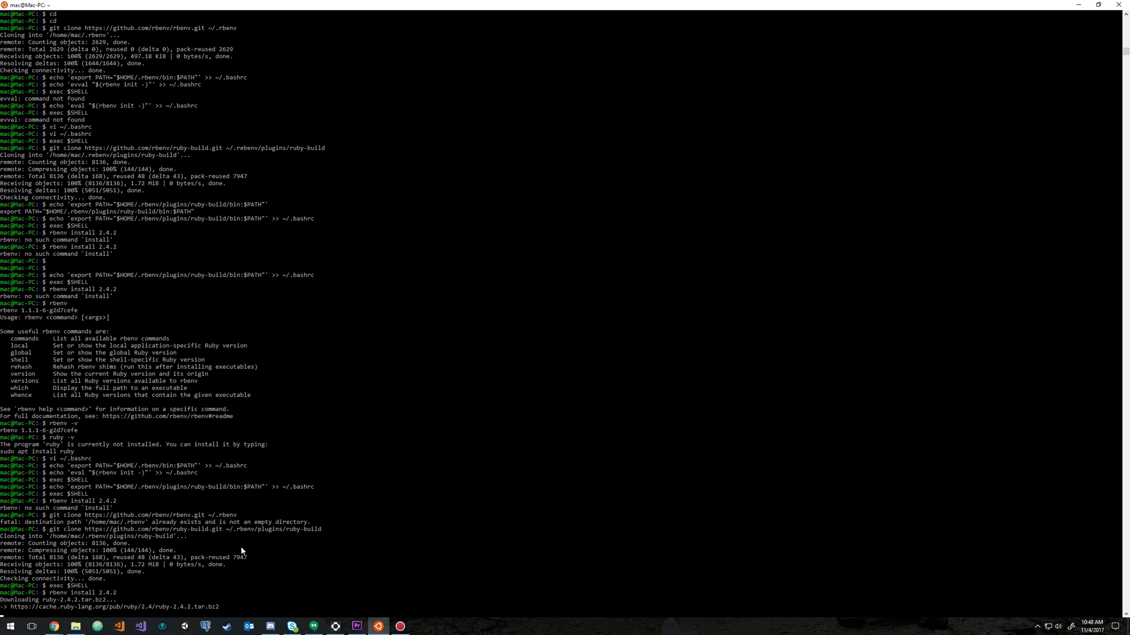
mouse_move(350, 543)
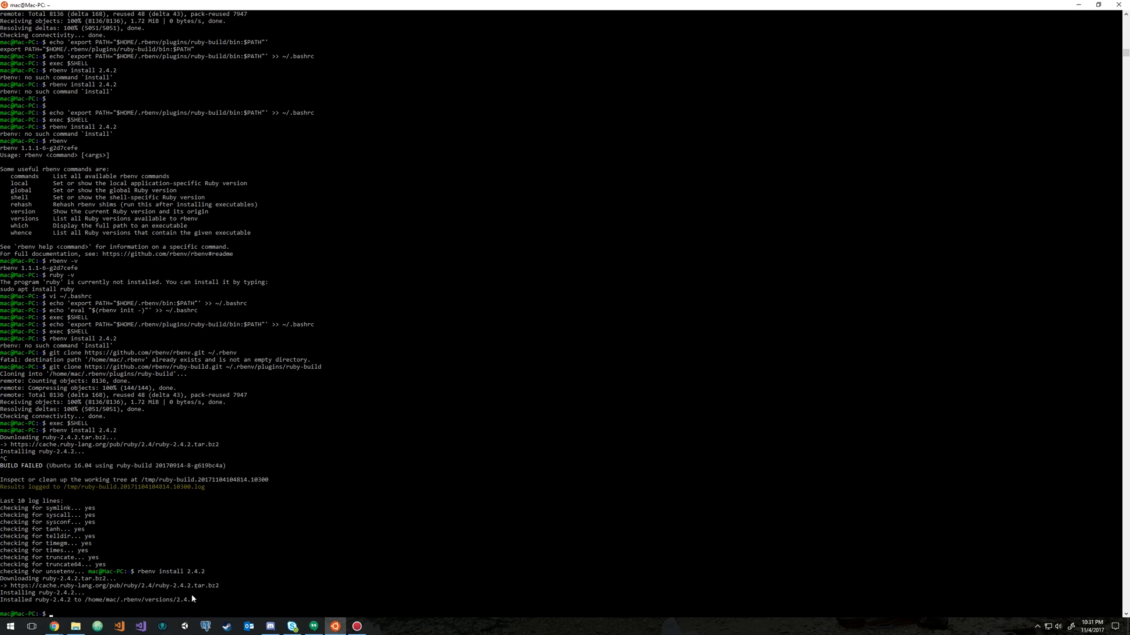
mouse_move(98, 516)
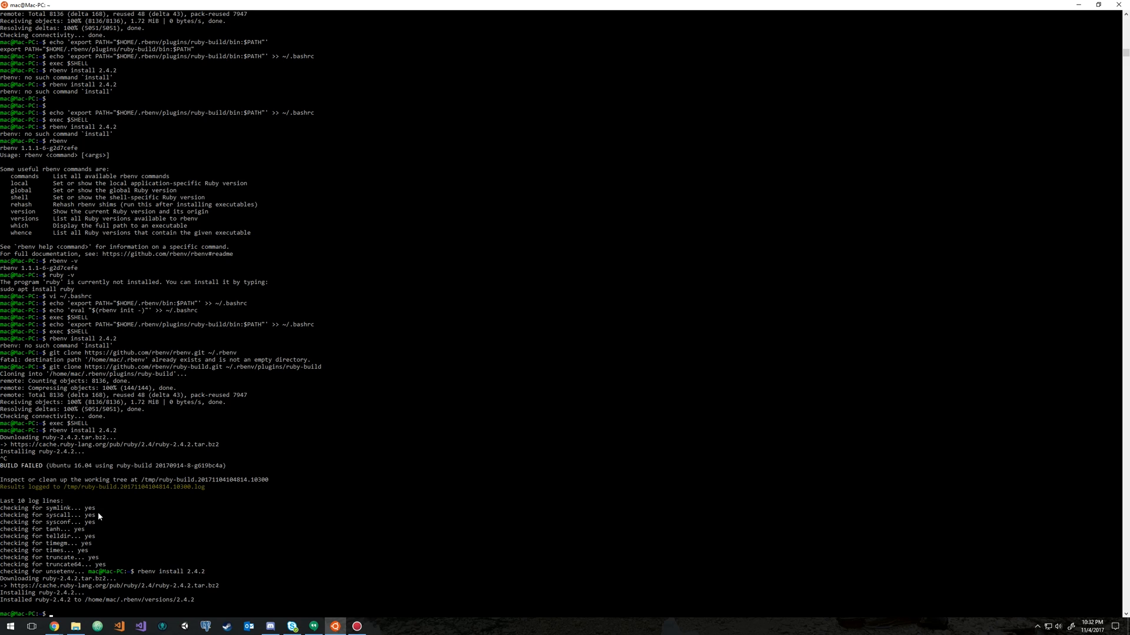
Run rbenv global 2.4.2 and confirm ruby -v reports ruby 2.4.2p198.
type("rbenv")
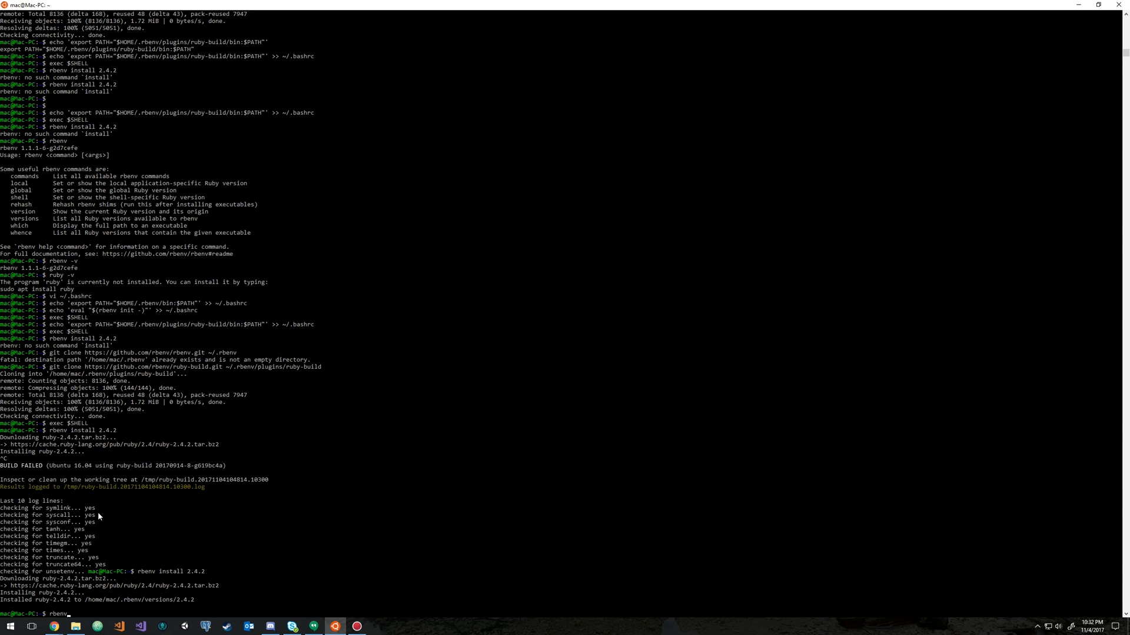
type("global 2.4.2")
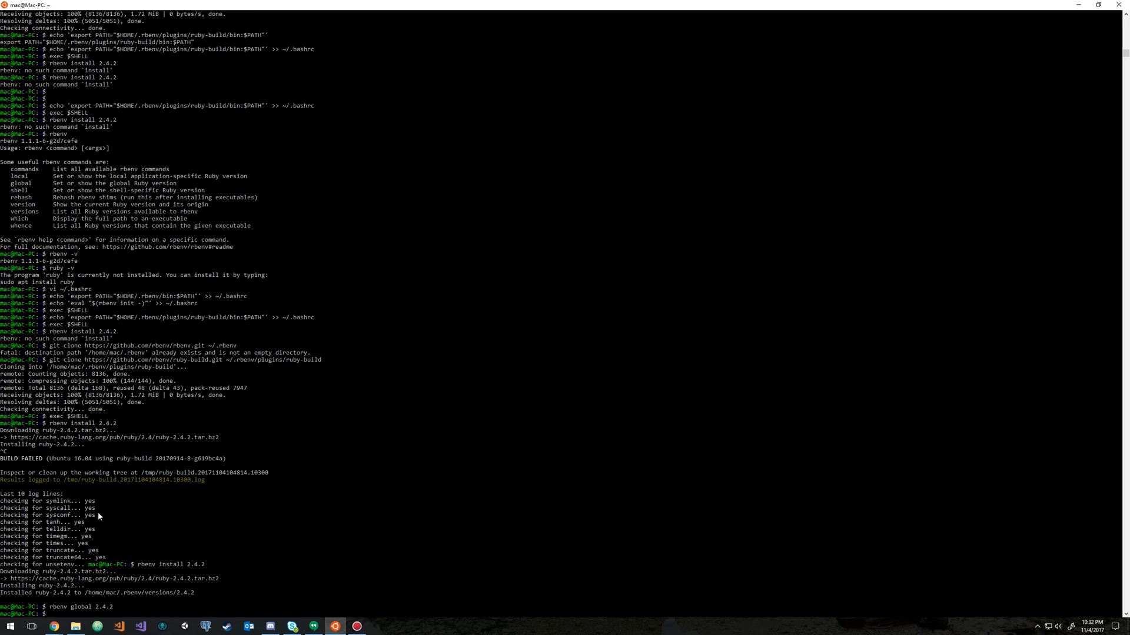
type("ruby")
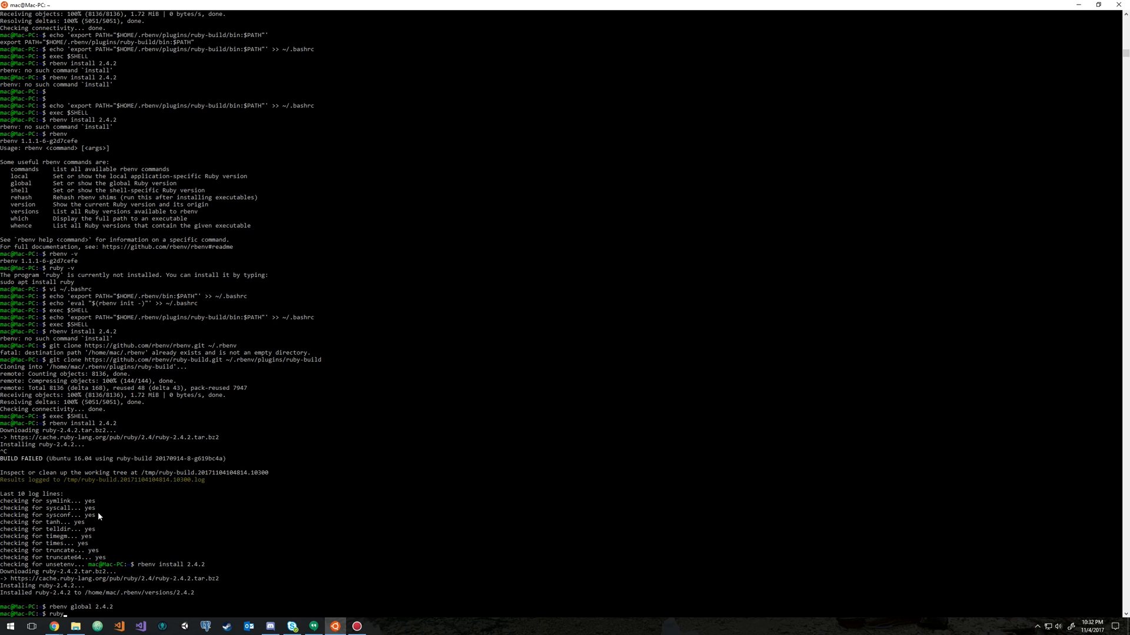
key("Return")
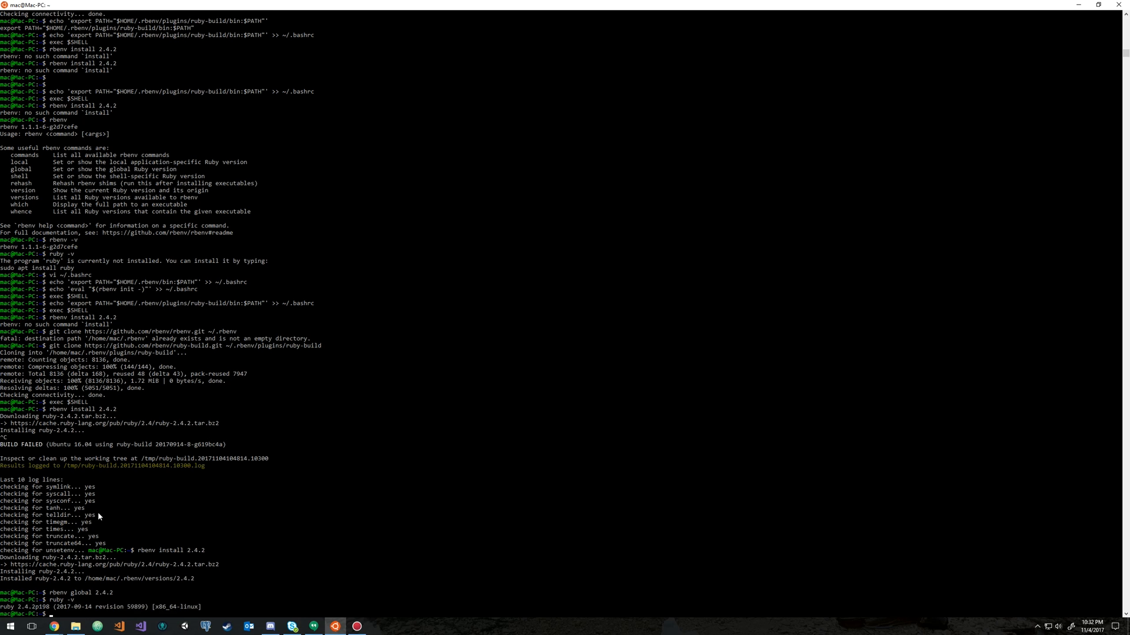
mouse_move(56, 609)
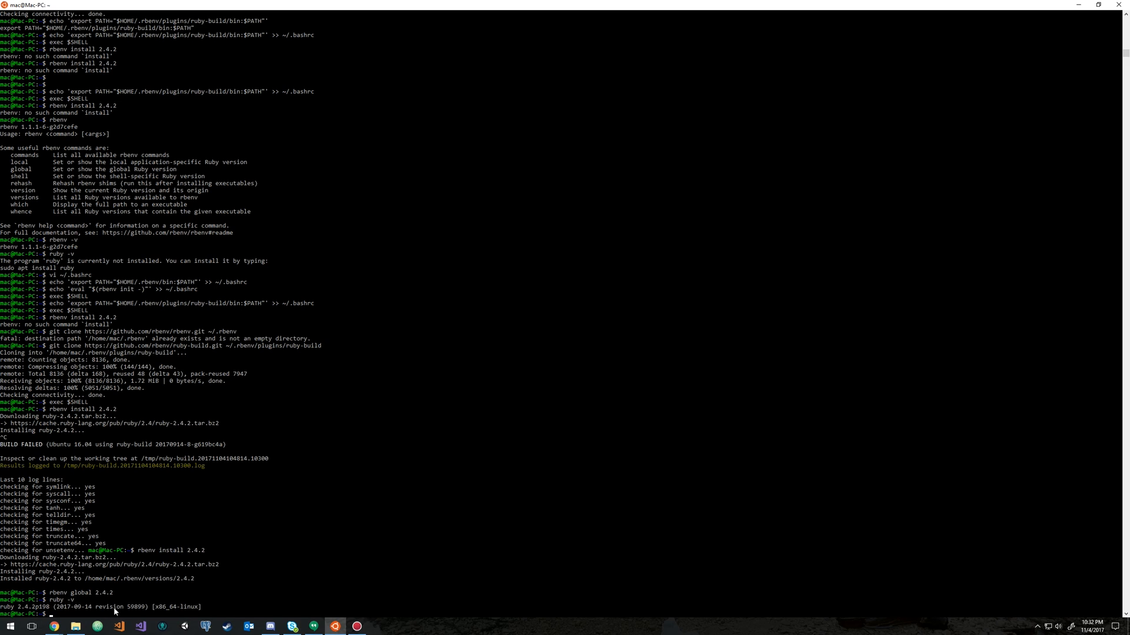
mouse_move(243, 597)
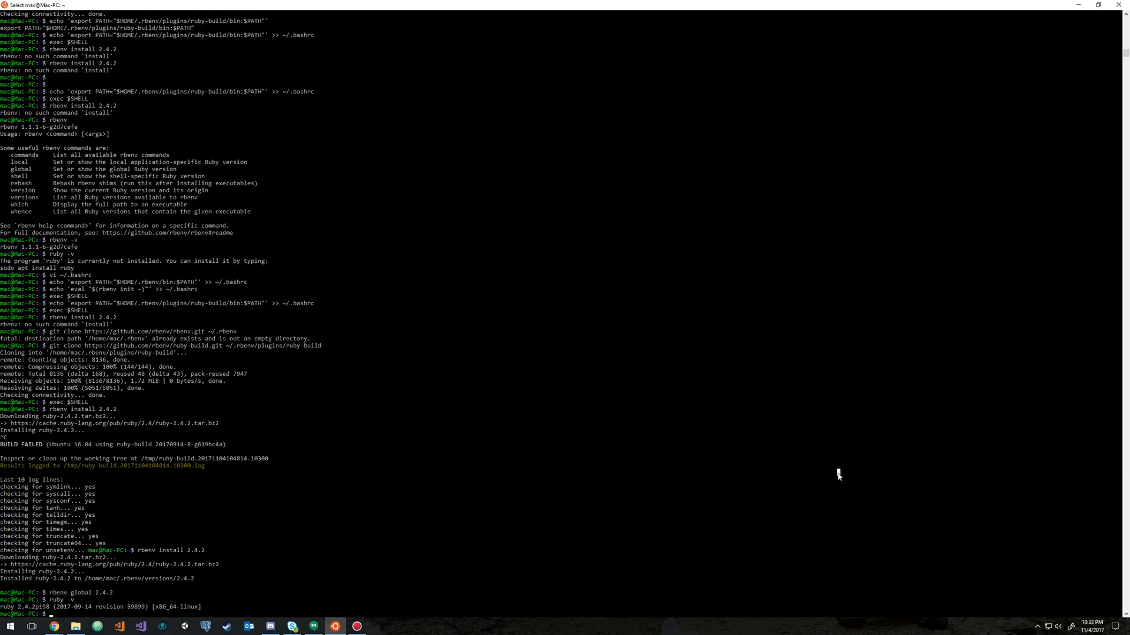
Add the NodeSource setup_8.x repo via curl | sudo -E bash -, then apt-get install nodejs.
type("curl")
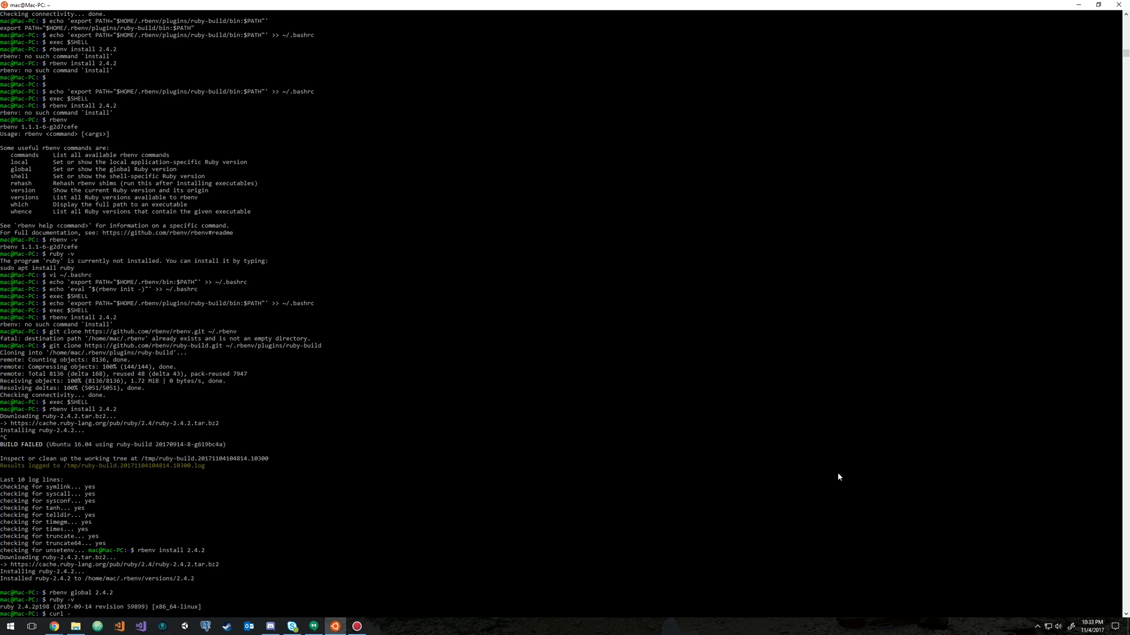
type("-sL")
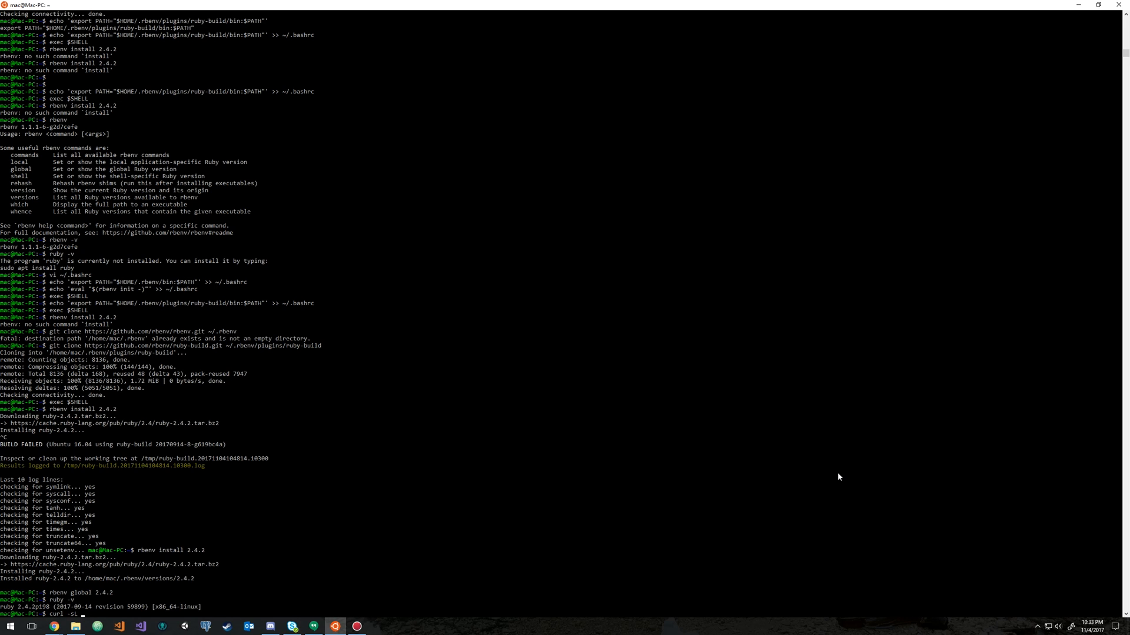
type("https://")
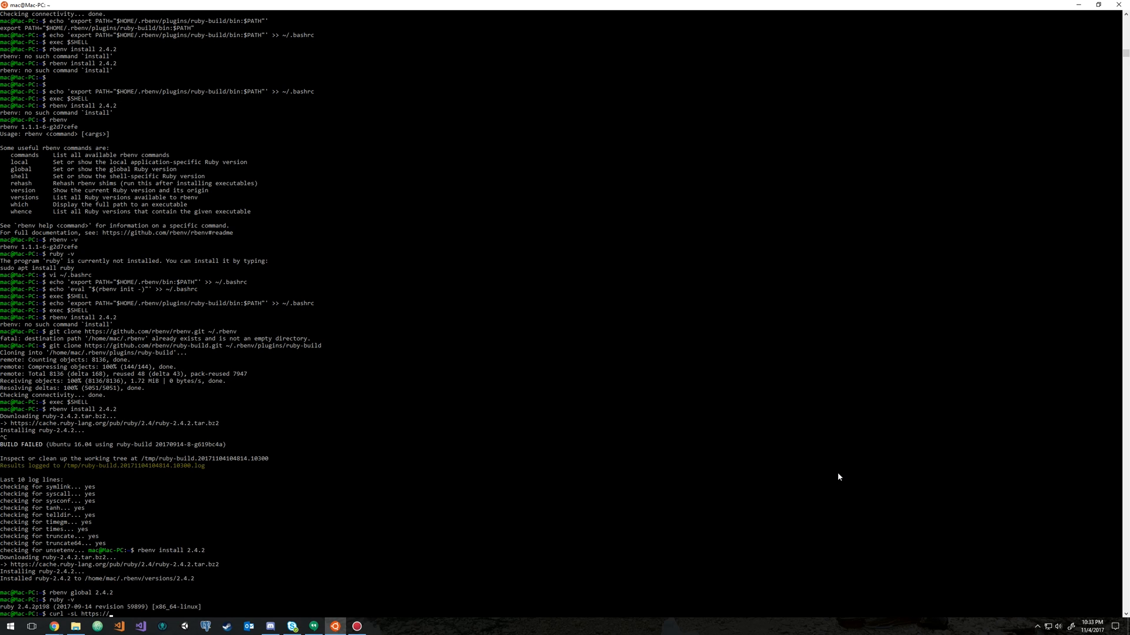
type("deb.n")
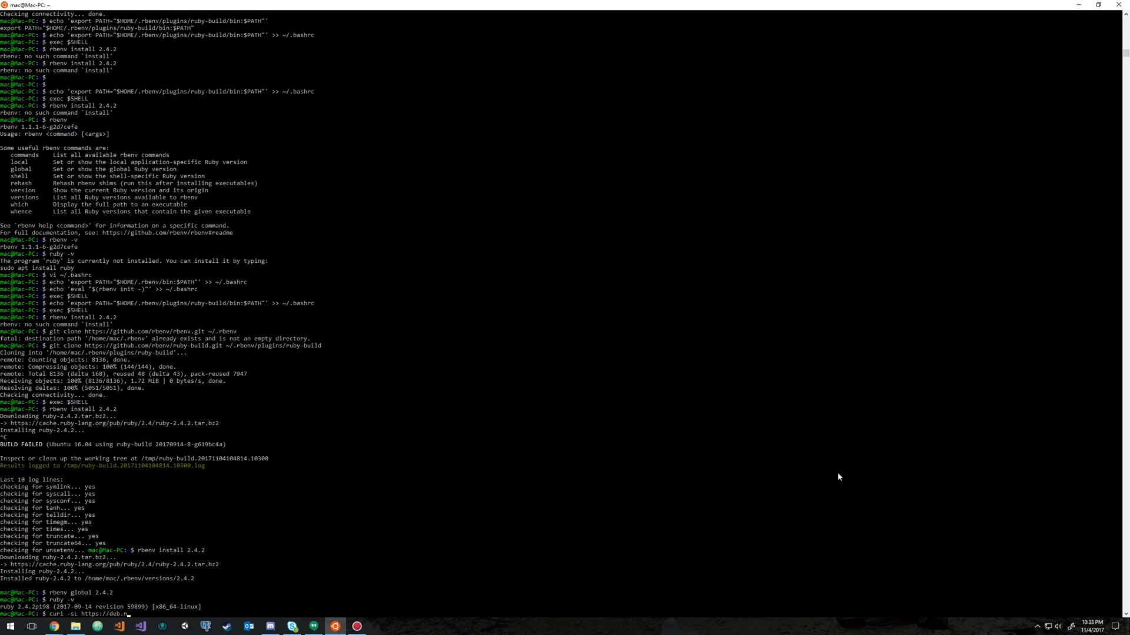
type("odesource.com")
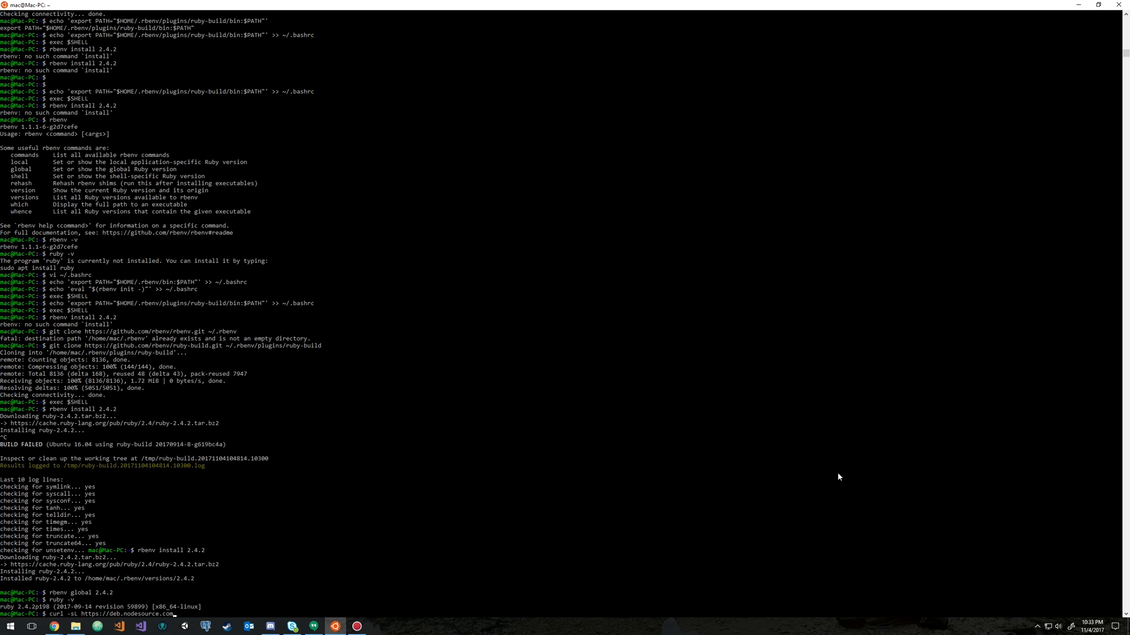
type("setup_8.x |")
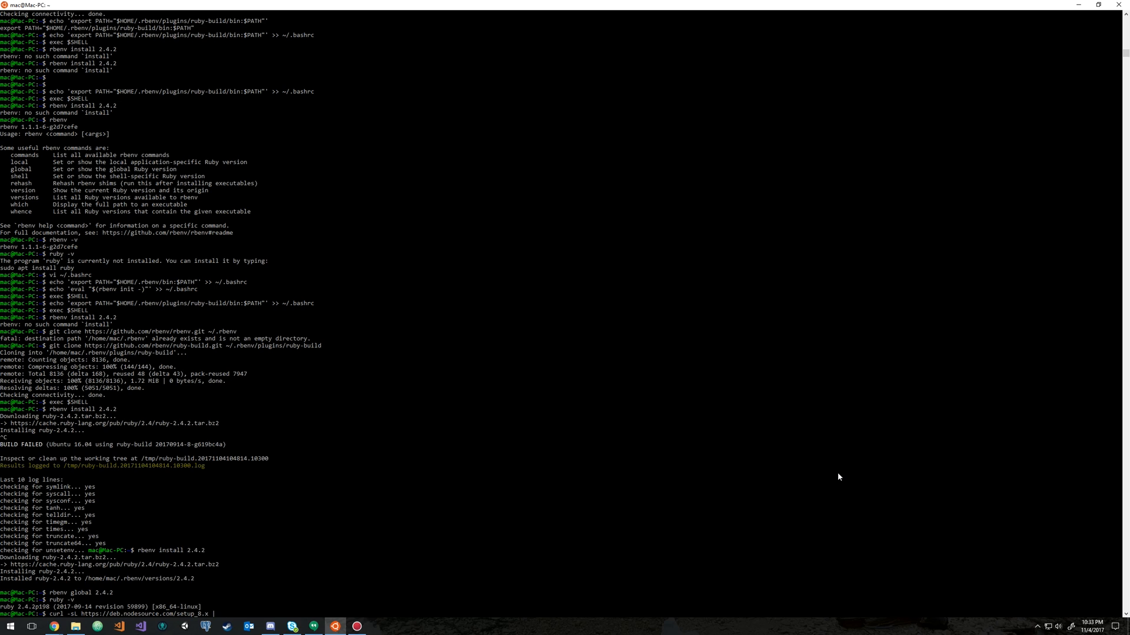
type("sudo -E")
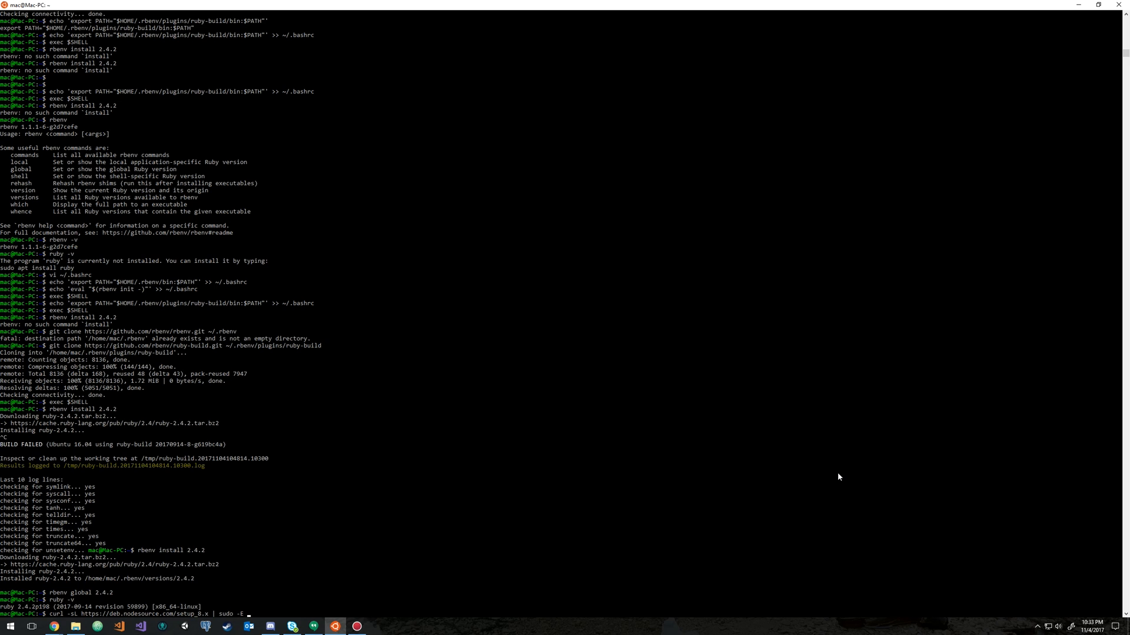
type("bash -")
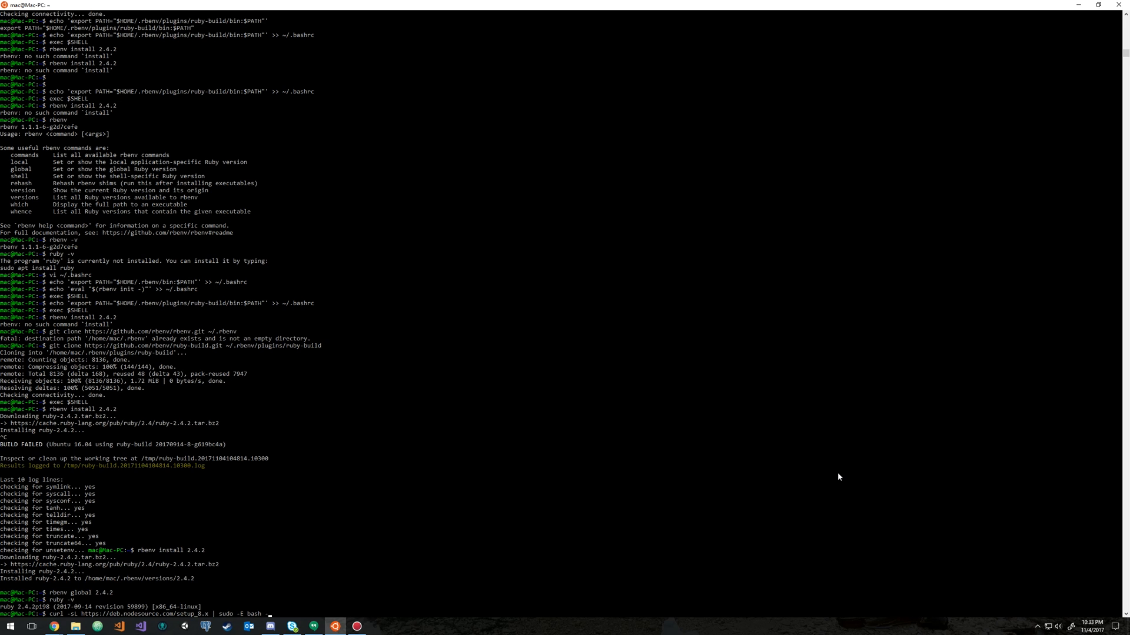
key("Return")
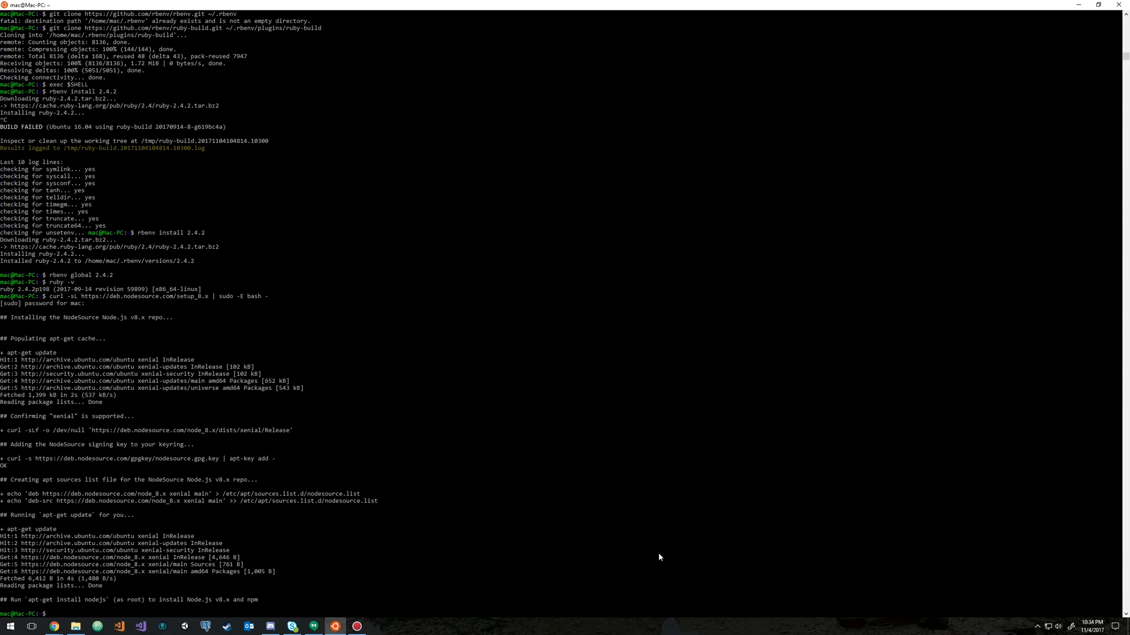
type("sudo apt")
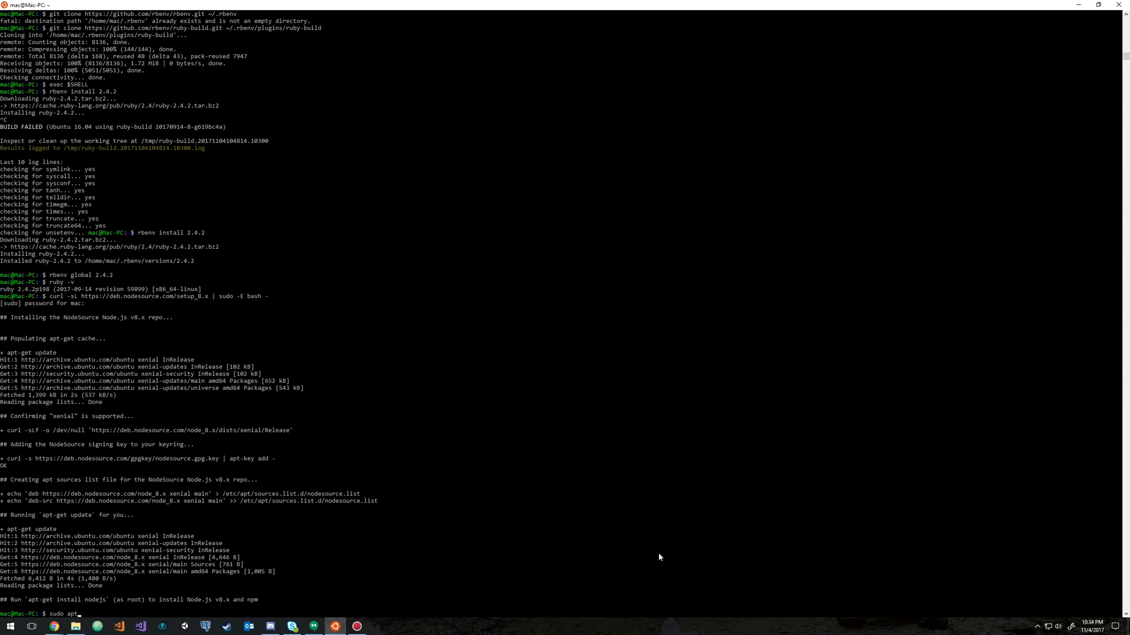
type("-get install -y nodejs")
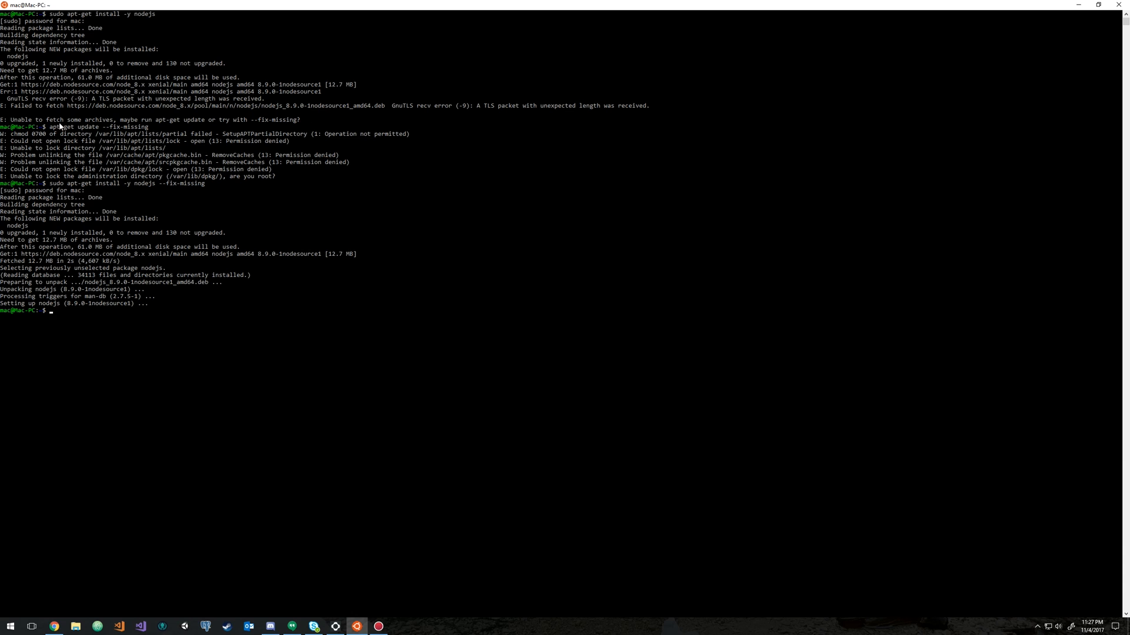
mouse_move(127, 132)
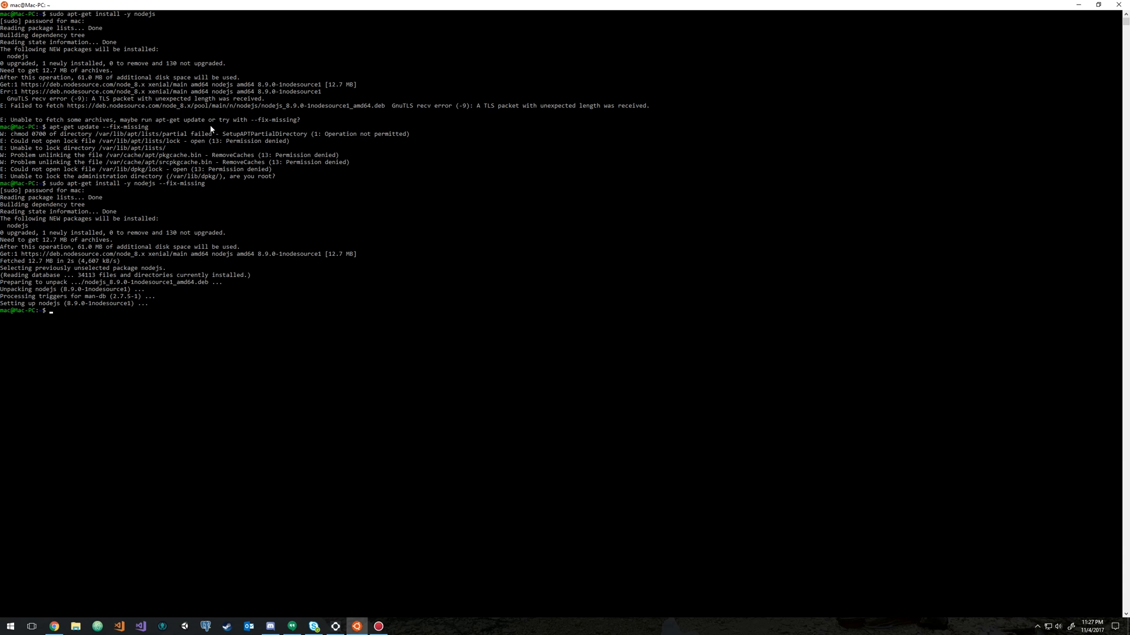
Install nodejs with --fix-missing and verify node -v reports v8.9.0.
type("sudo apt-get install -y nodejs --fix-missing")
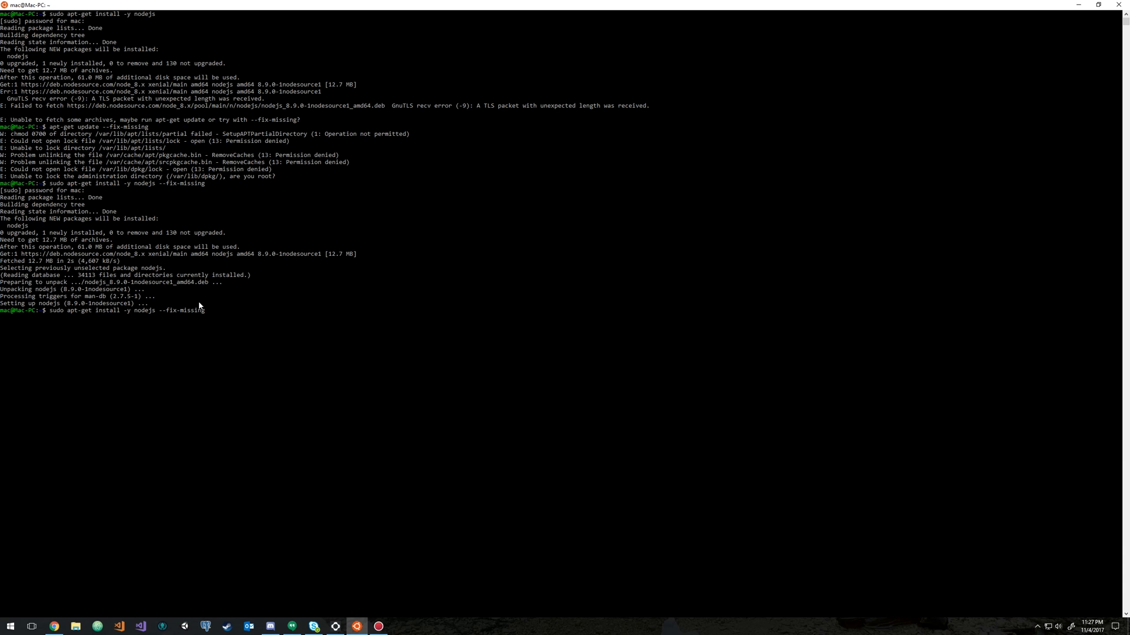
mouse_move(63, 306)
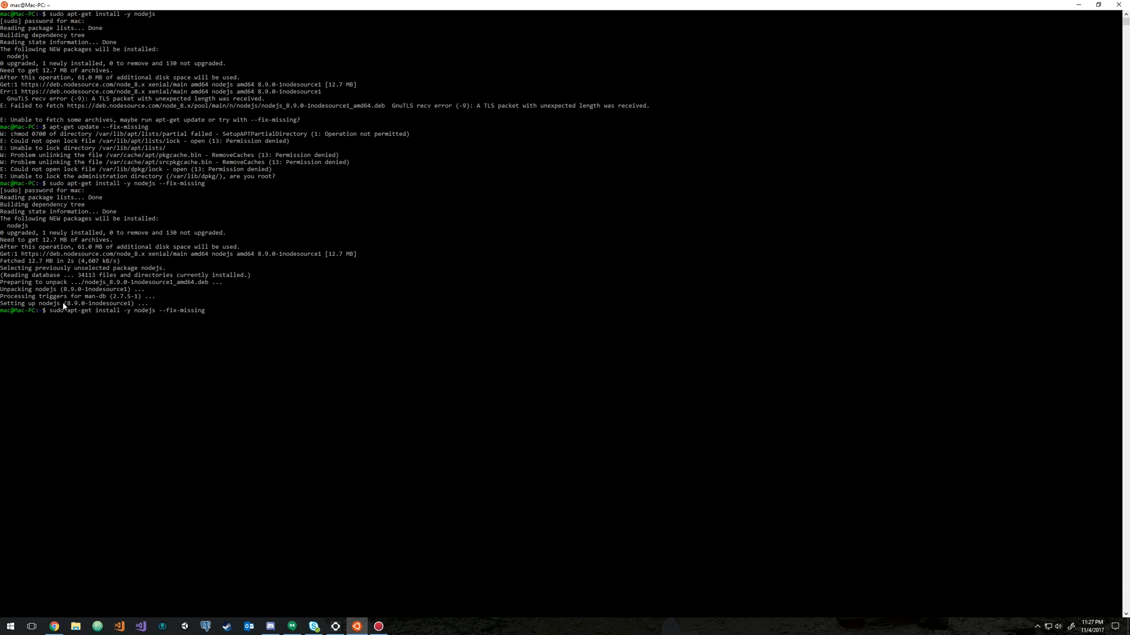
mouse_move(278, 373)
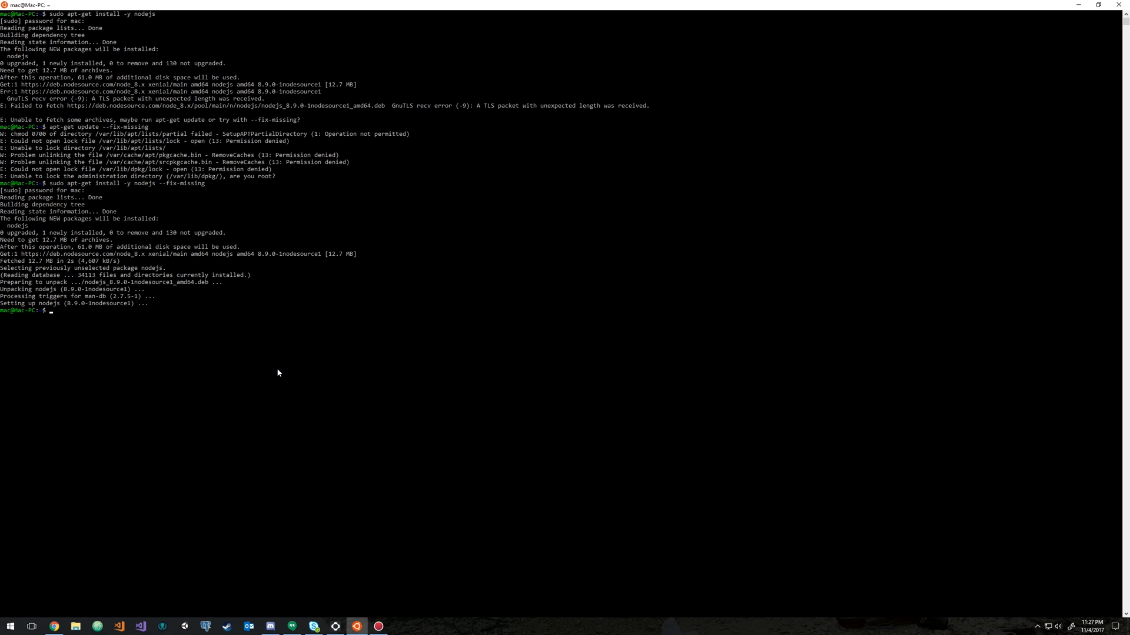
type("gem")
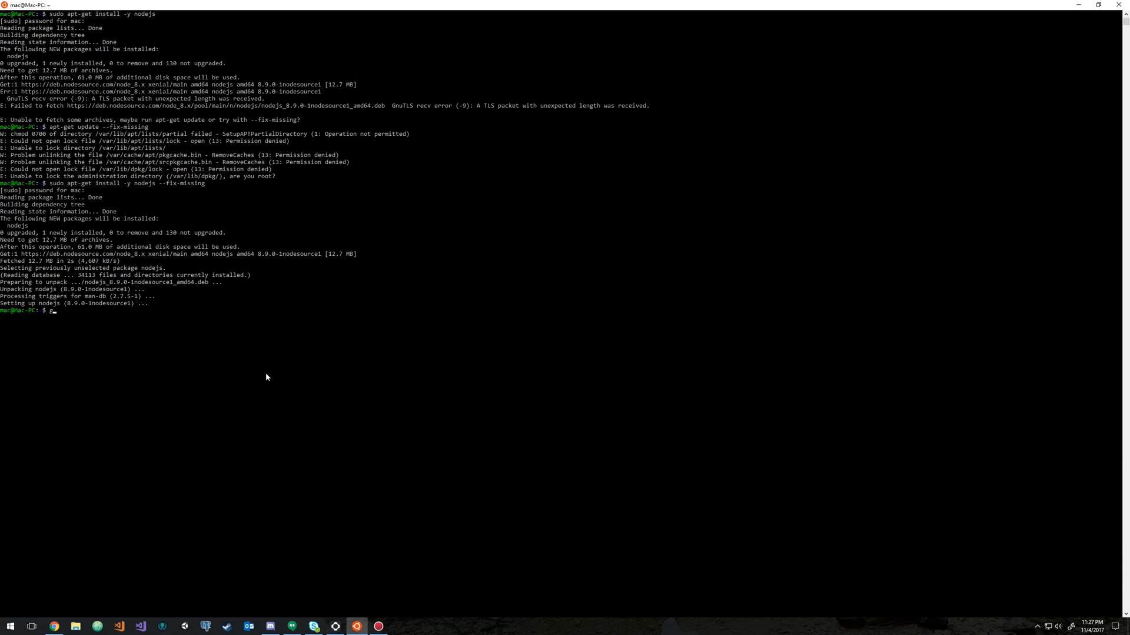
type("node -v")
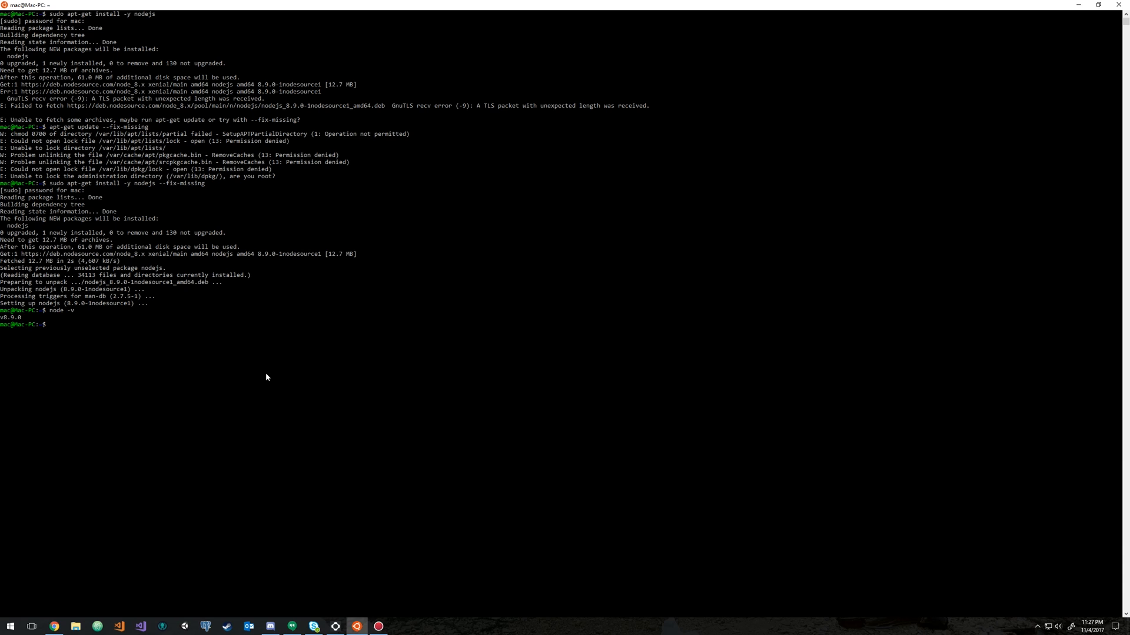
Install Rails and its dependency gems with gem install rails -v 5.1.4.
type("gem")
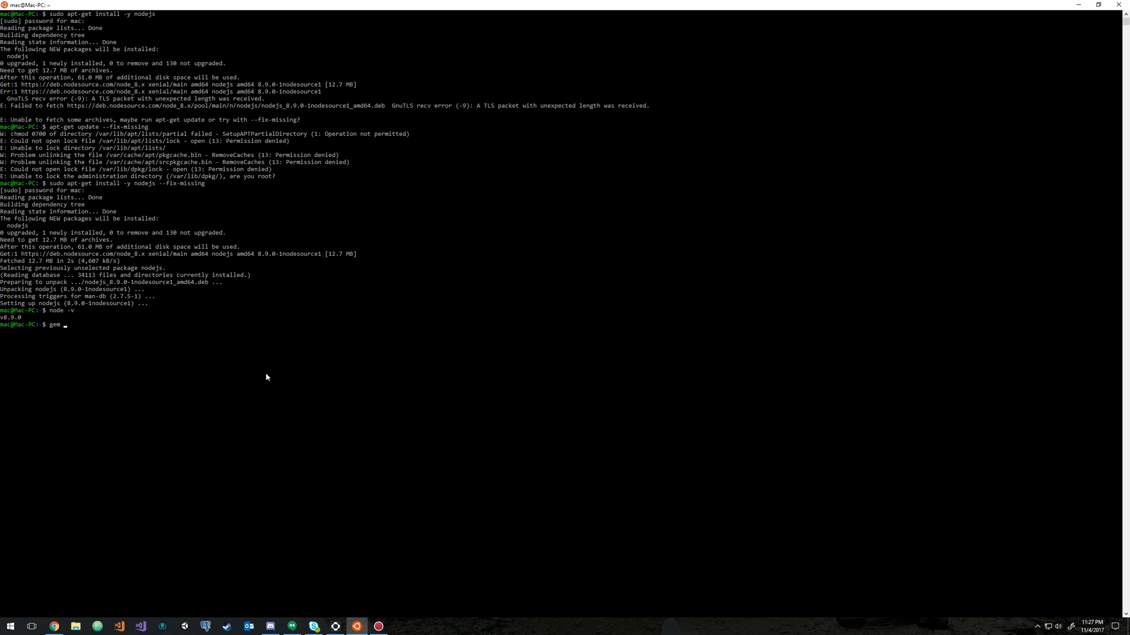
type("i")
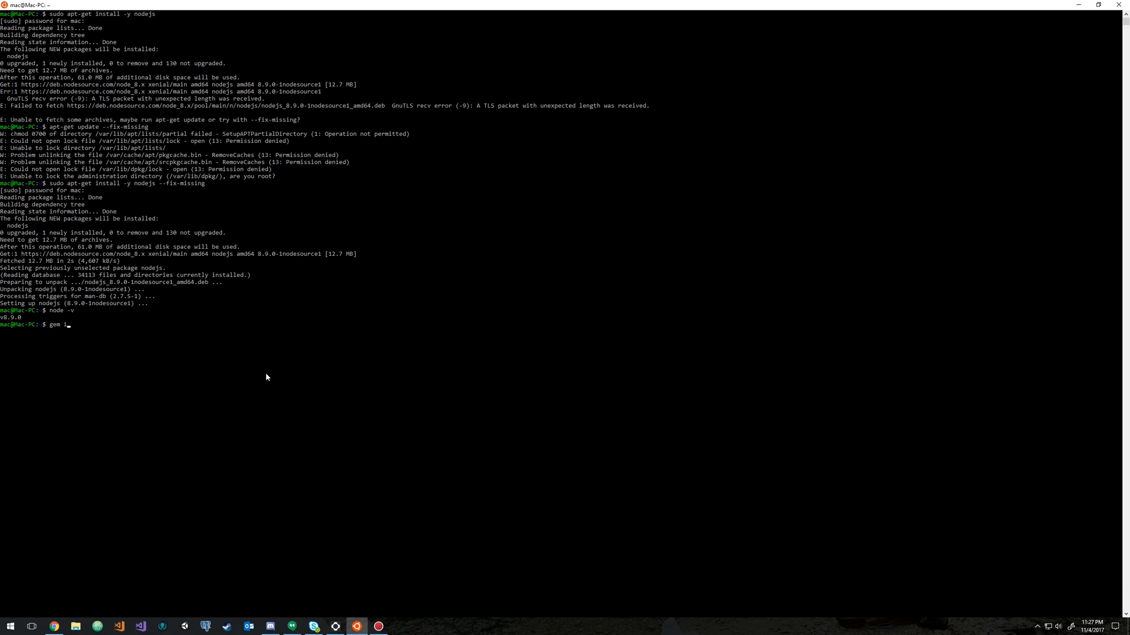
type("install rails")
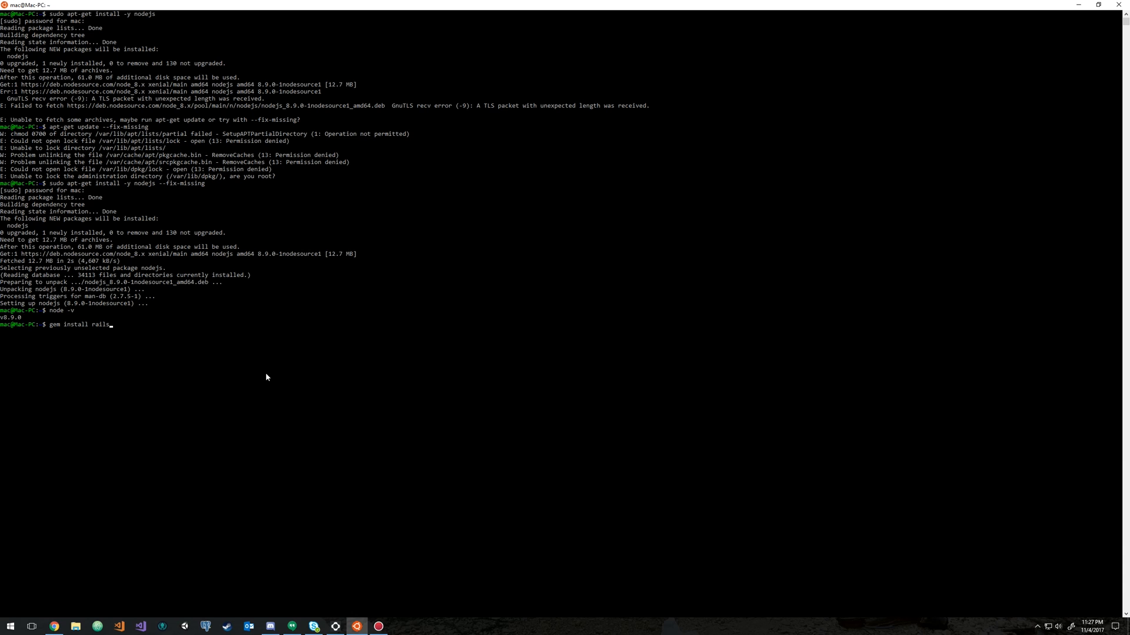
type("-v")
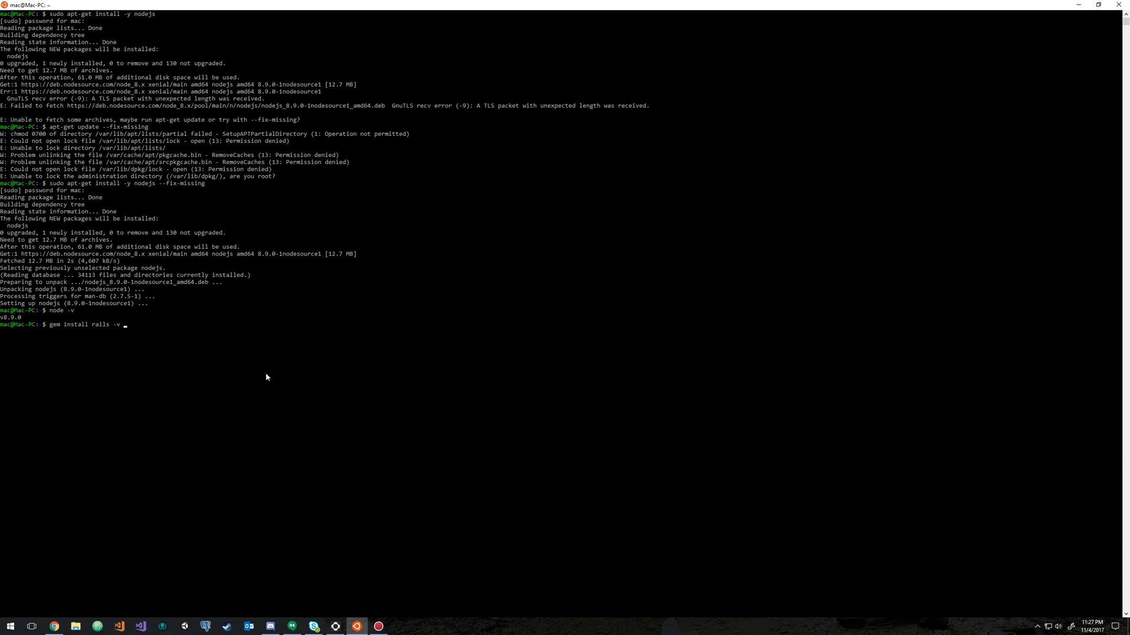
type("5")
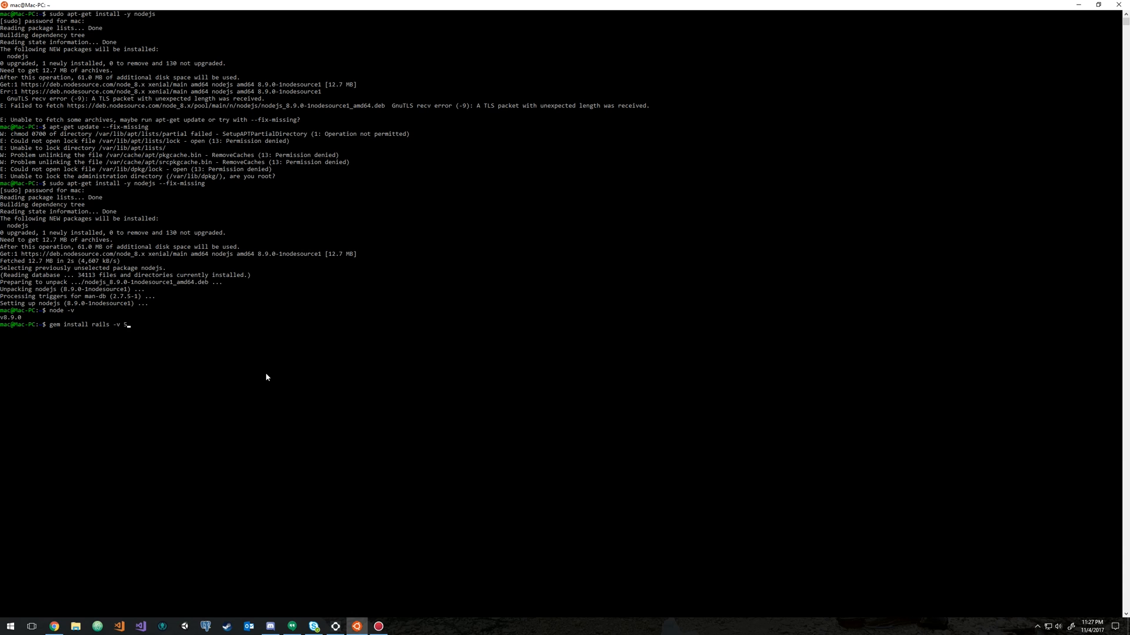
type(".1.4")
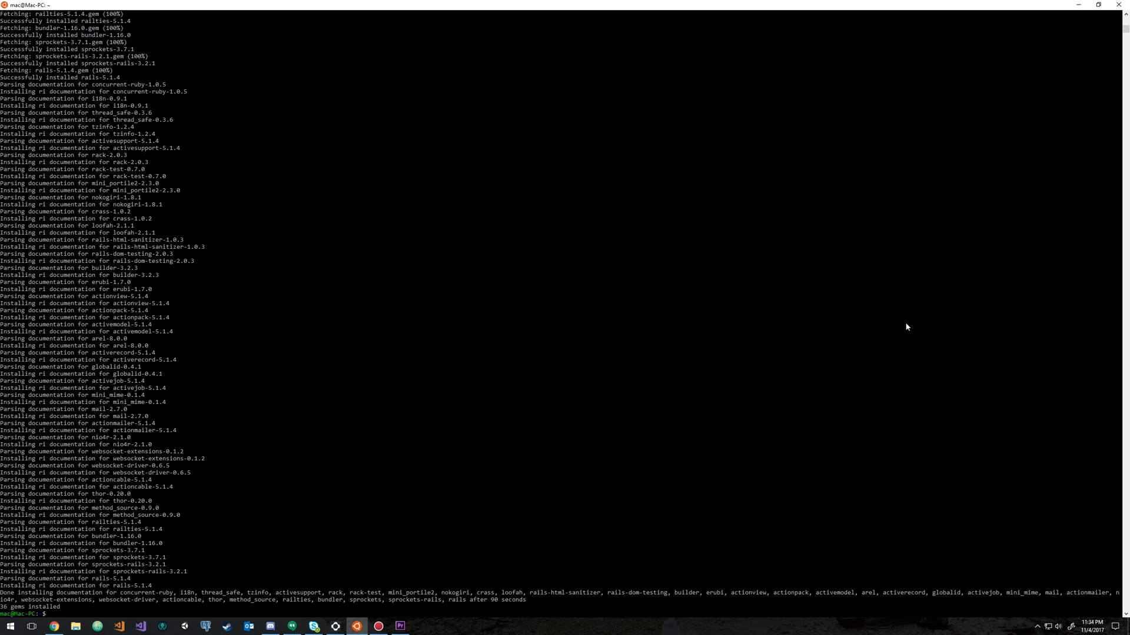
Run rbenv rehash and confirm rails -v reports Rails 5.1.4.
type("rbe")
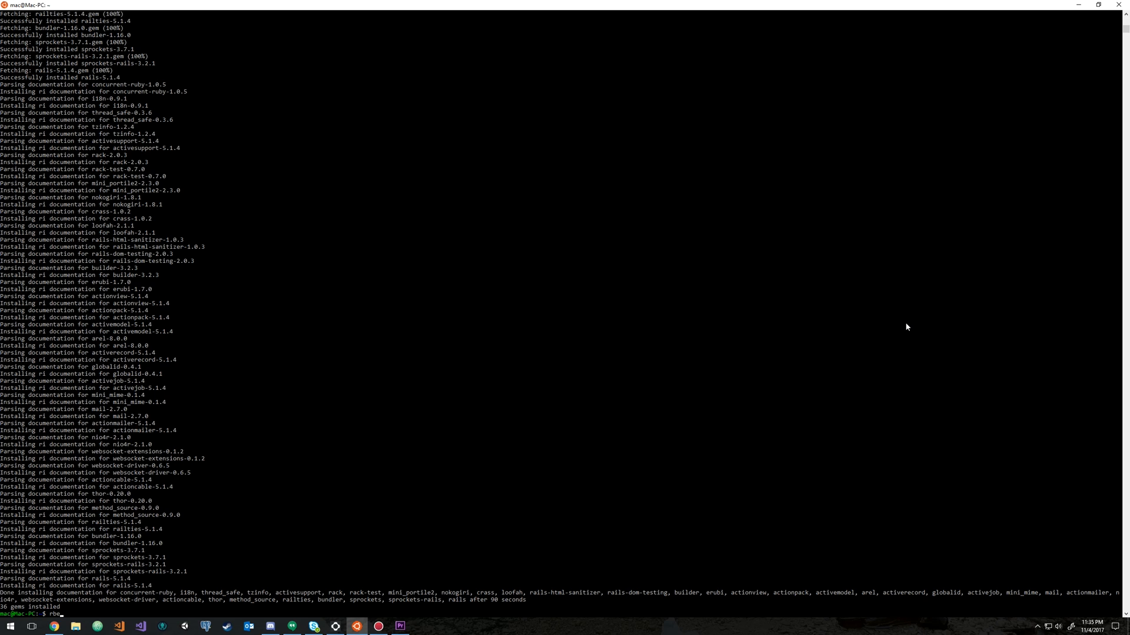
type("nv rehash")
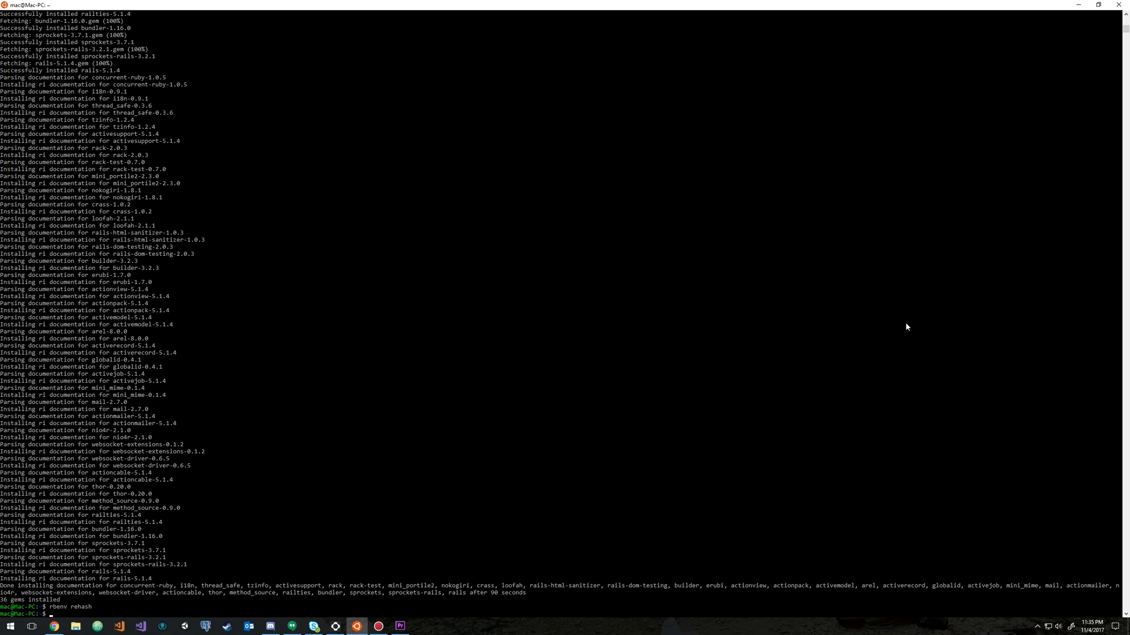
type("rails -v")
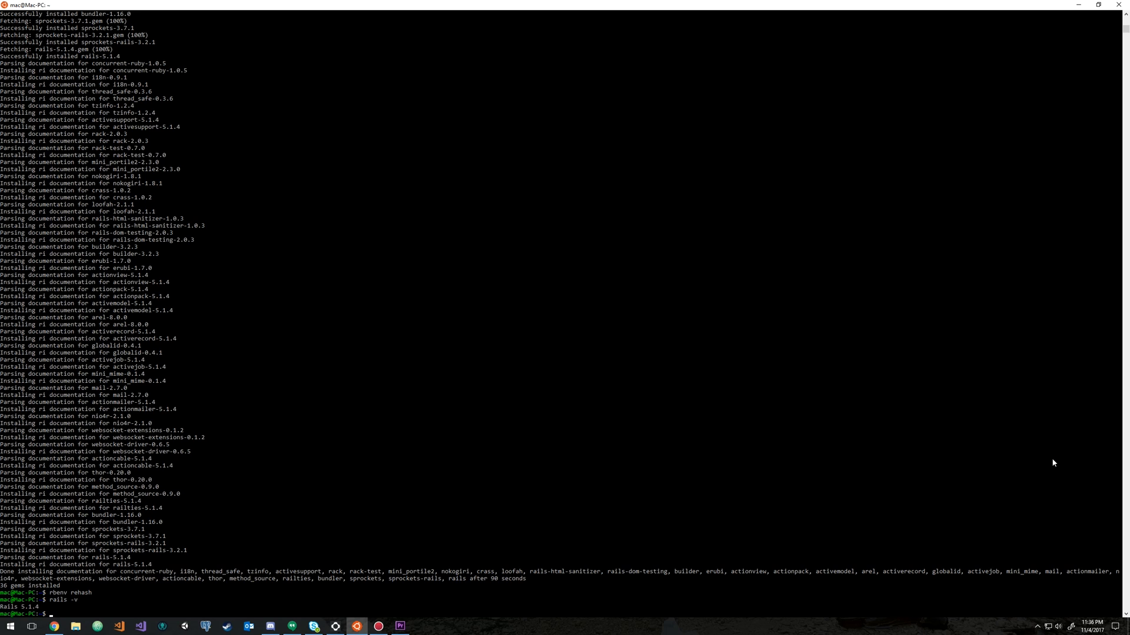
type("sudo apt-get isntall mysql-")
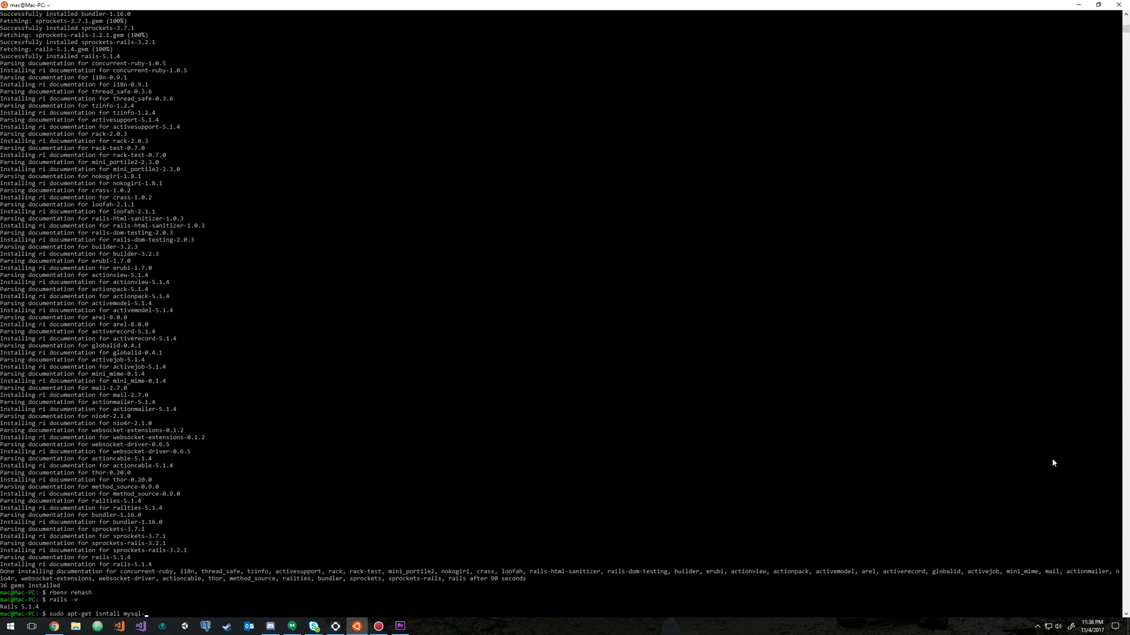
Install mysql-server, mysql-client and libmysqlclient-dev with sudo apt-get install.
type("sever")
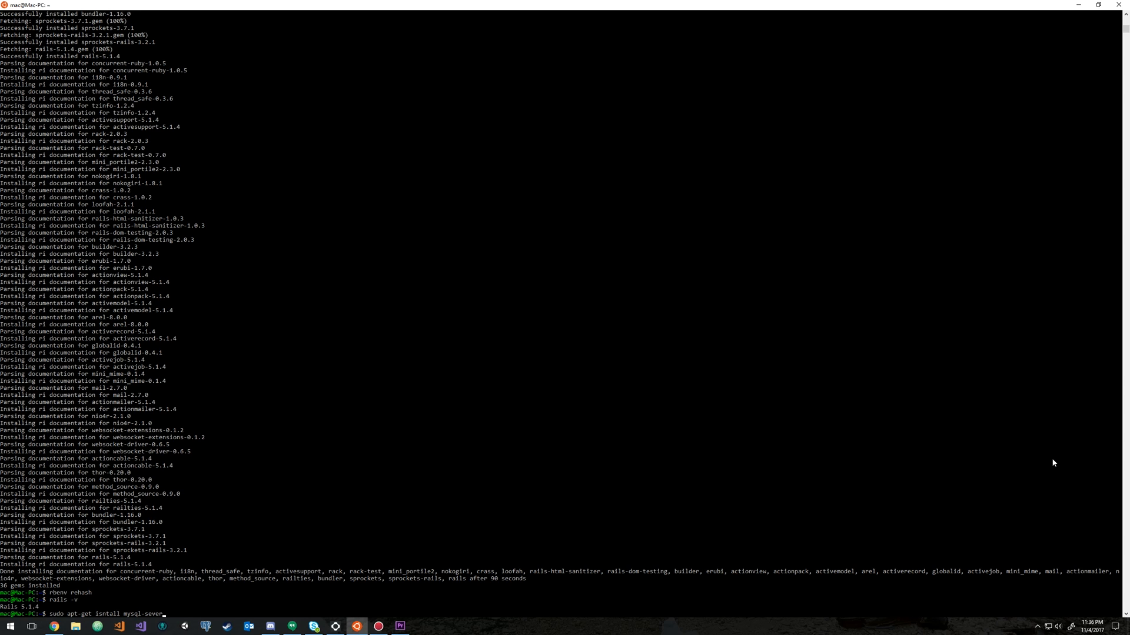
type("mysql-client libmys")
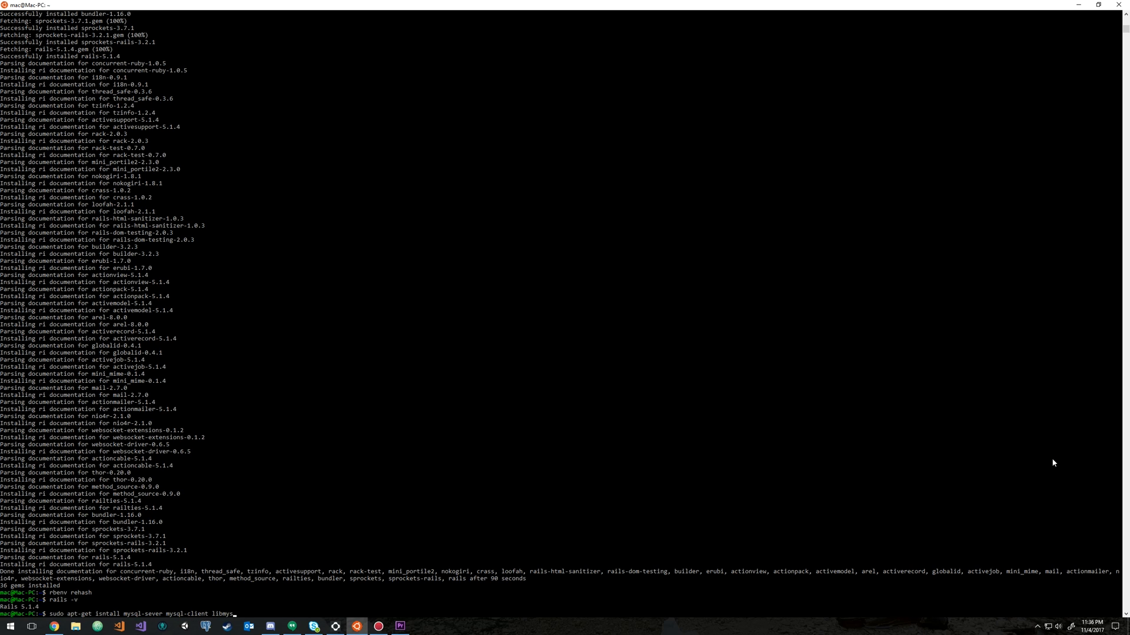
type("qlclient")
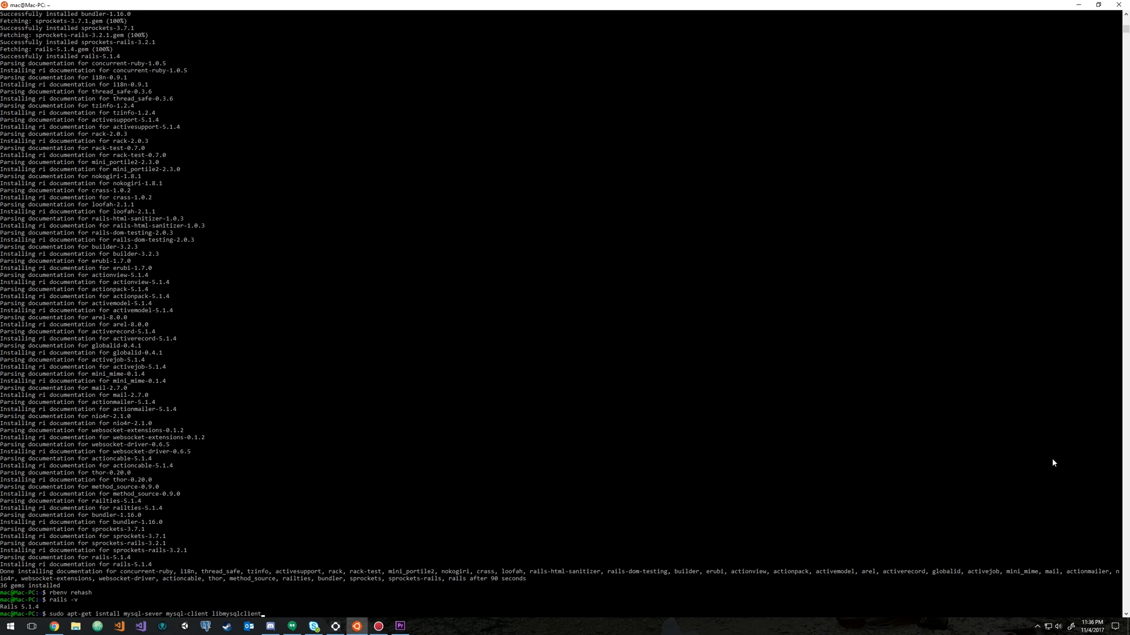
type("dve")
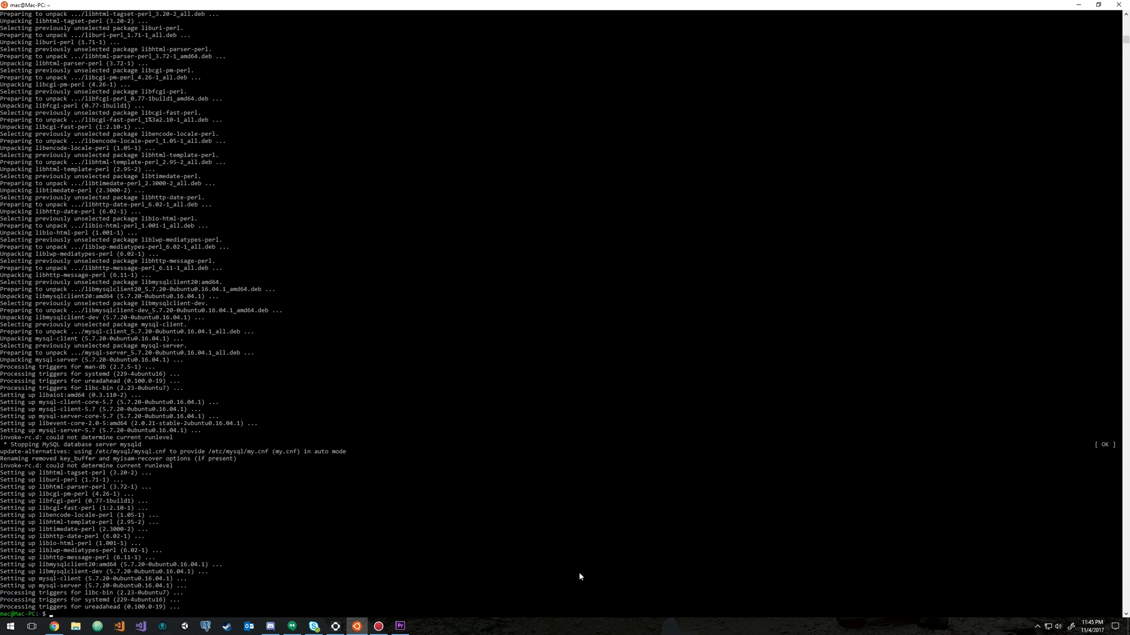
type("cd")
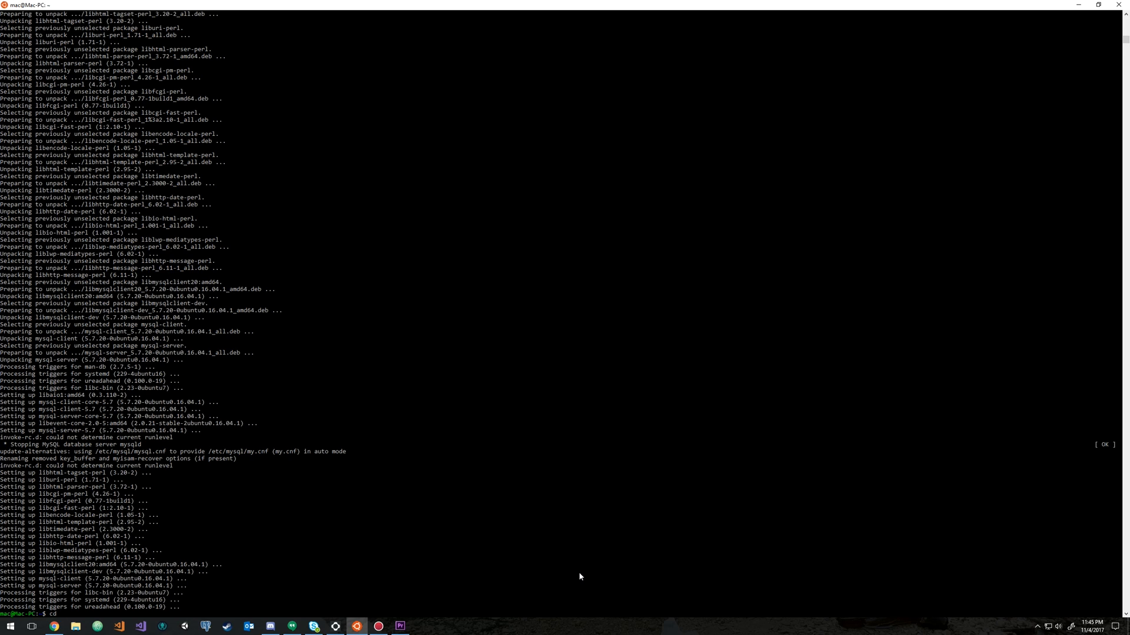
Go to /mnt/c, create a rails folder with mkdir and change into it.
type("/")
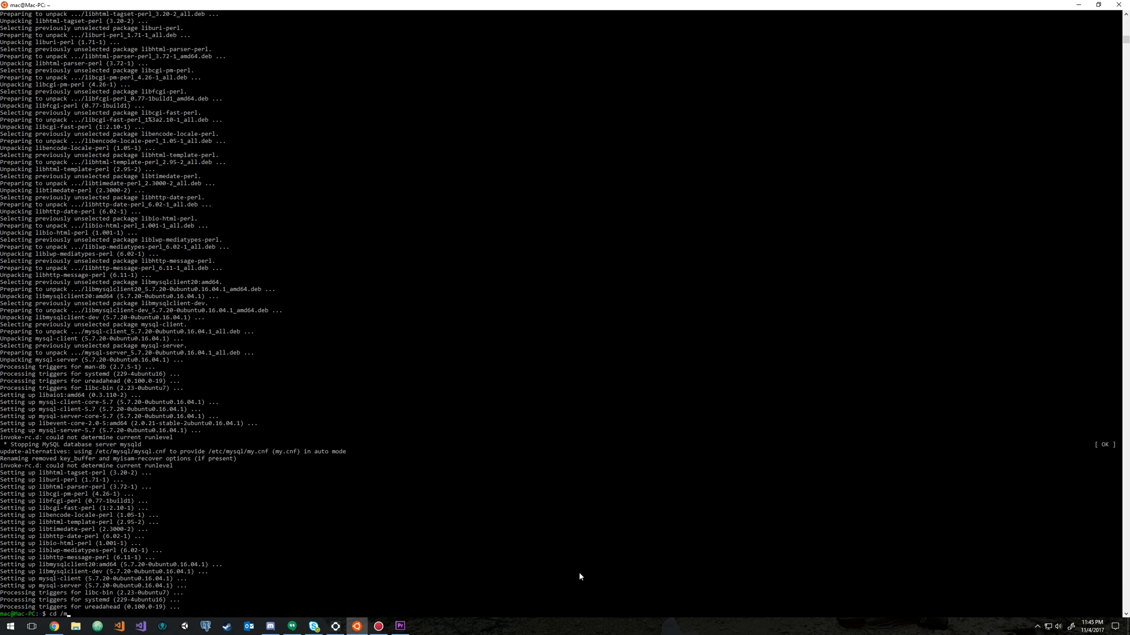
type("mnt/c")
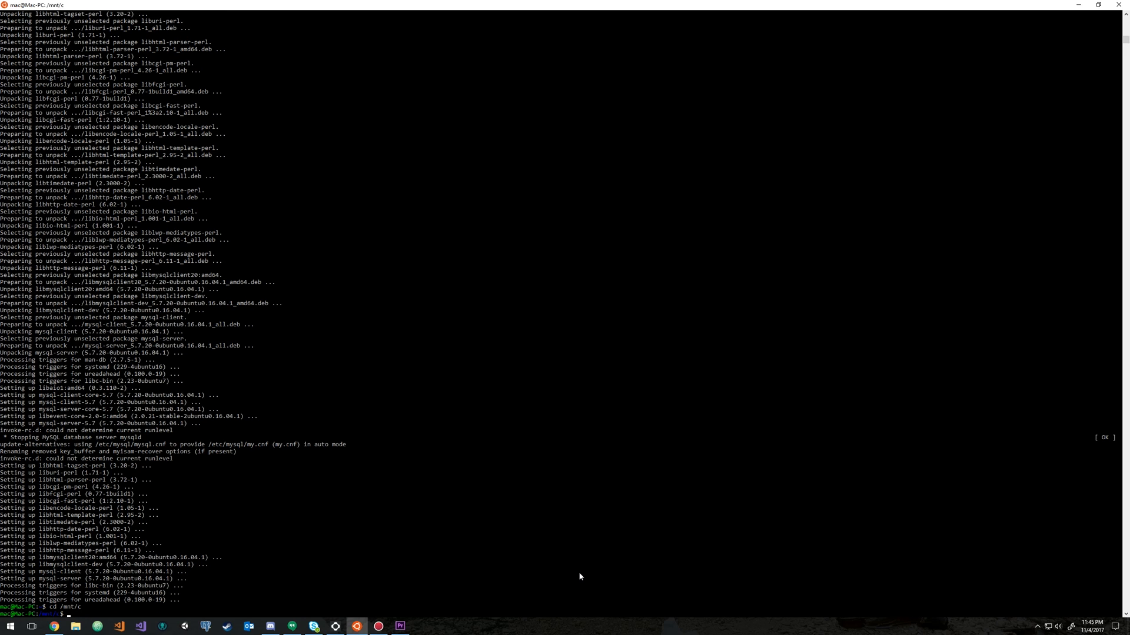
type("mkdir")
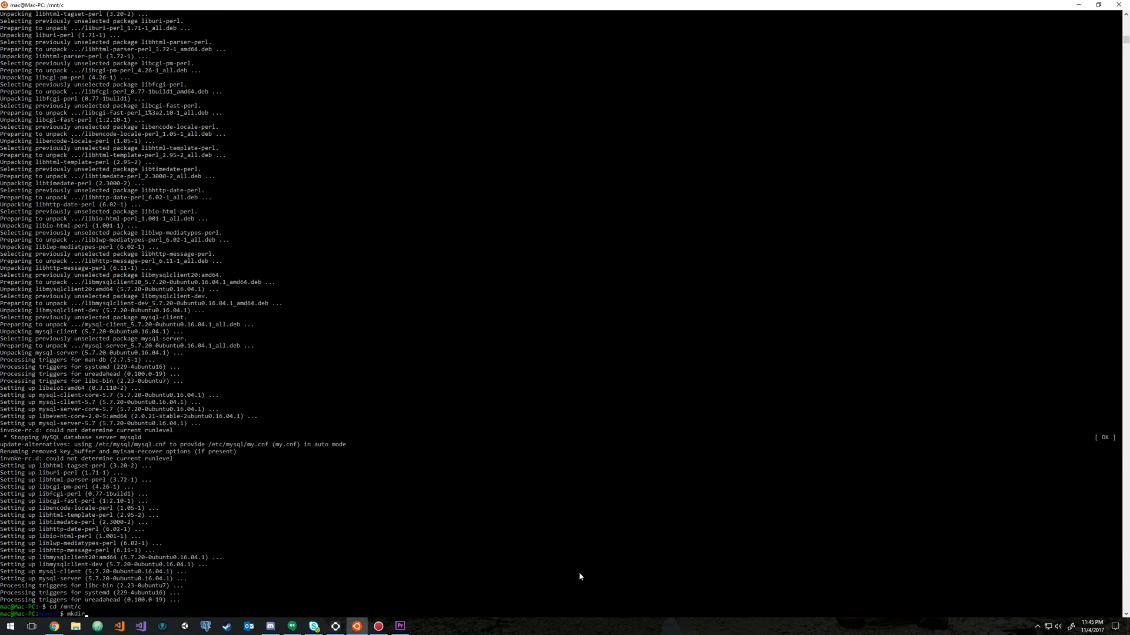
type("p")
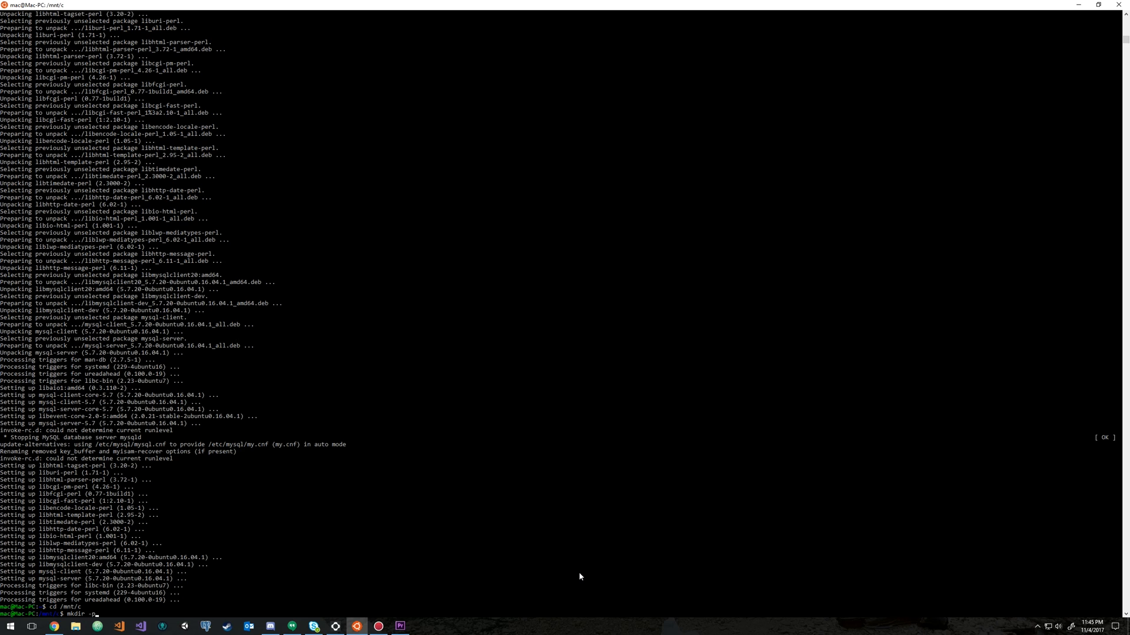
type("ria")
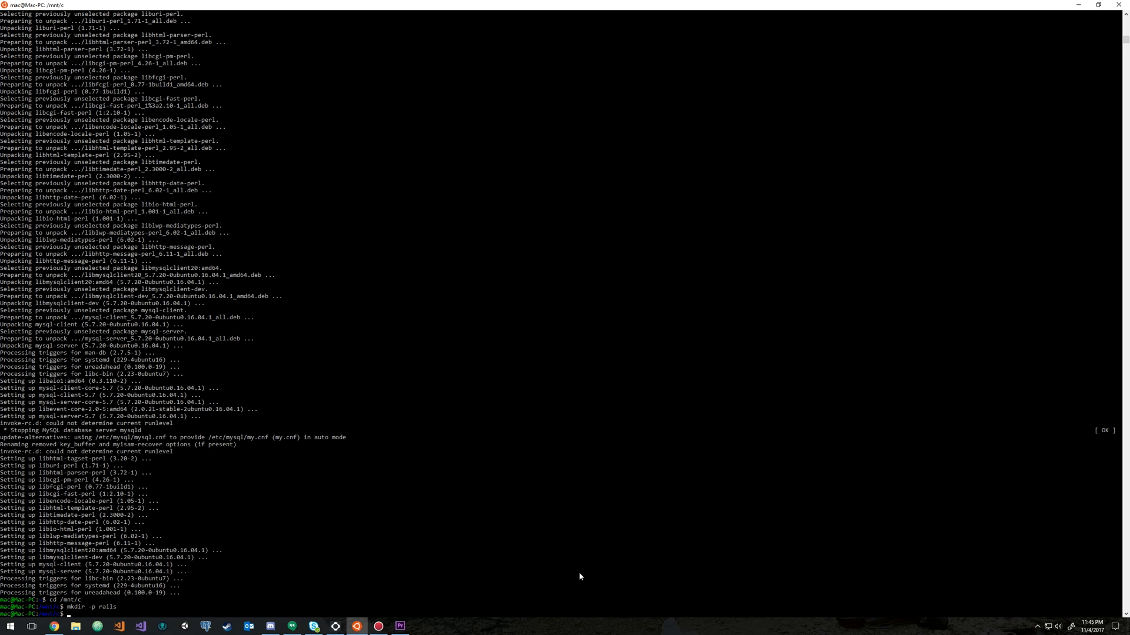
type("cd")
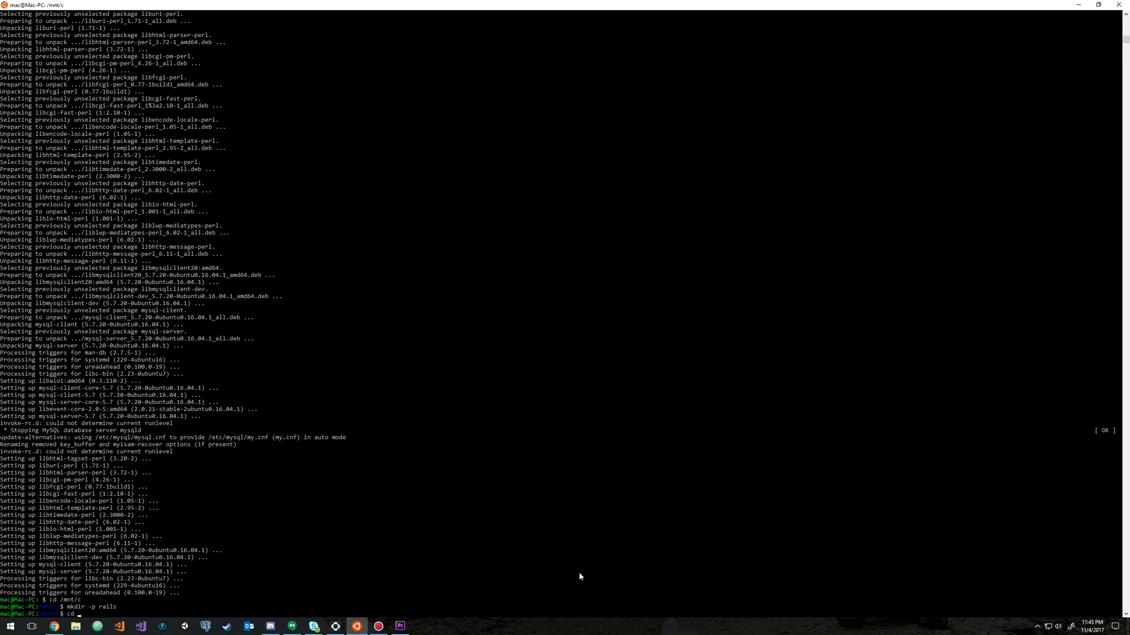
type("cd rails/")
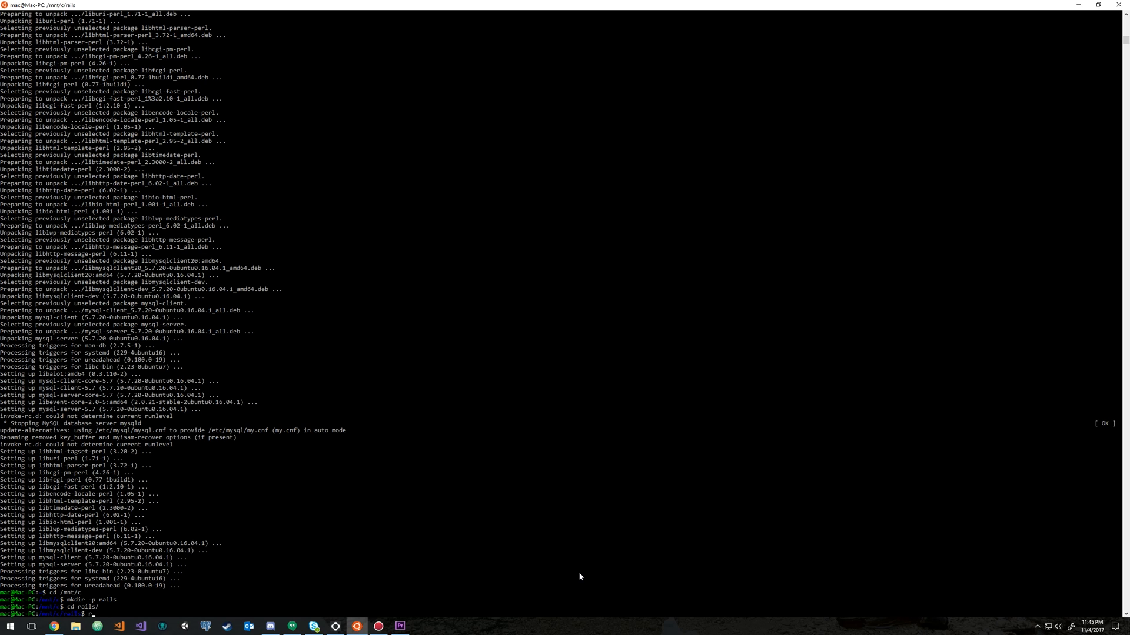
Generate the app with rails new HelloWorld -d mysql and let bundle install finish.
type("rails")
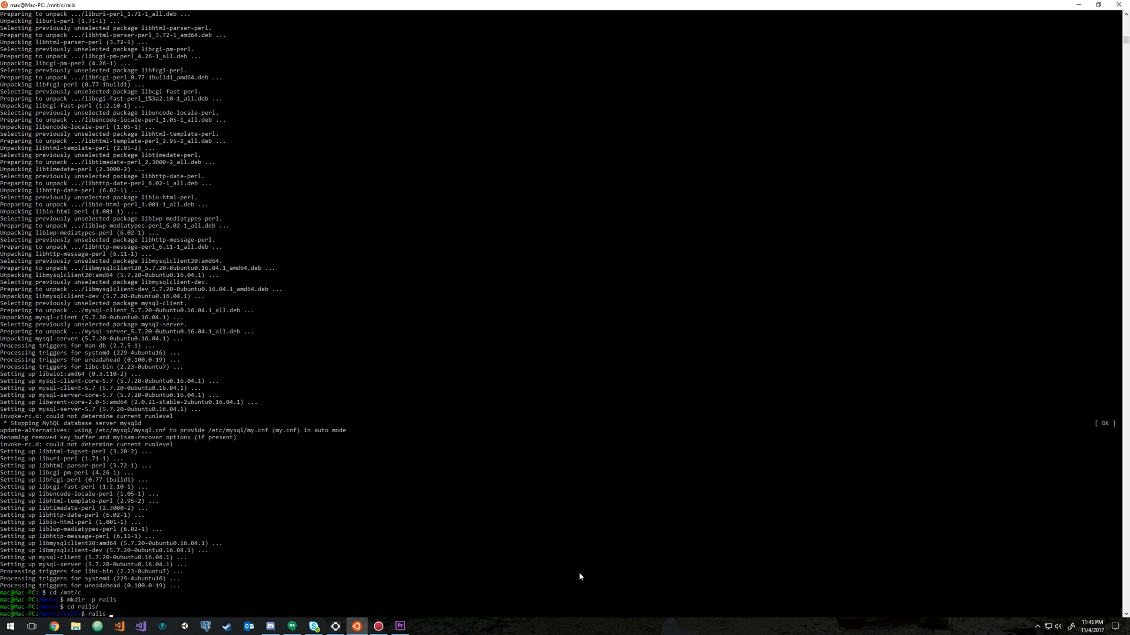
type("new")
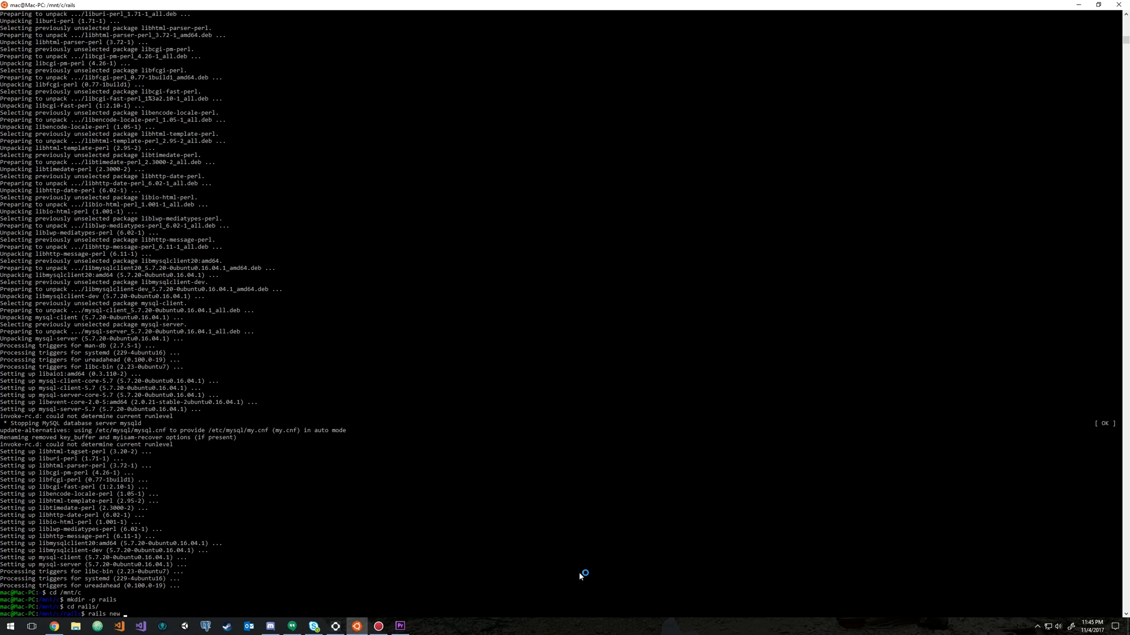
type("Hello")
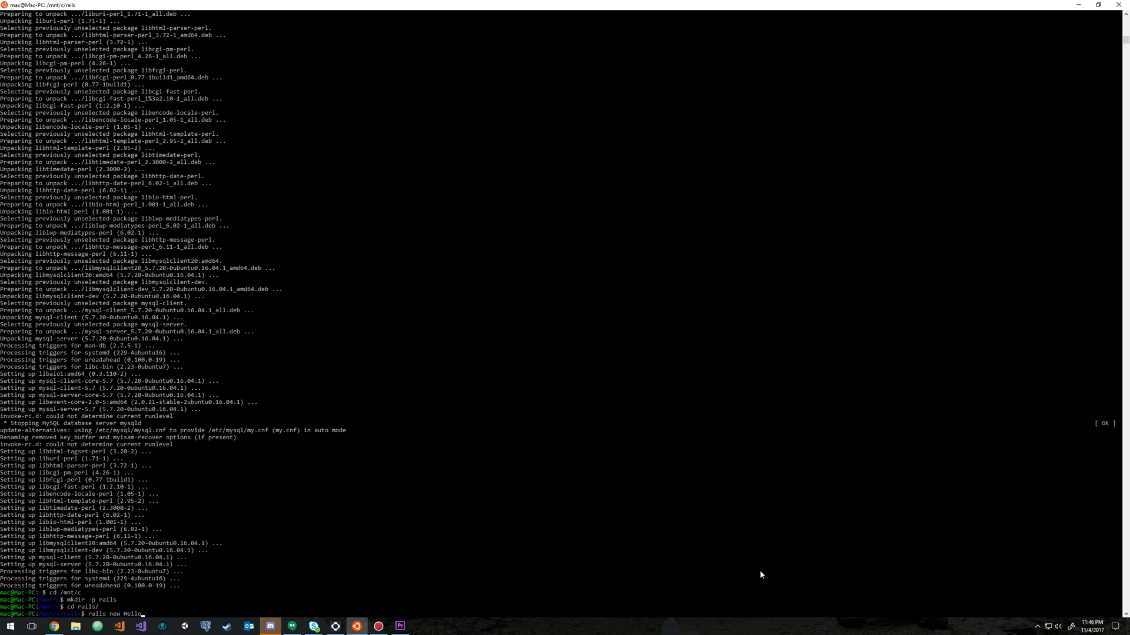
type("World -d")
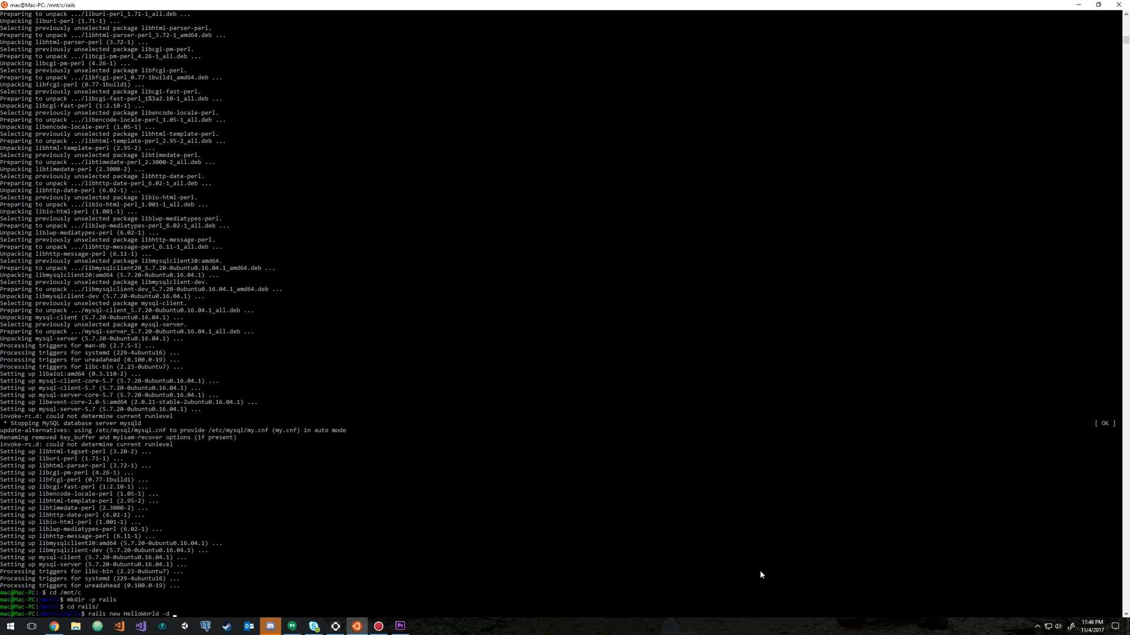
type("mysql")
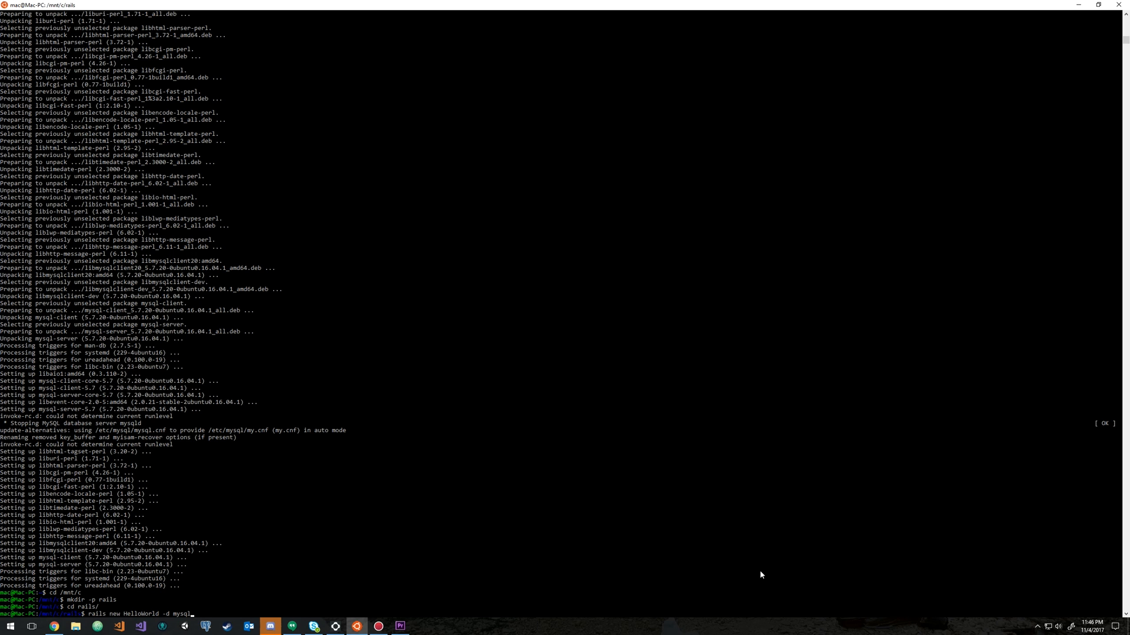
key("Return")
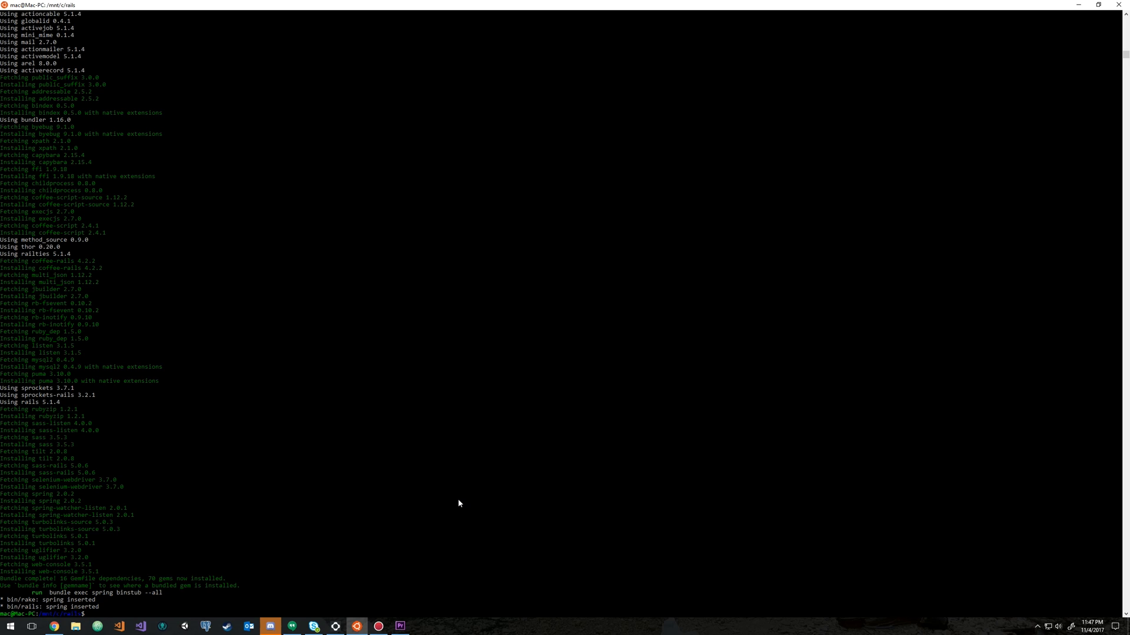
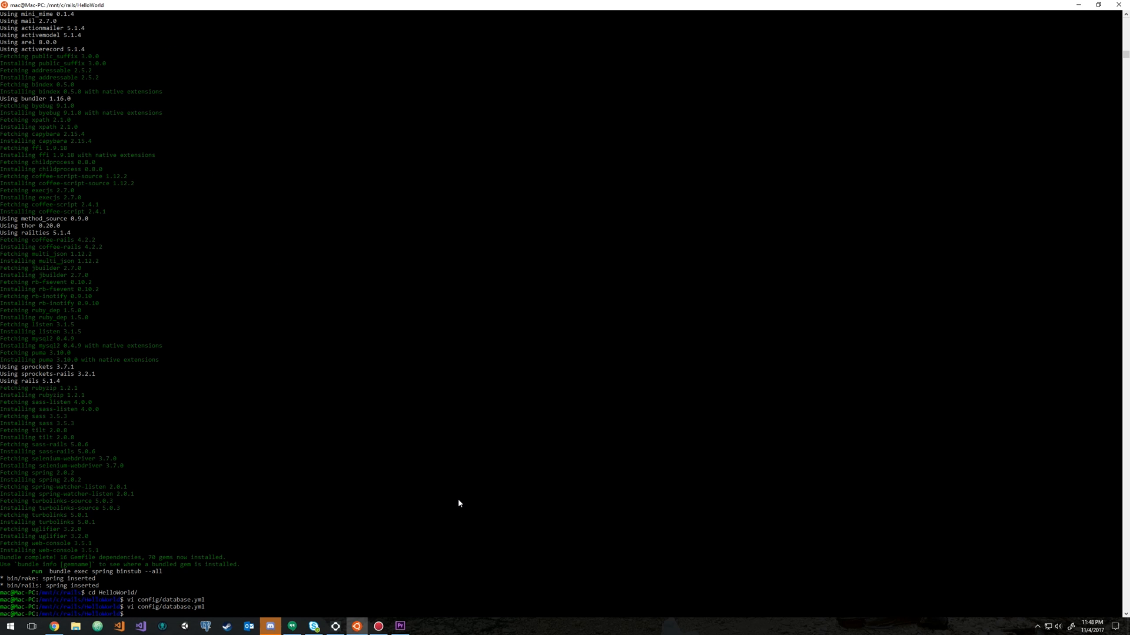
Run rake db:create to make HelloWorld_development and HelloWorld_test, then start rails server on tcp://0.0.0.0:3000.
type("rake db:create")
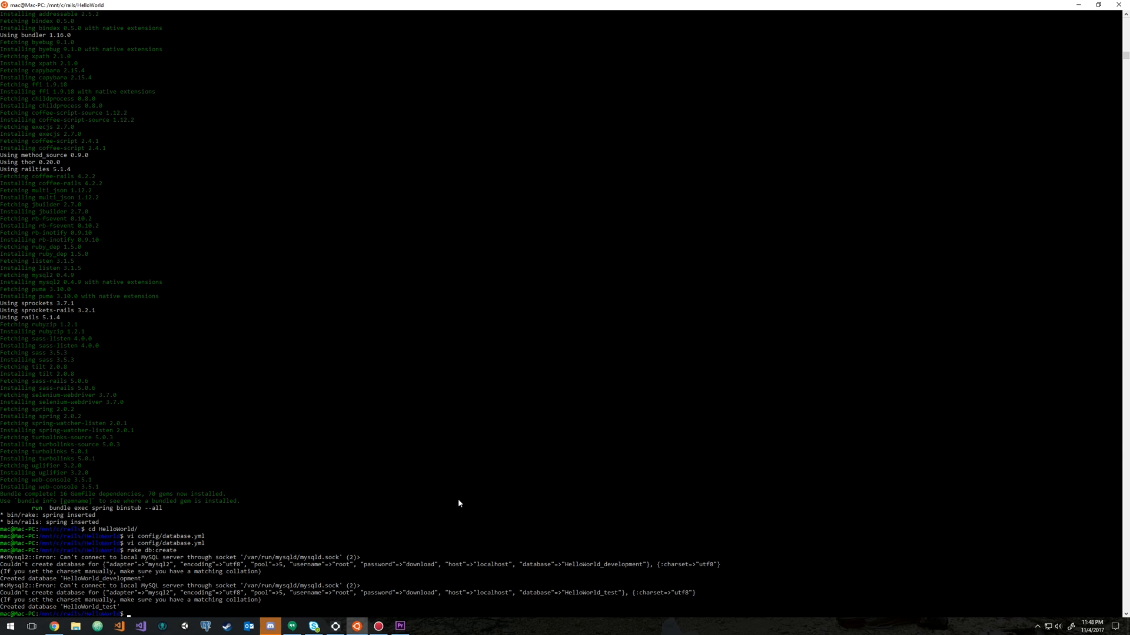
type("rails server")
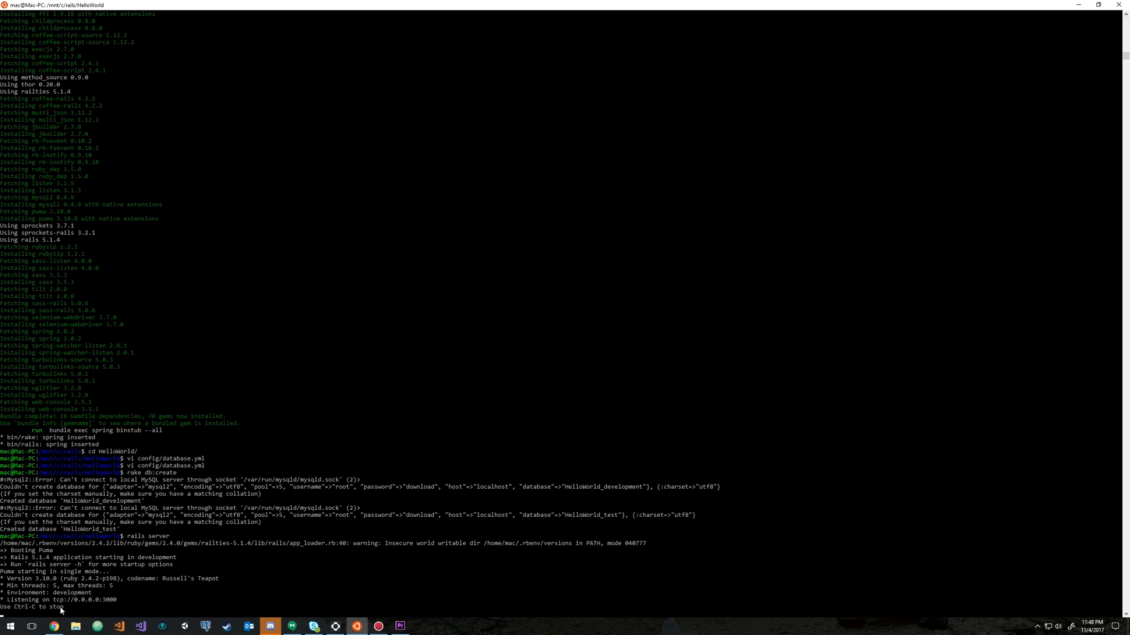
mouse_move(105, 607)
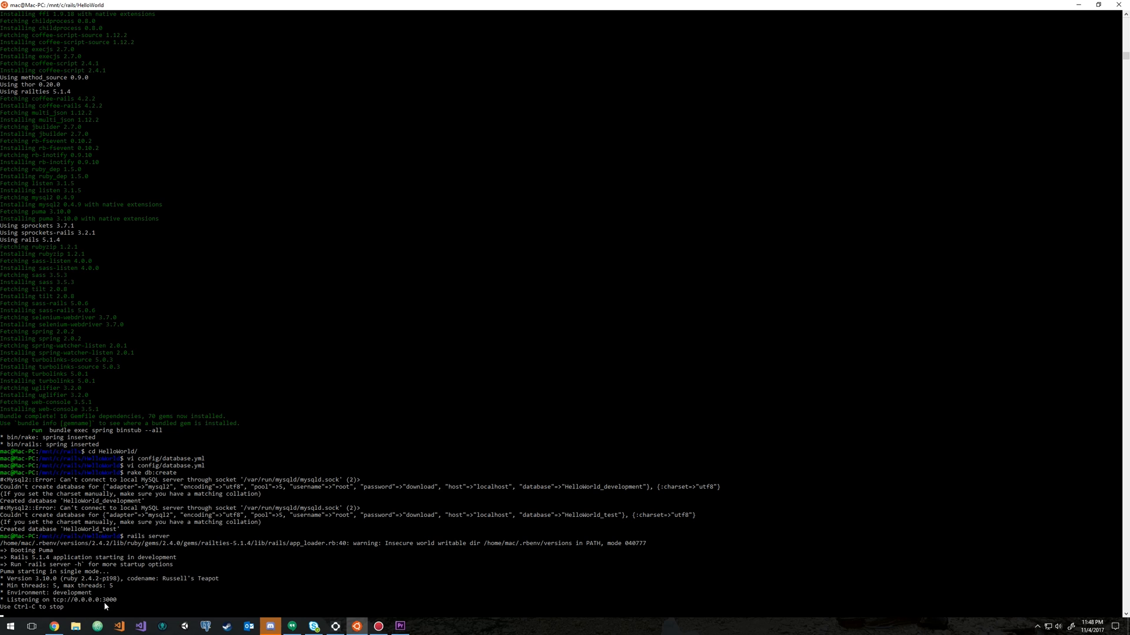
mouse_move(118, 602)
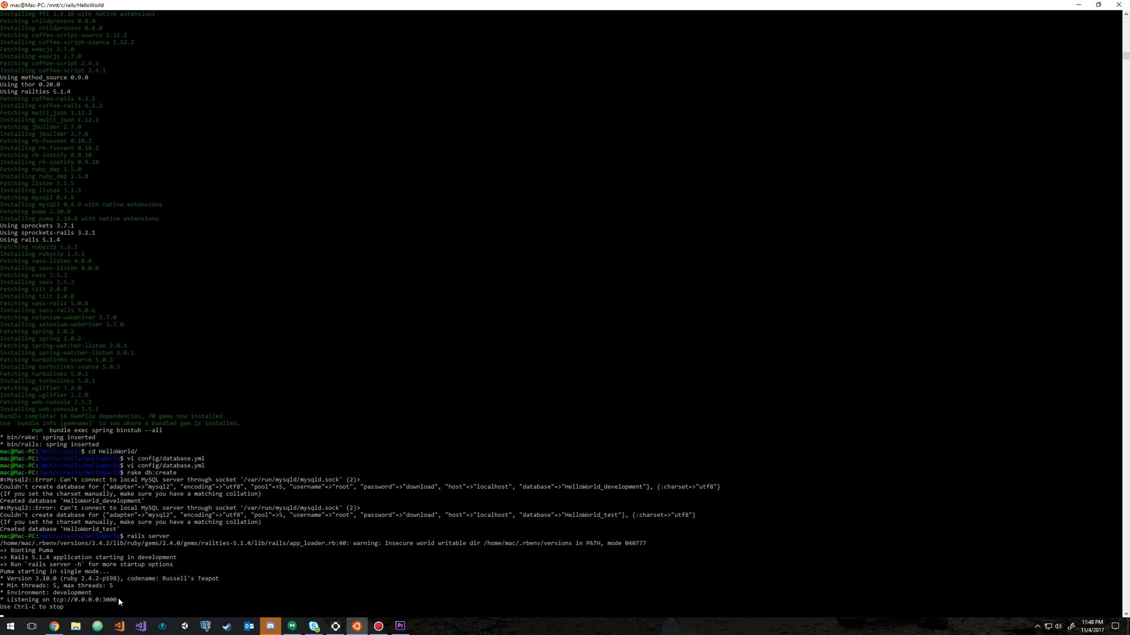
left_click_drag(74, 599, 120, 599)
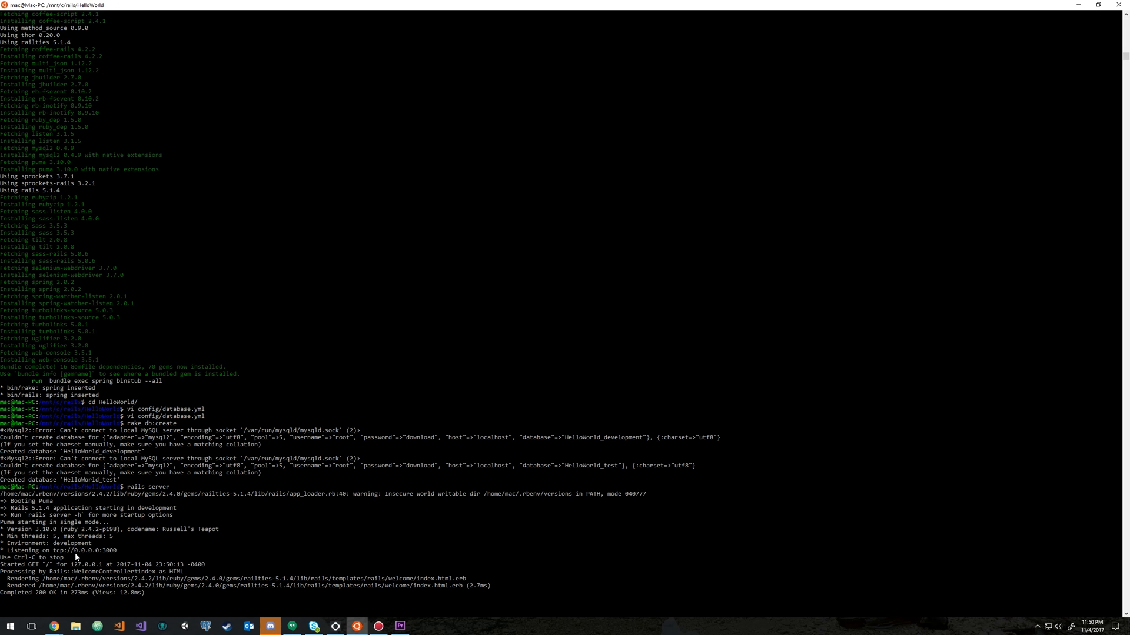
Switch to Chrome and load localhost:3000 to show 'Yay! You're on Rails!' (Rails 5.1.4, Ruby 2.4.2).
key("alt+tab")
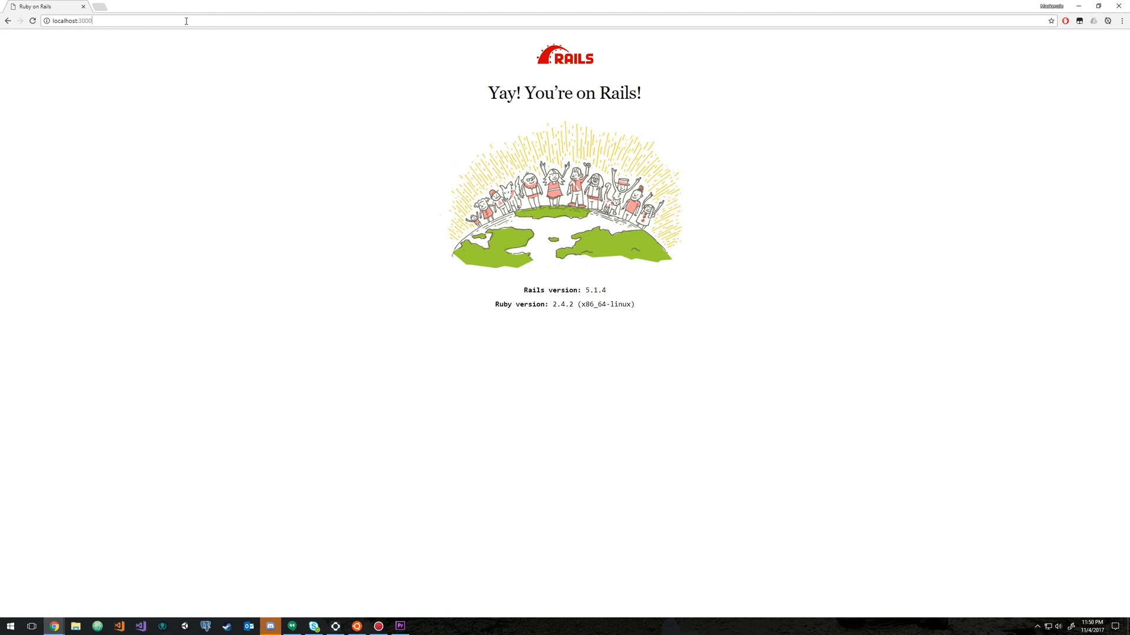
mouse_move(525, 141)
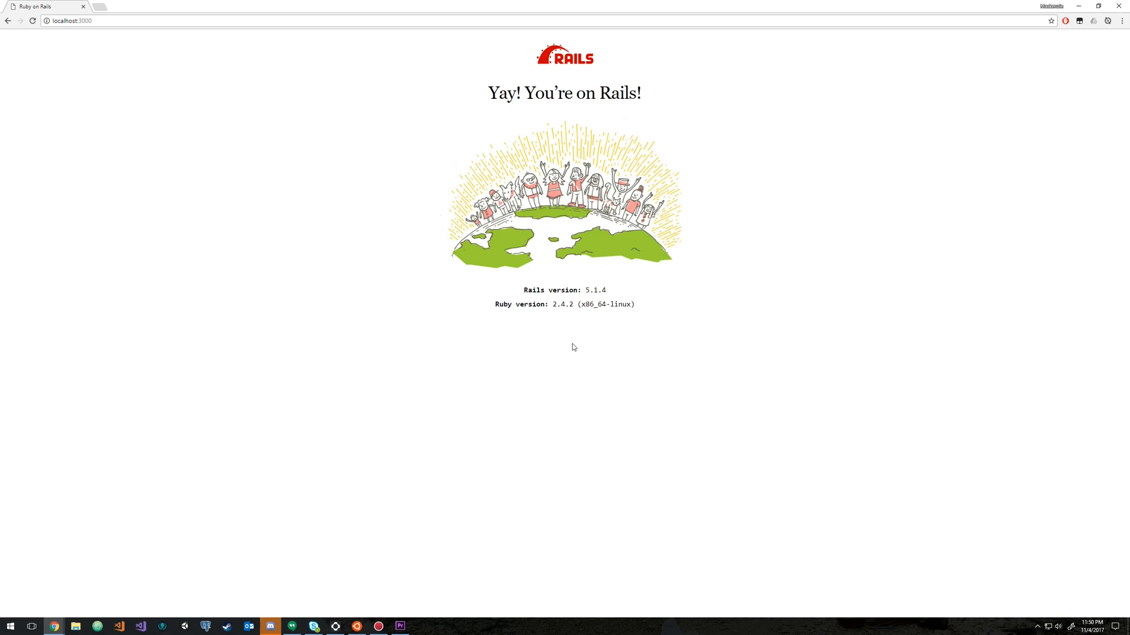
mouse_move(575, 275)
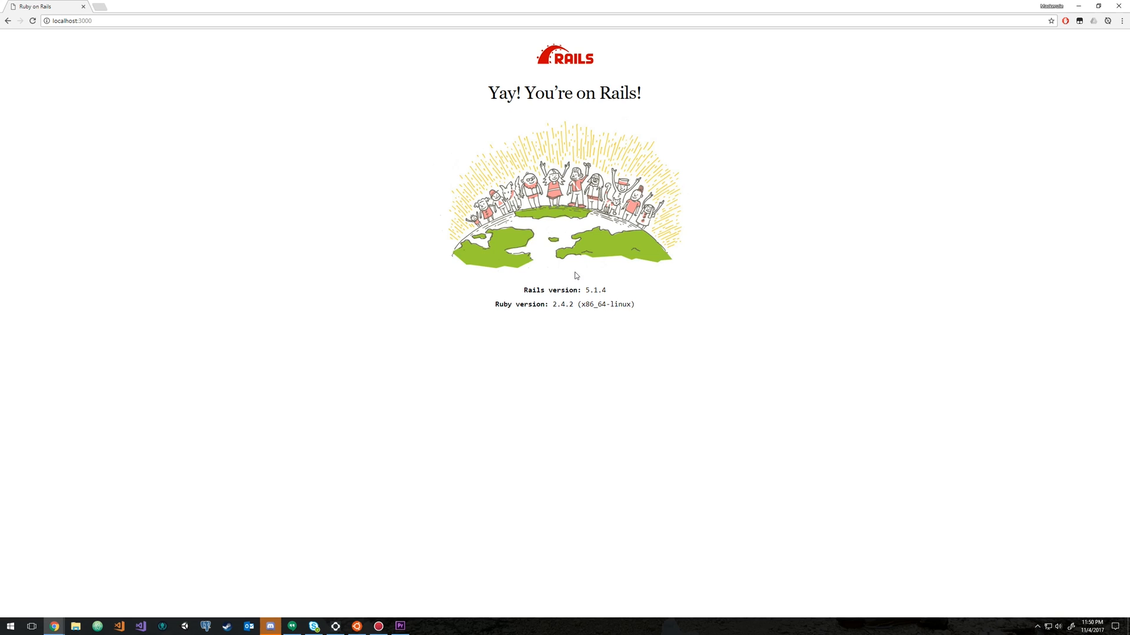
mouse_move(646, 336)
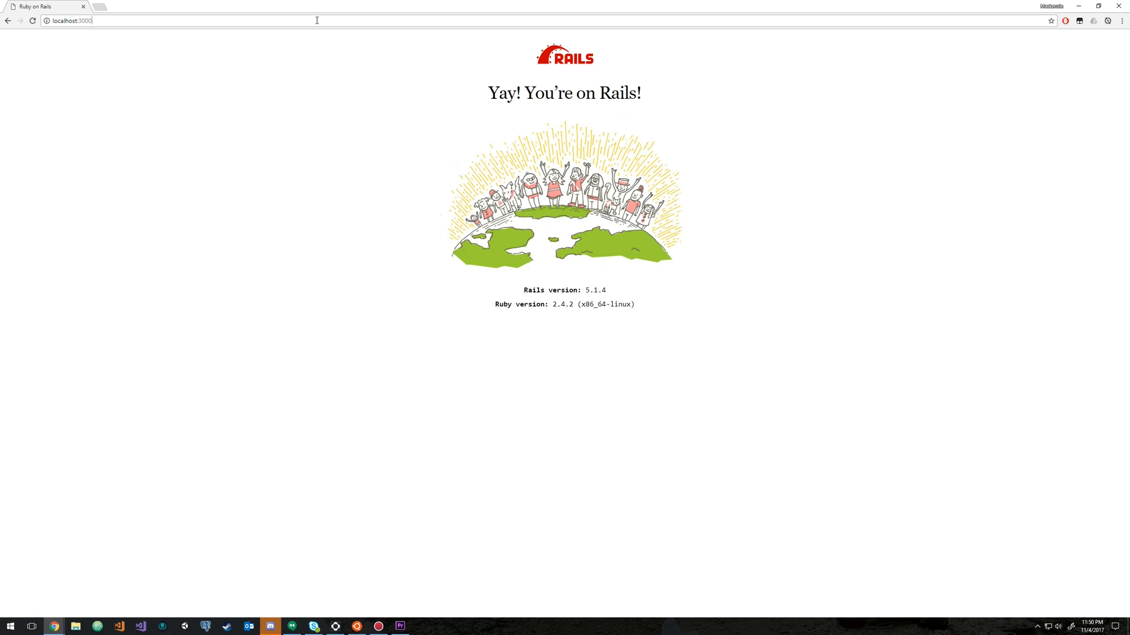
mouse_move(163, 503)
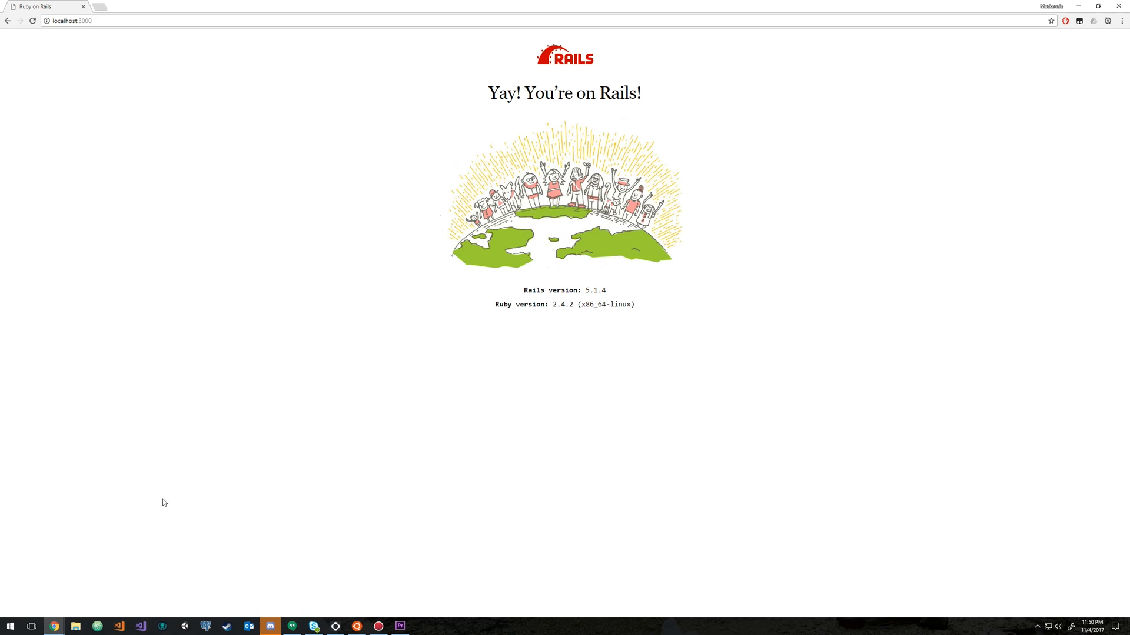
mouse_move(207, 521)
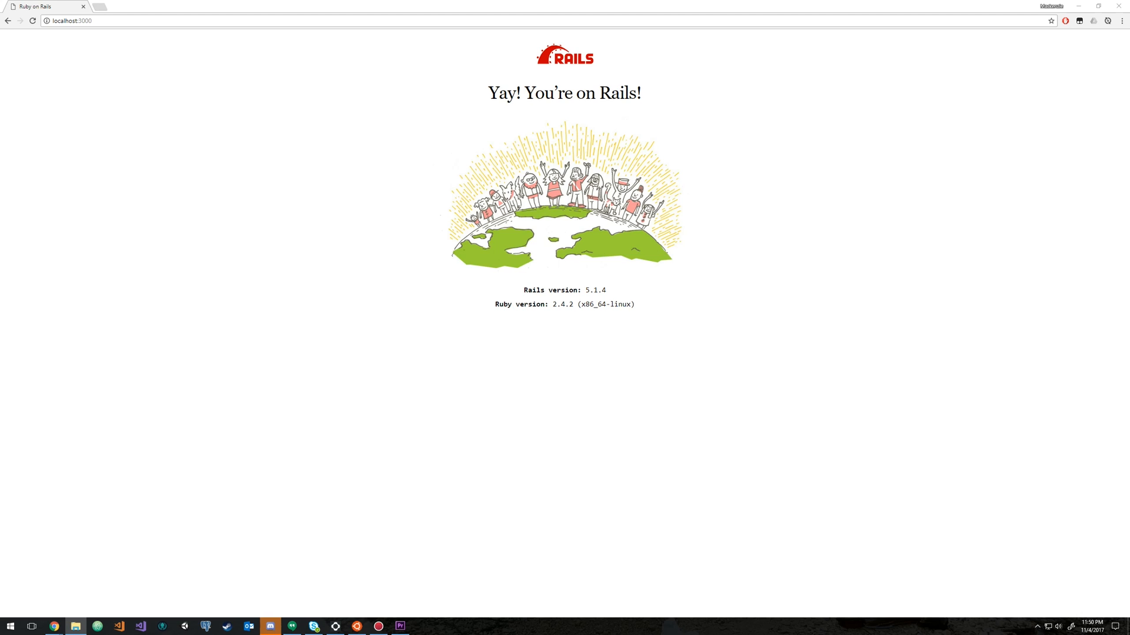
Browse File Explorer into C:\rails\HelloWorld to review the generated app files, then close it.
left_click(75, 626)
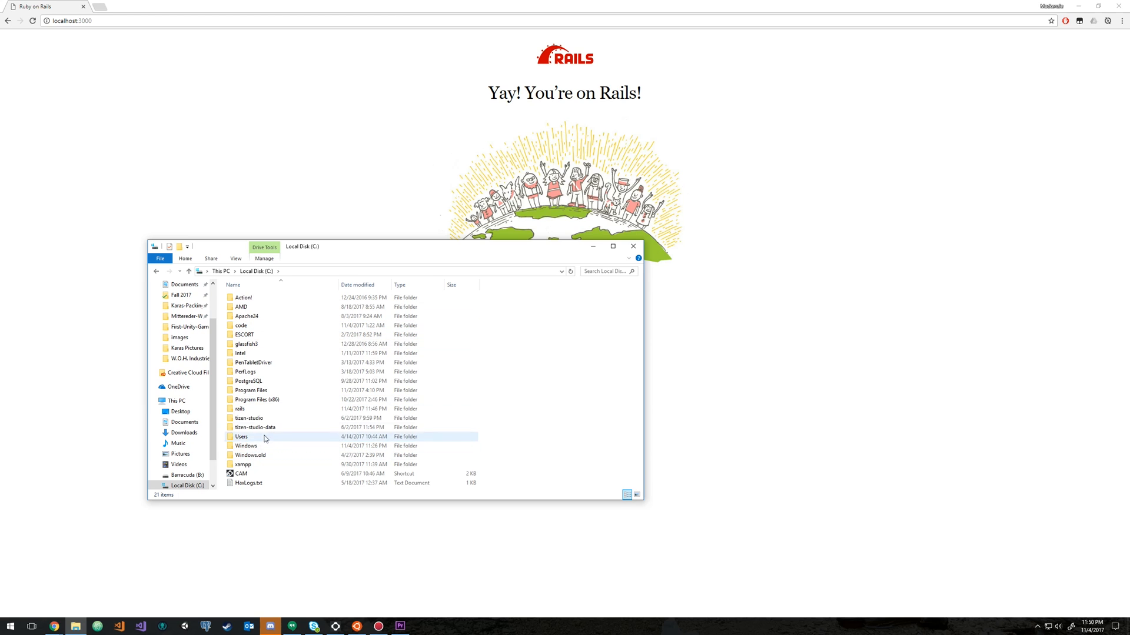
double_click(240, 408)
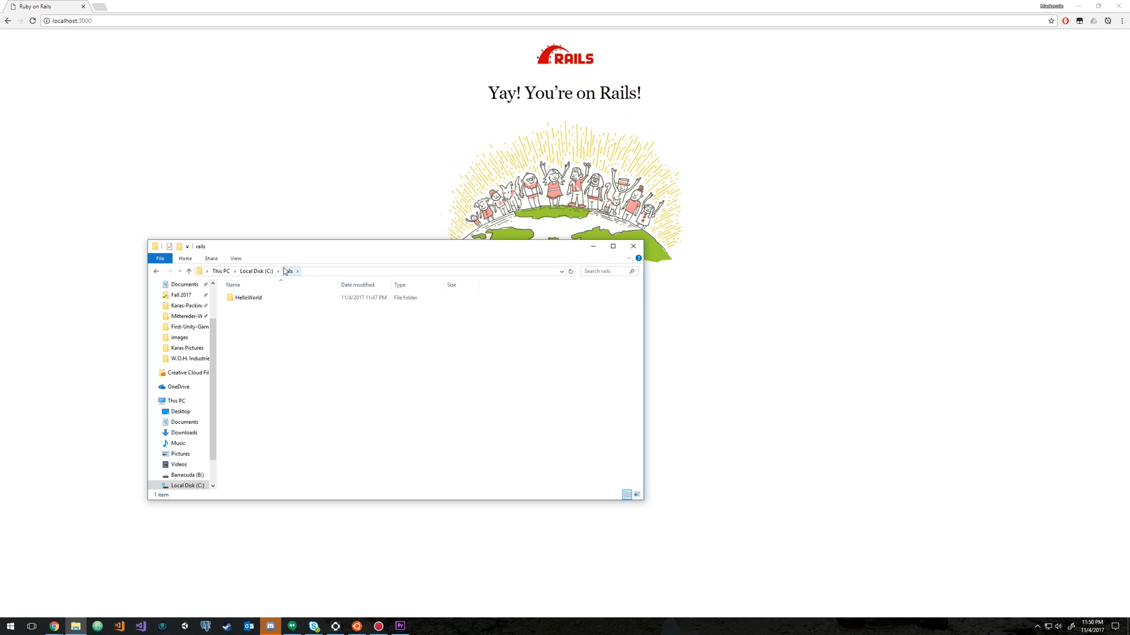
double_click(249, 298)
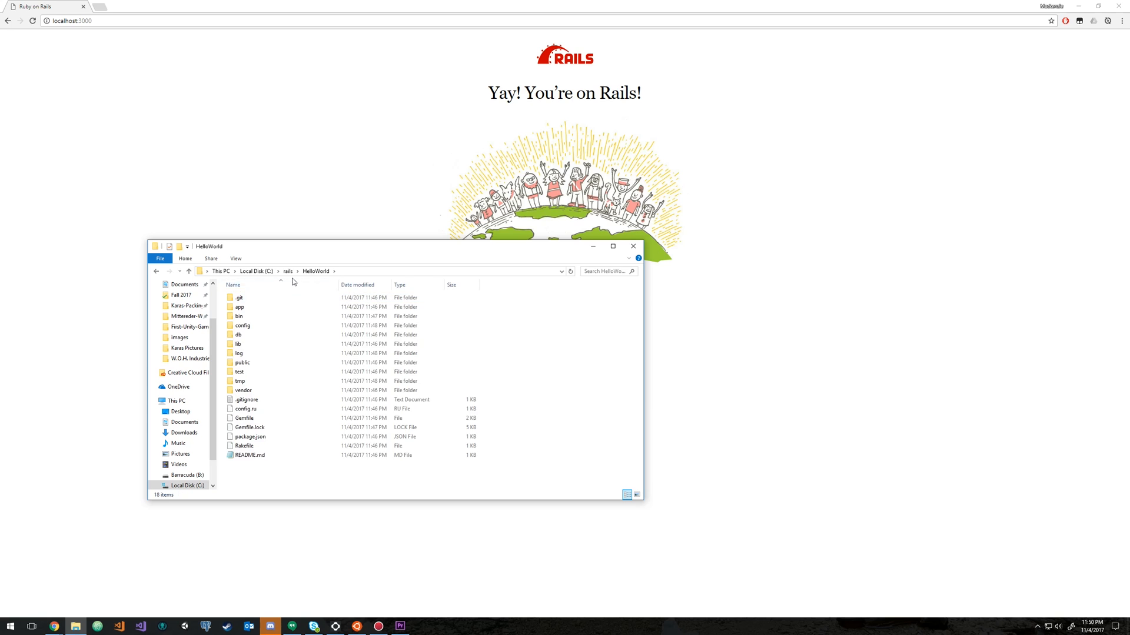
left_click(239, 298)
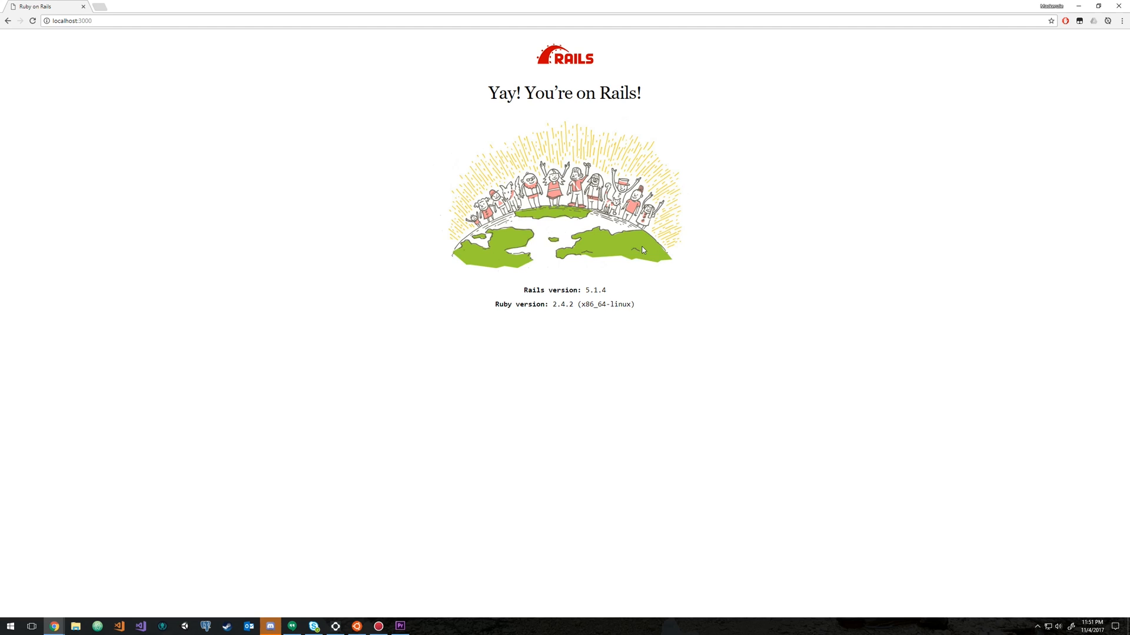
left_click(646, 247)
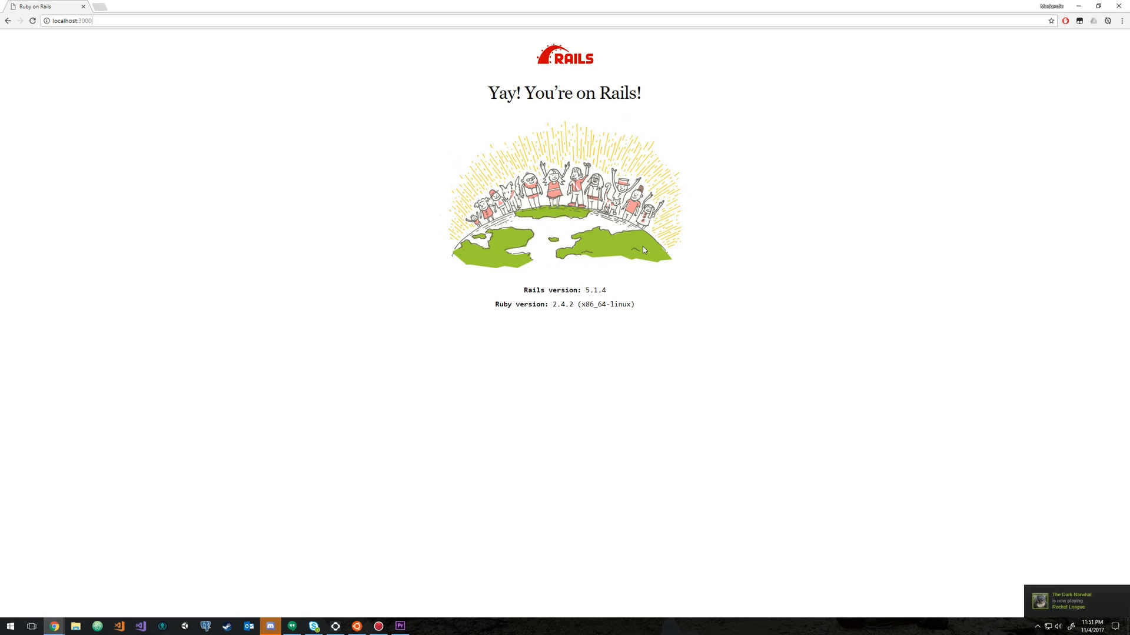
mouse_move(573, 327)
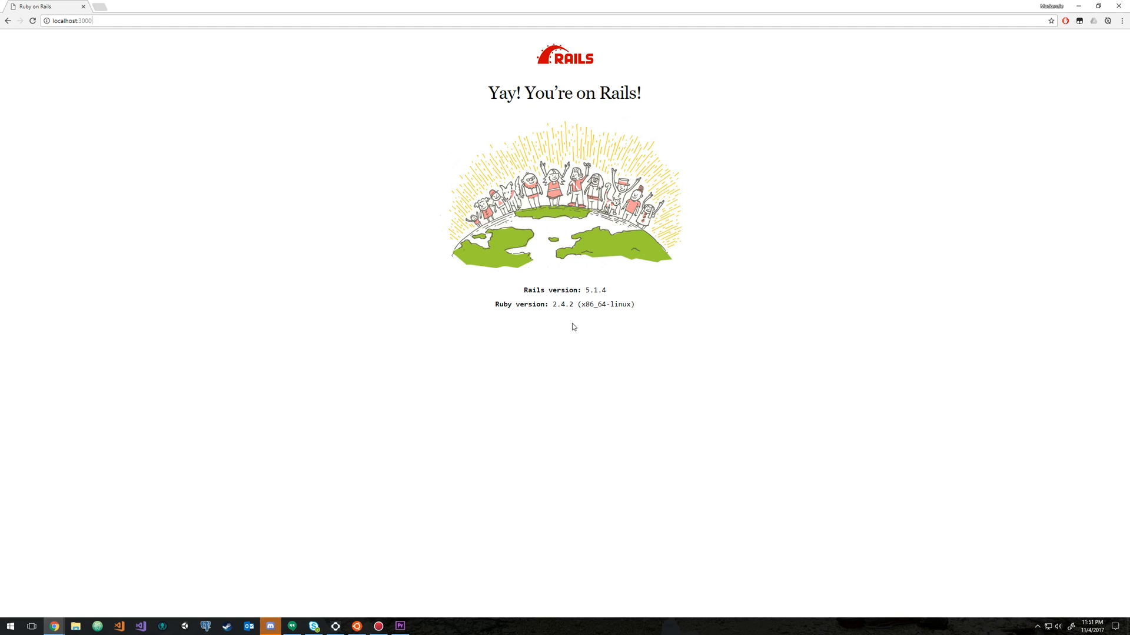